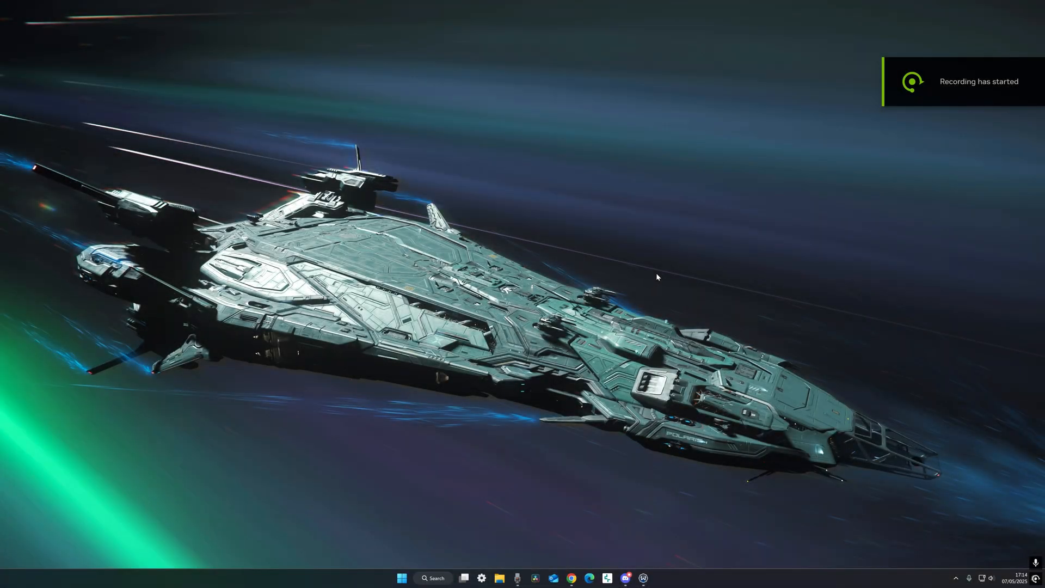
pyautogui.moveTo(643, 279)
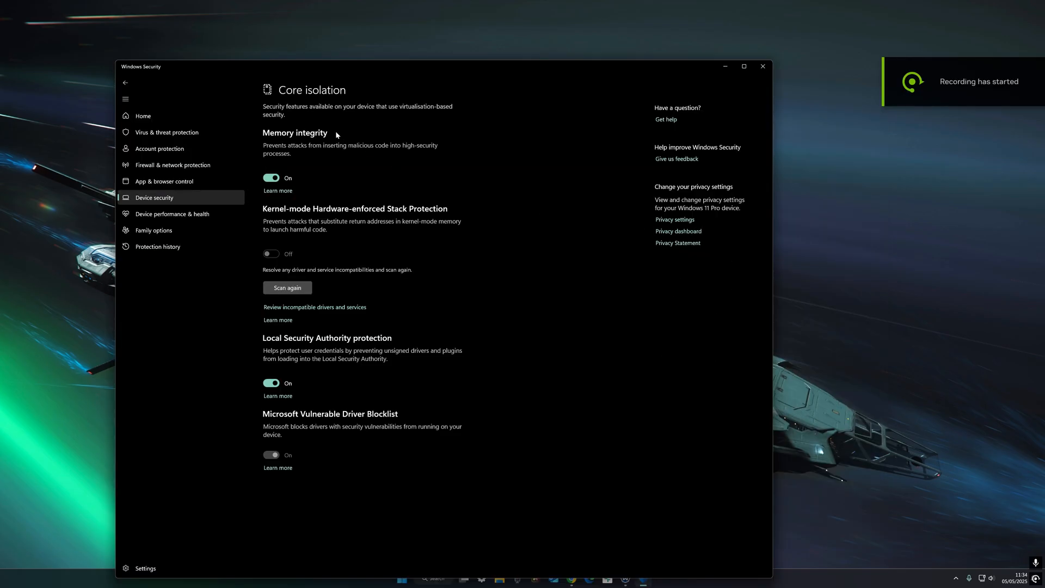
# Reopen Windows Security on the Device security Core isolation details page
pyautogui.click(763, 66)
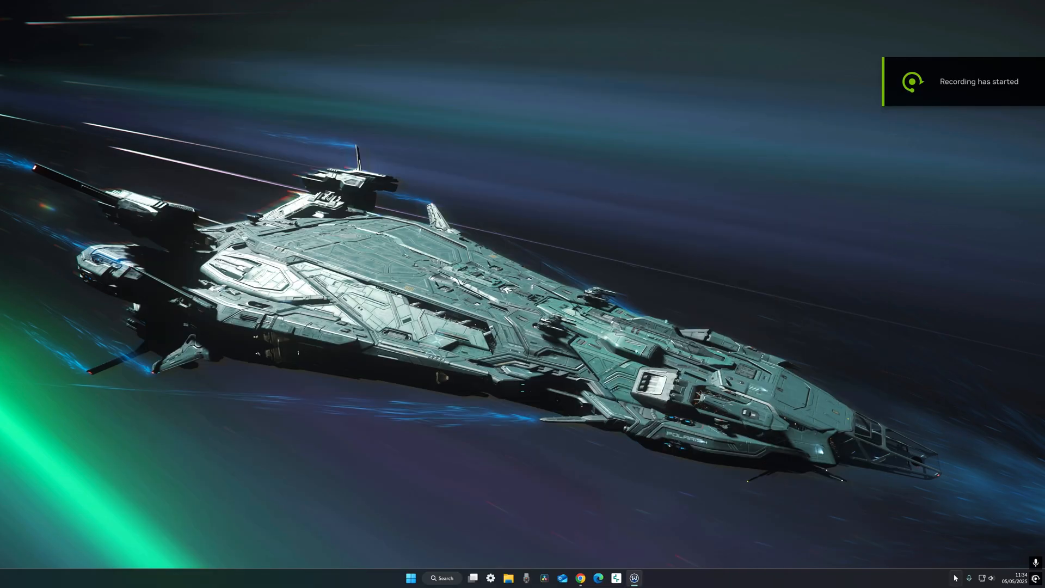
pyautogui.click(956, 578)
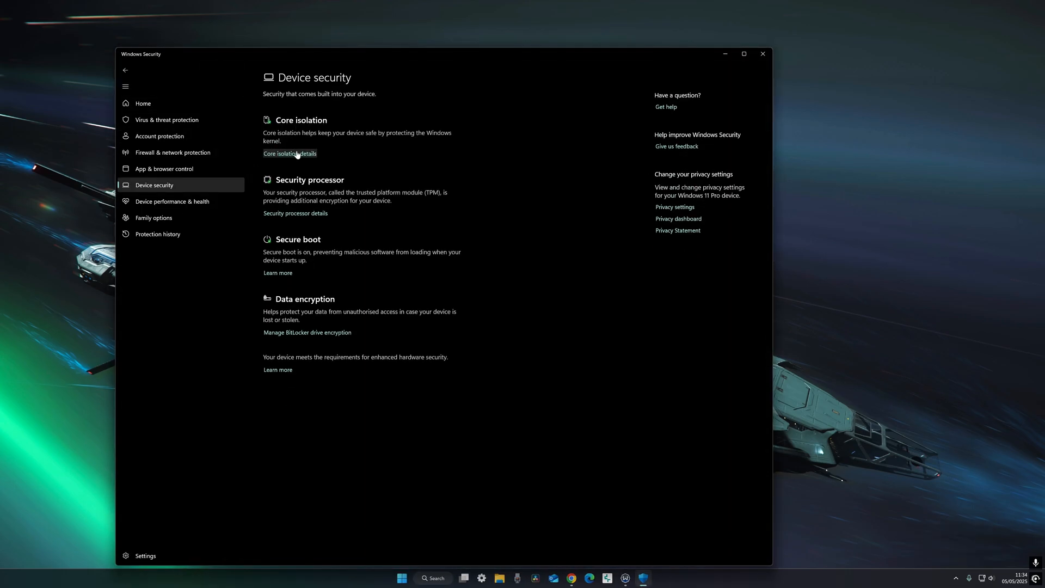
pyautogui.click(289, 154)
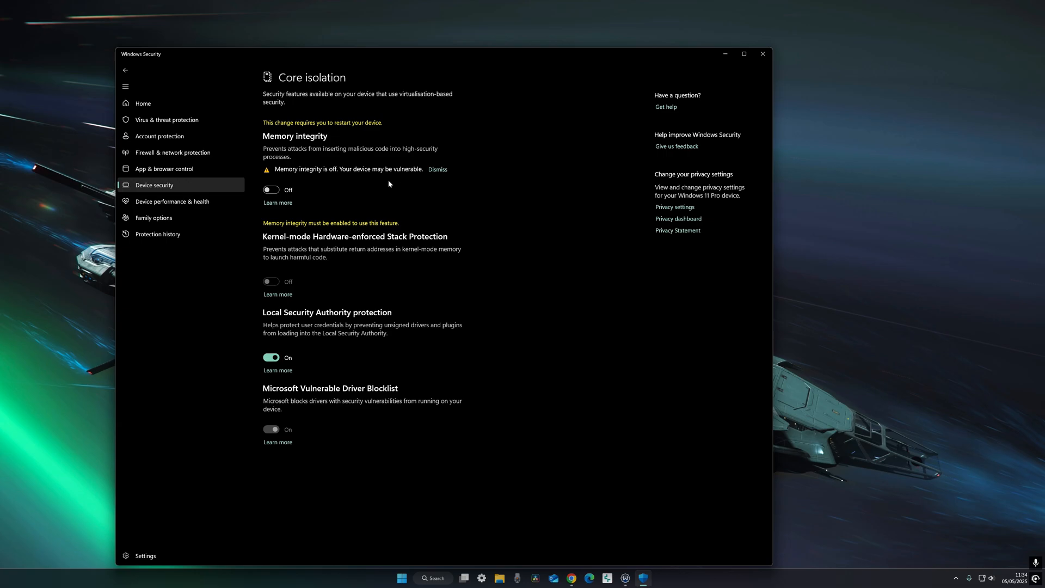
pyautogui.moveTo(408, 184)
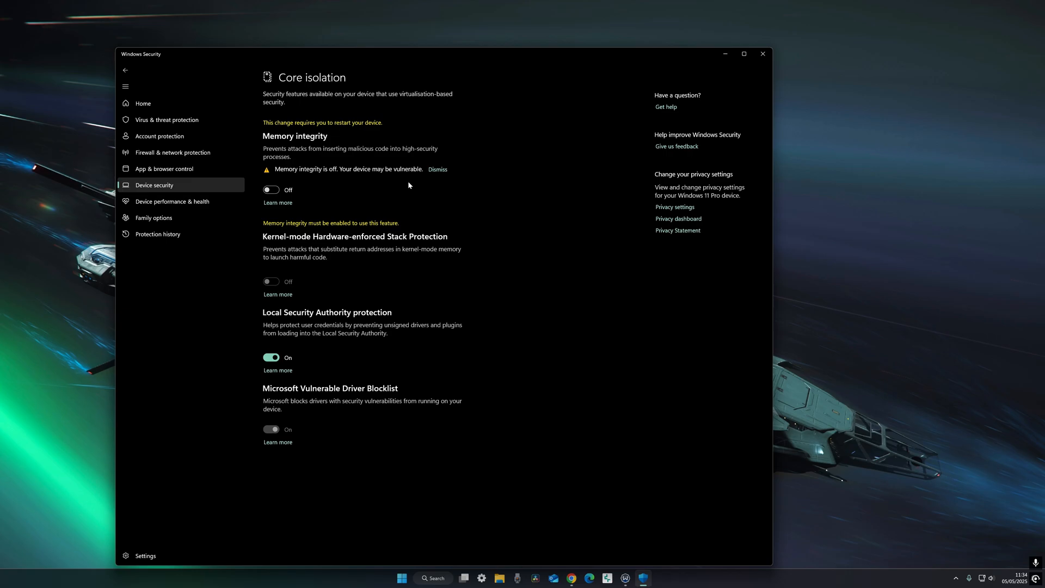
pyautogui.moveTo(815, 448)
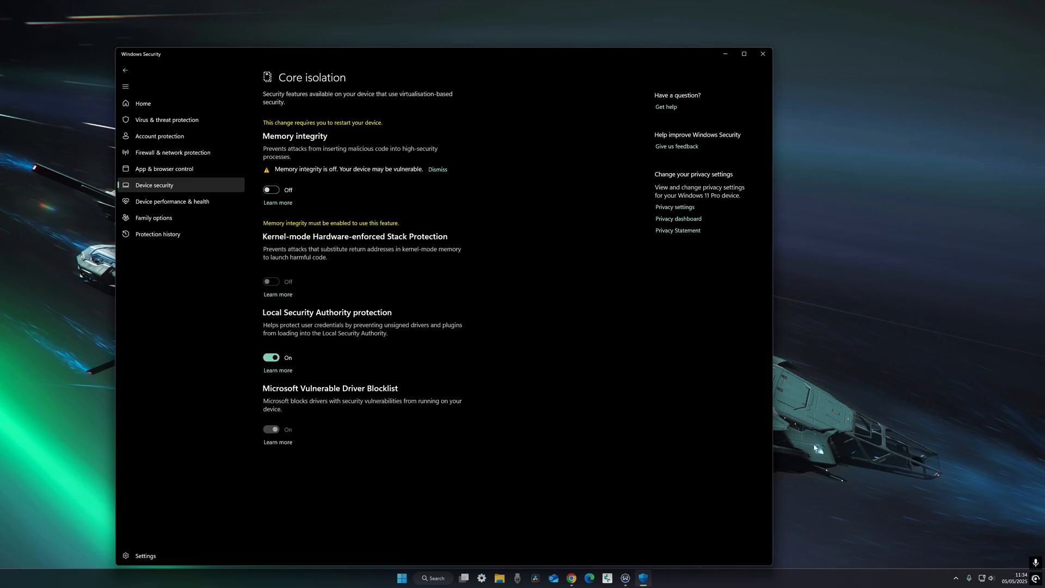
pyautogui.moveTo(402, 578)
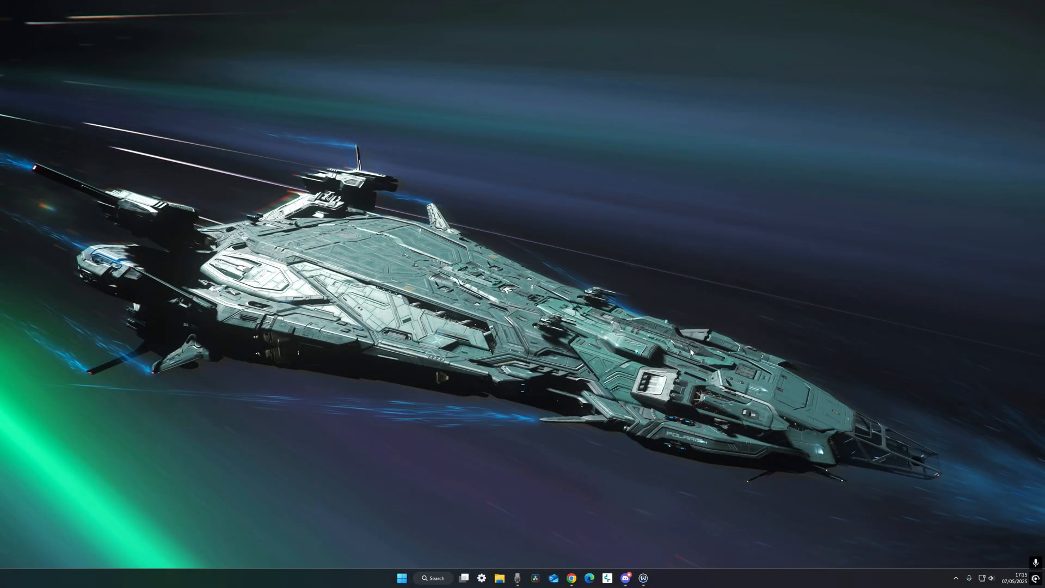
pyautogui.moveTo(516, 410)
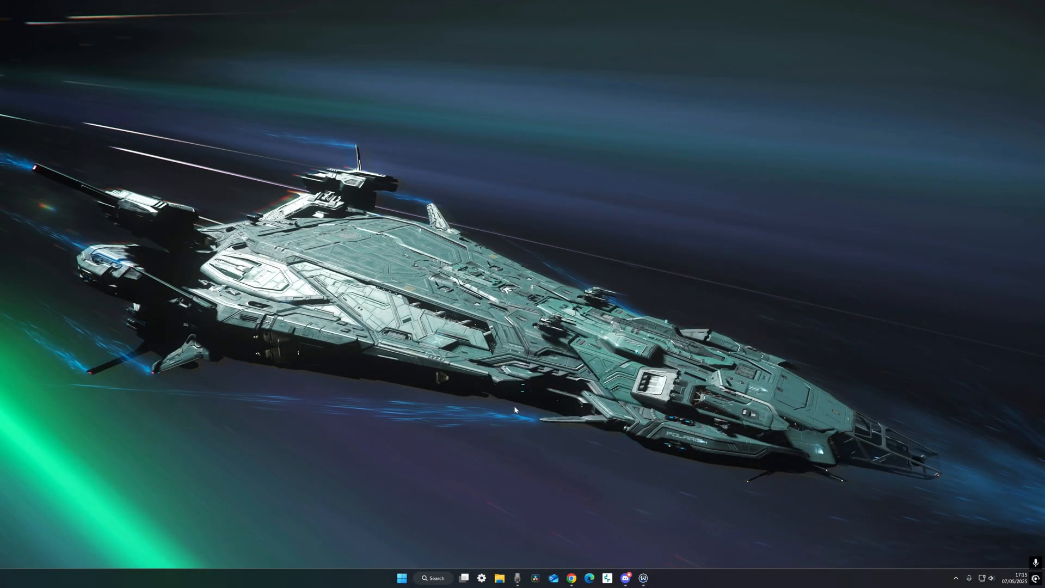
# Open NVIDIA Control Panel's Manage 3D settings and select global Shader Cache Size (10 GB)
pyautogui.click(653, 578)
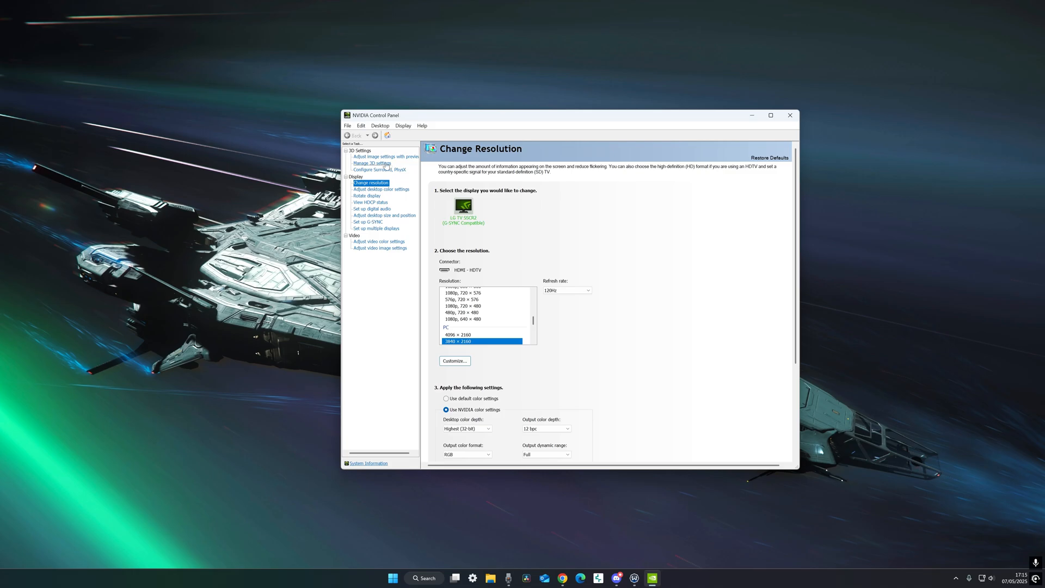
pyautogui.click(372, 164)
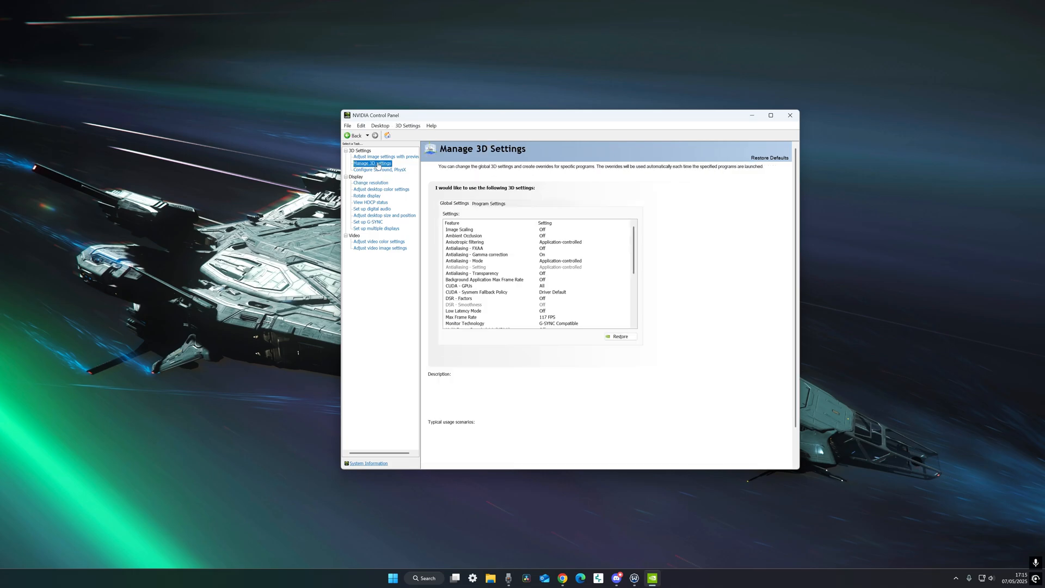
pyautogui.click(466, 248)
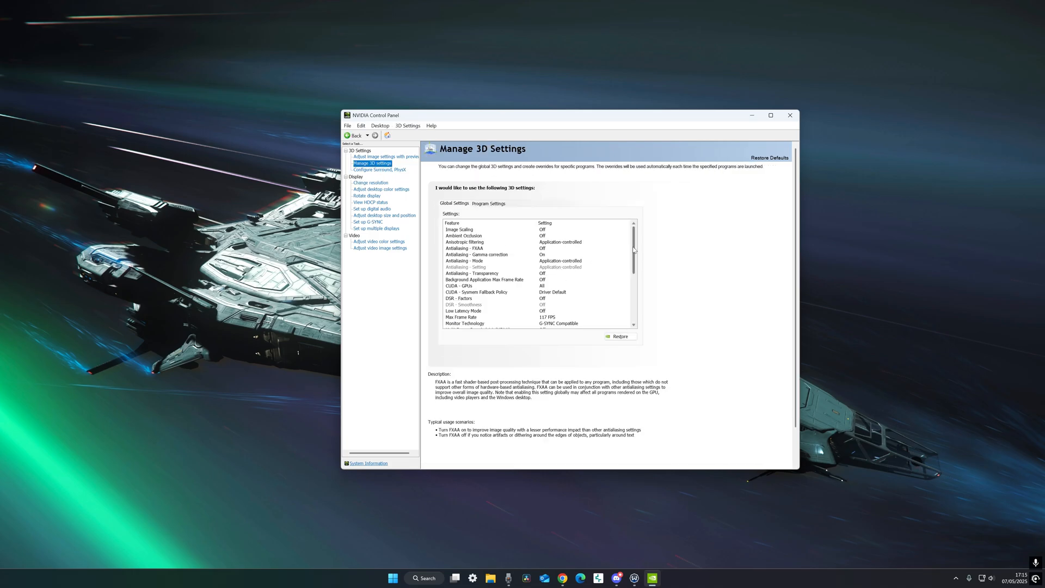
pyautogui.click(771, 115)
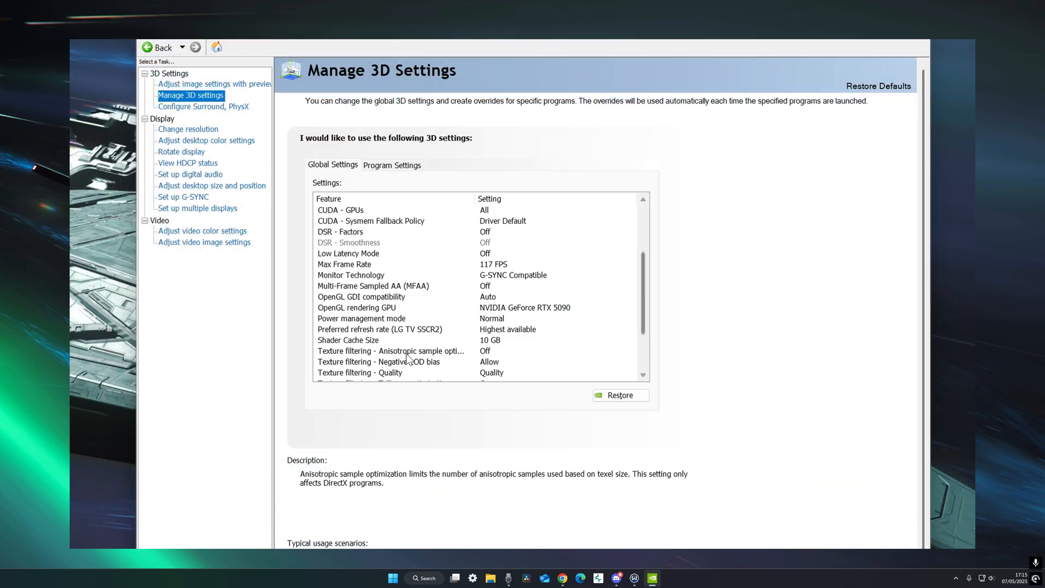
pyautogui.click(347, 339)
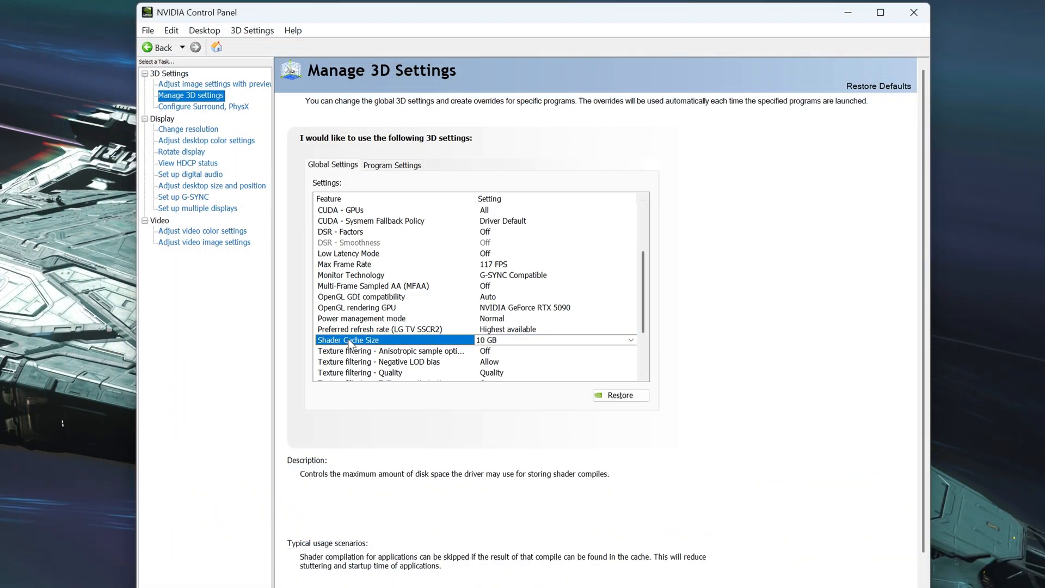
pyautogui.moveTo(520, 344)
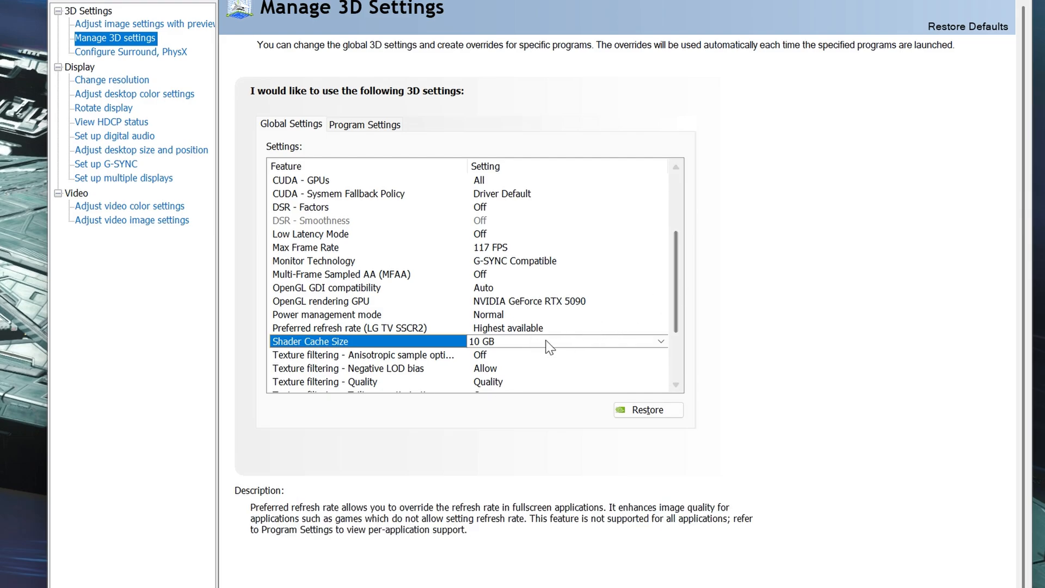
pyautogui.moveTo(546, 348)
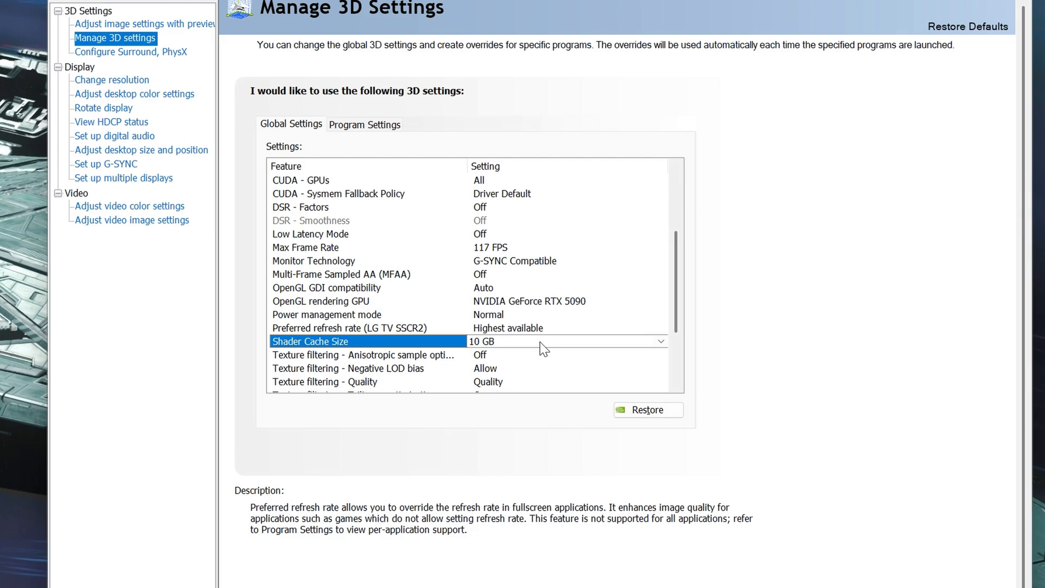
pyautogui.moveTo(548, 349)
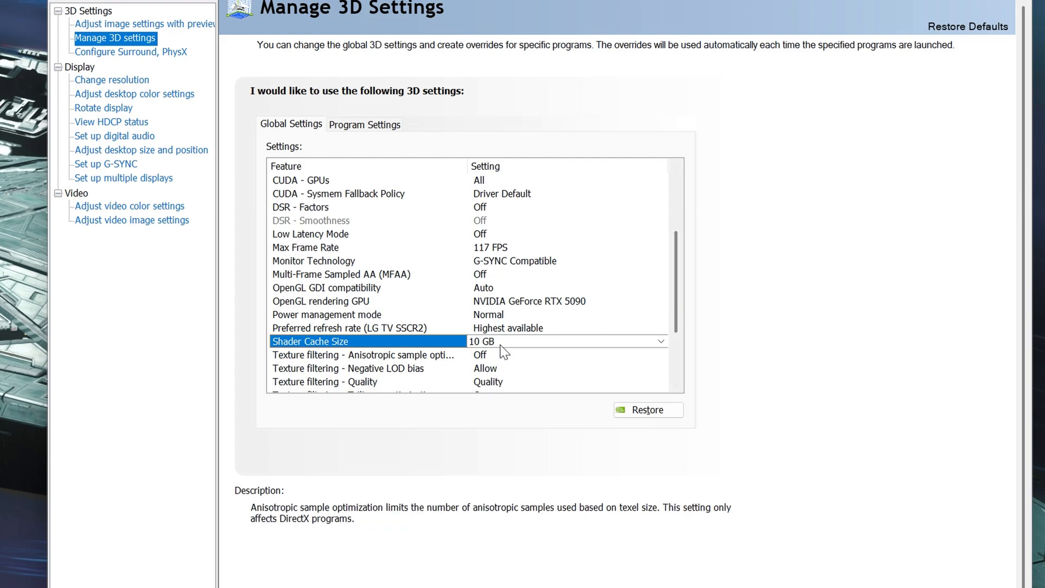
pyautogui.moveTo(610, 344)
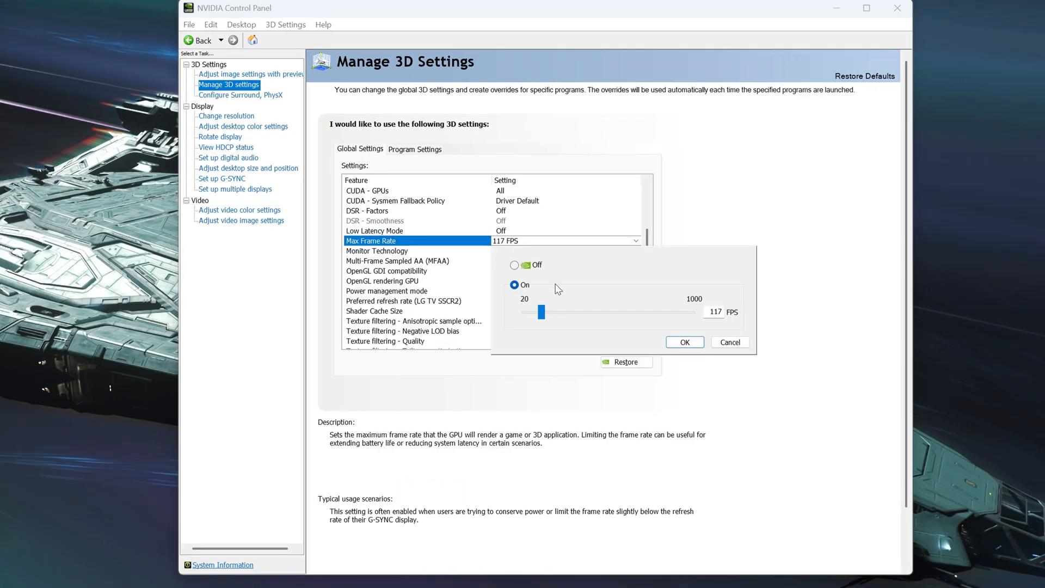
pyautogui.moveTo(552, 285)
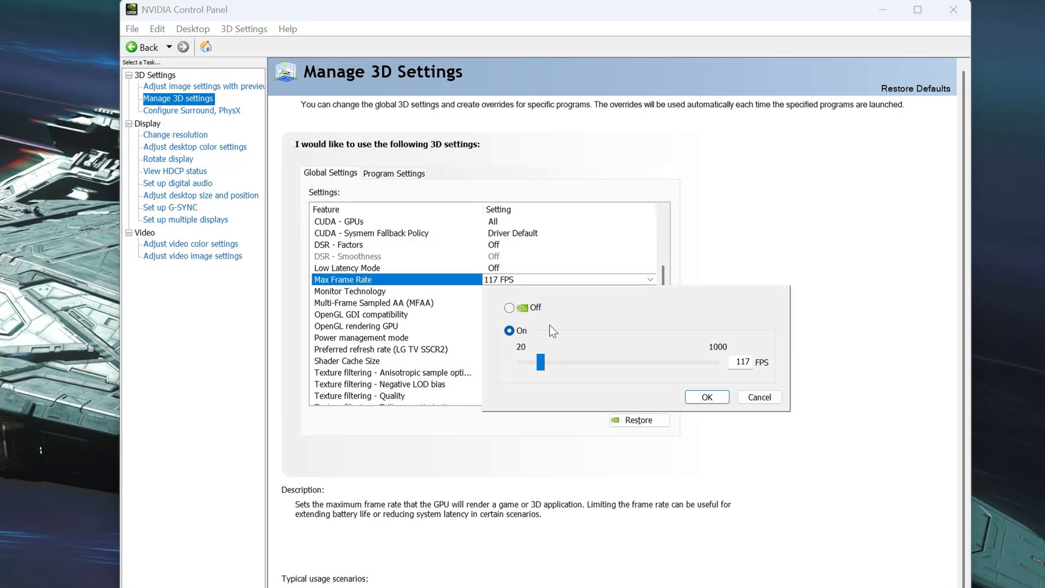
# Confirm the global Max Frame Rate limit stays On at 117 FPS
pyautogui.click(706, 397)
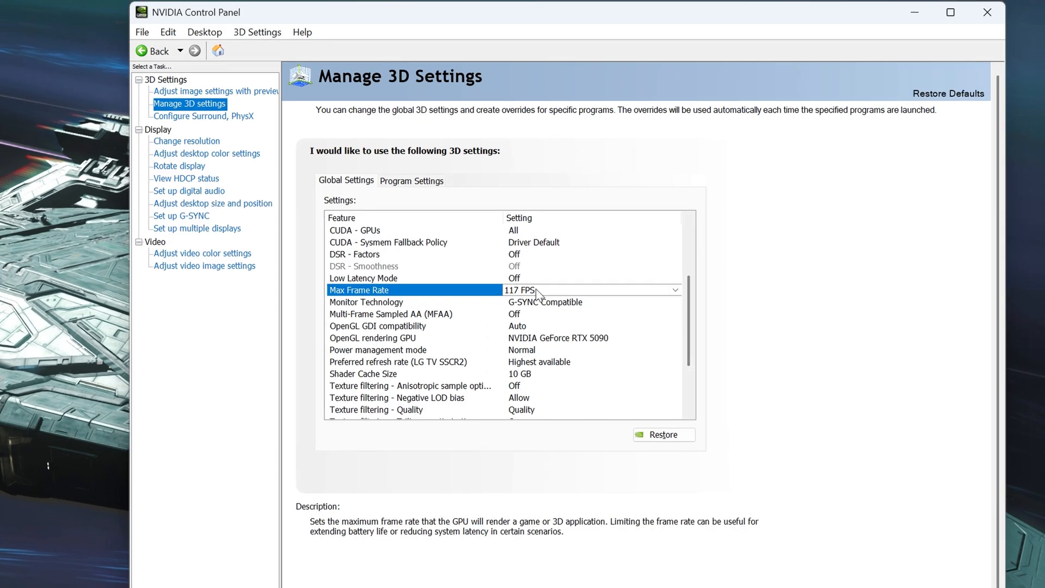
pyautogui.moveTo(534, 295)
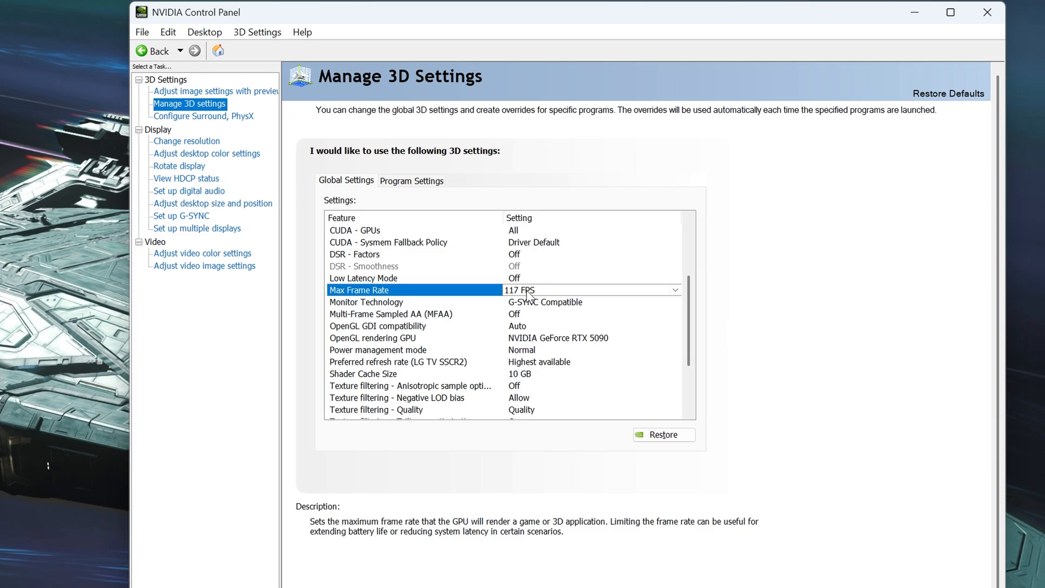
pyautogui.click(674, 289)
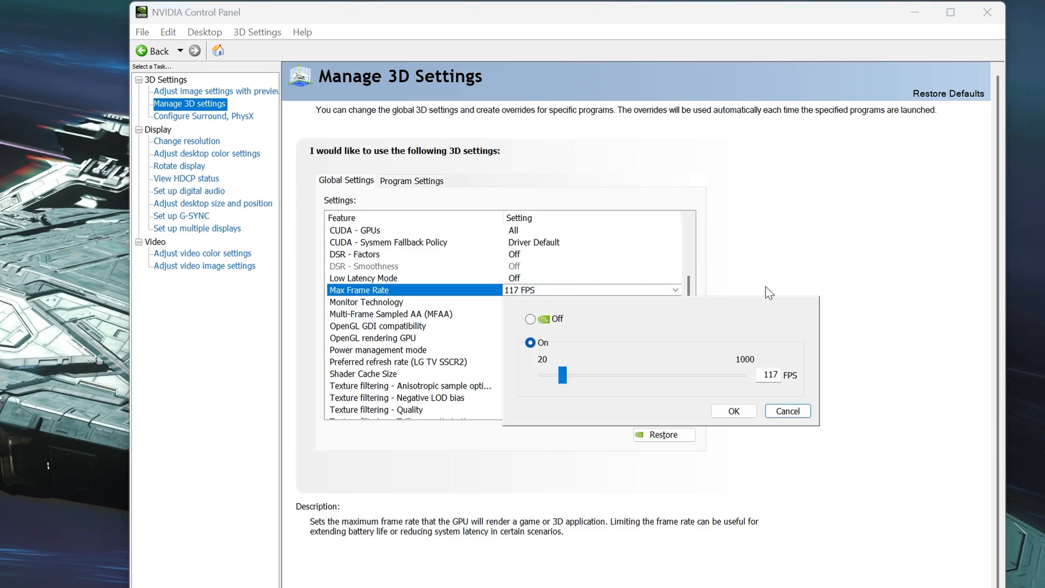
pyautogui.click(732, 411)
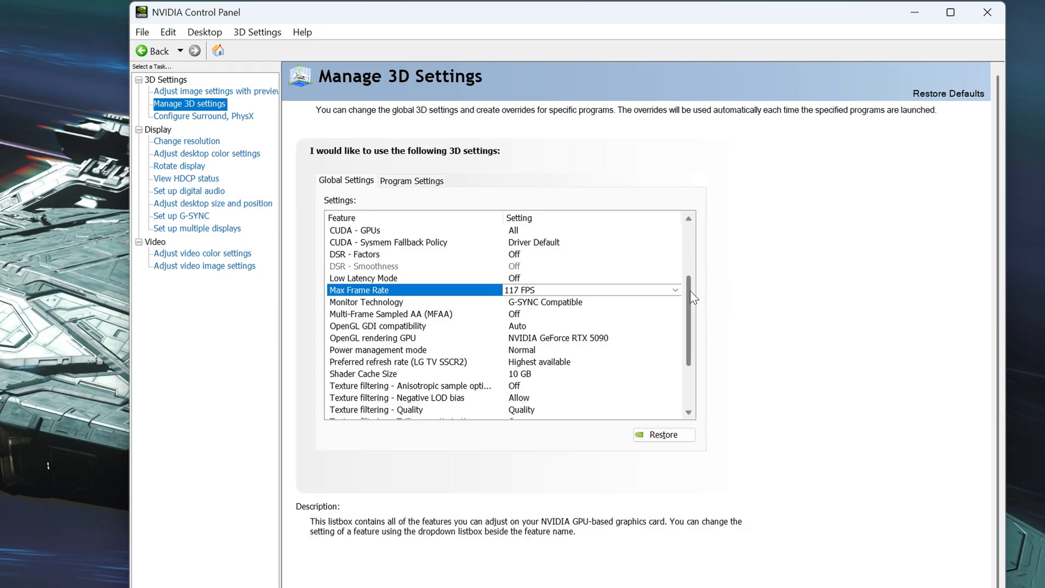
pyautogui.moveTo(657, 292)
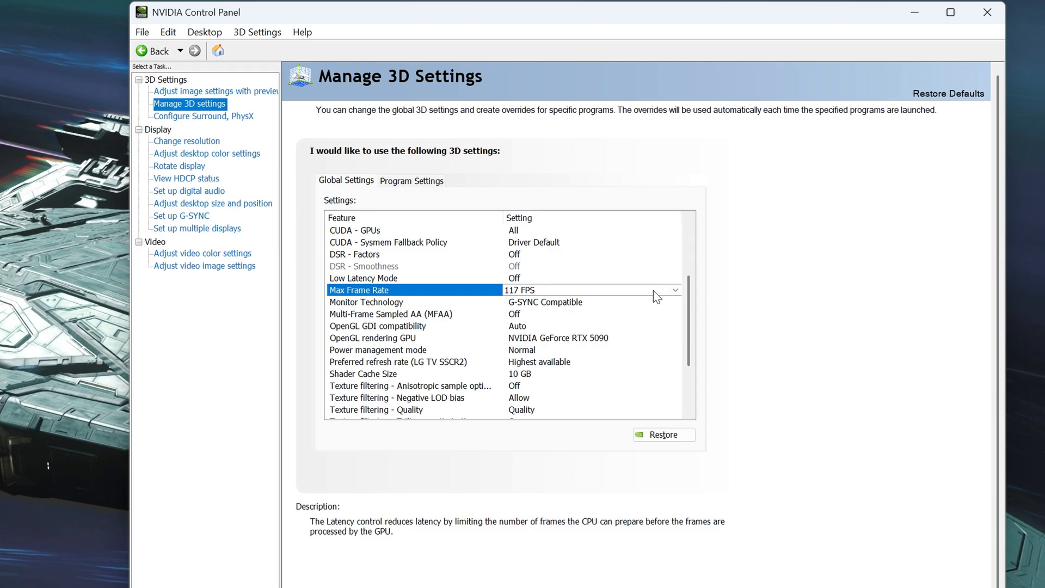
pyautogui.moveTo(673, 296)
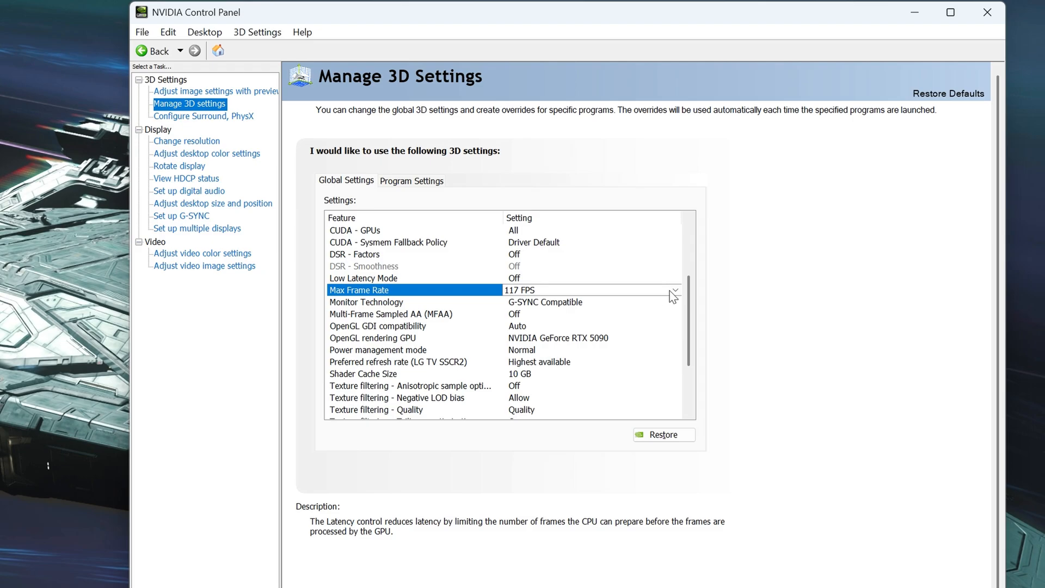
pyautogui.moveTo(793, 310)
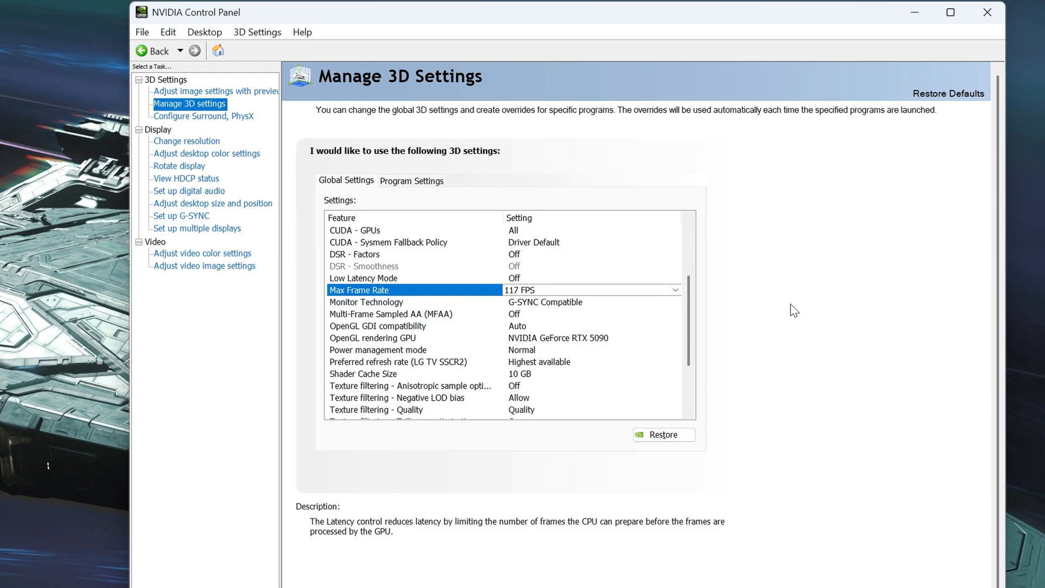
pyautogui.moveTo(575, 288)
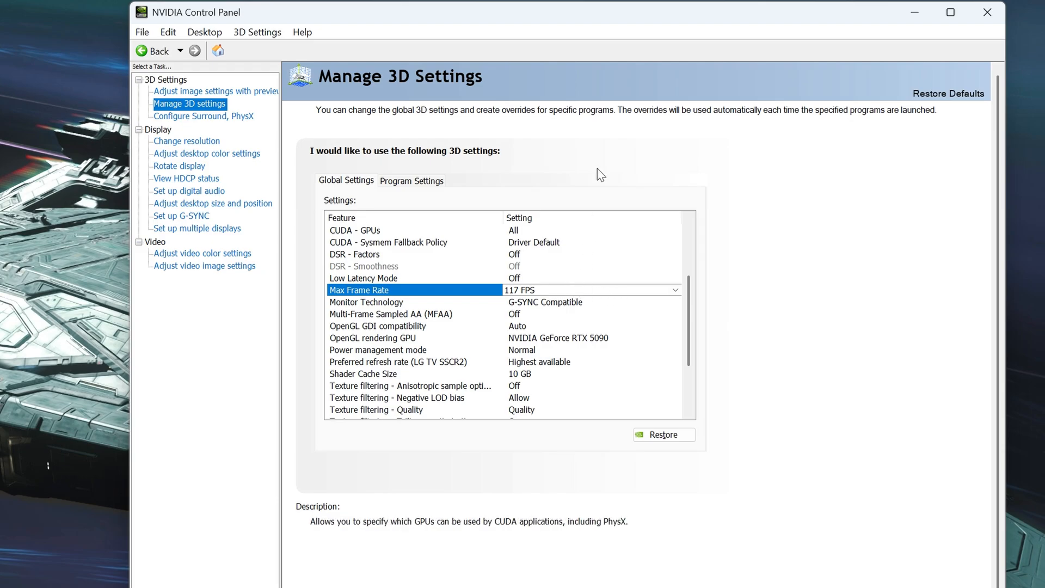
pyautogui.moveTo(617, 98)
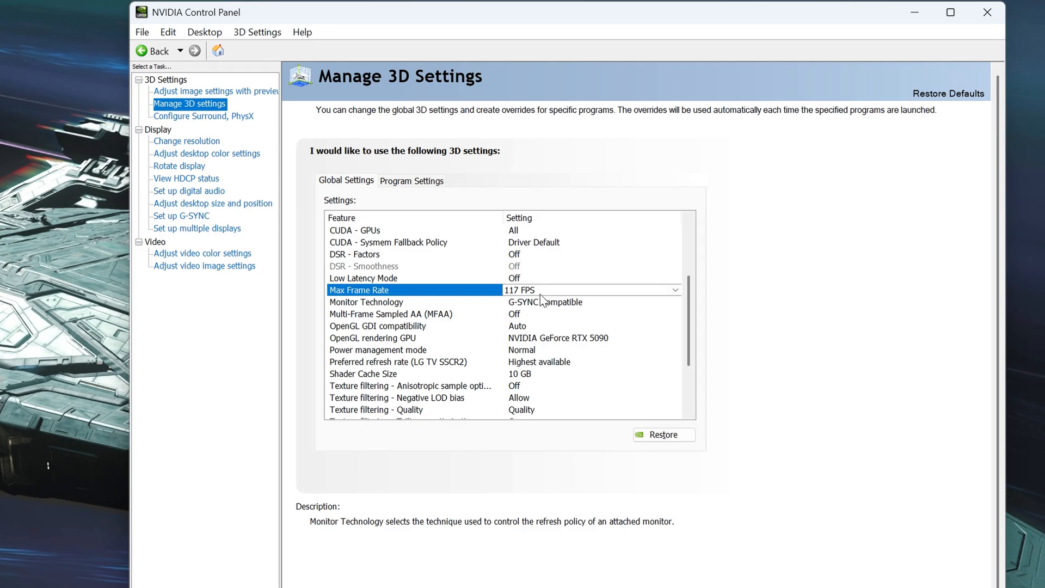
pyautogui.moveTo(550, 312)
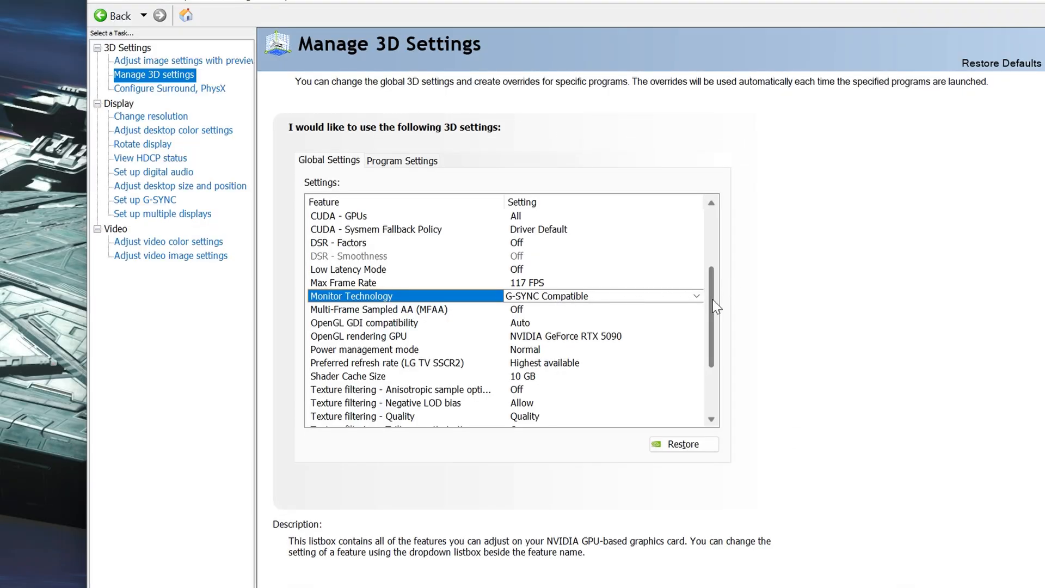
# Scroll the global feature list to check Power management mode Normal and Vertical sync On
pyautogui.scroll(-3)
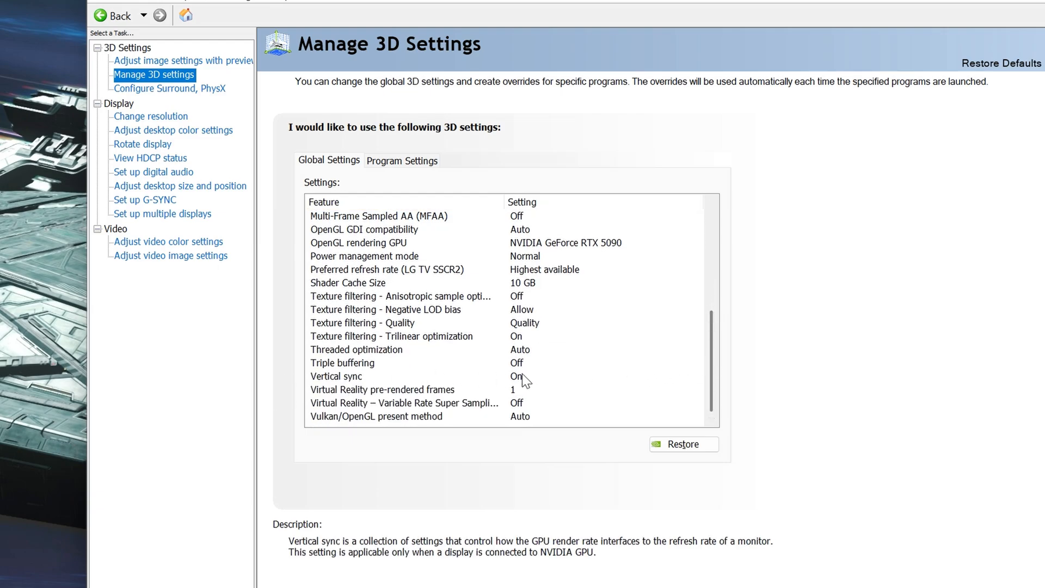
pyautogui.moveTo(522, 381)
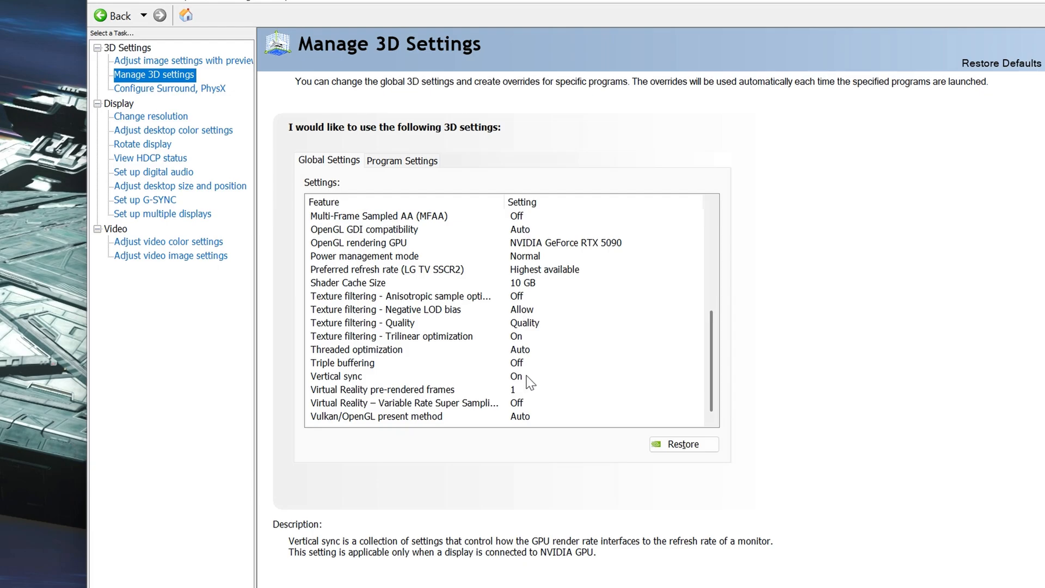
pyautogui.moveTo(520, 386)
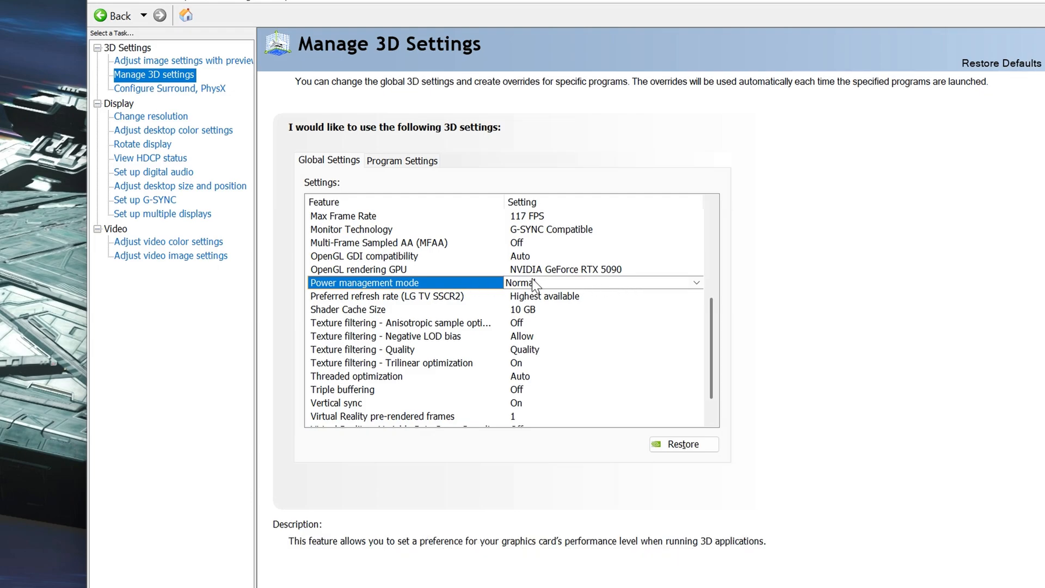
pyautogui.moveTo(568, 283)
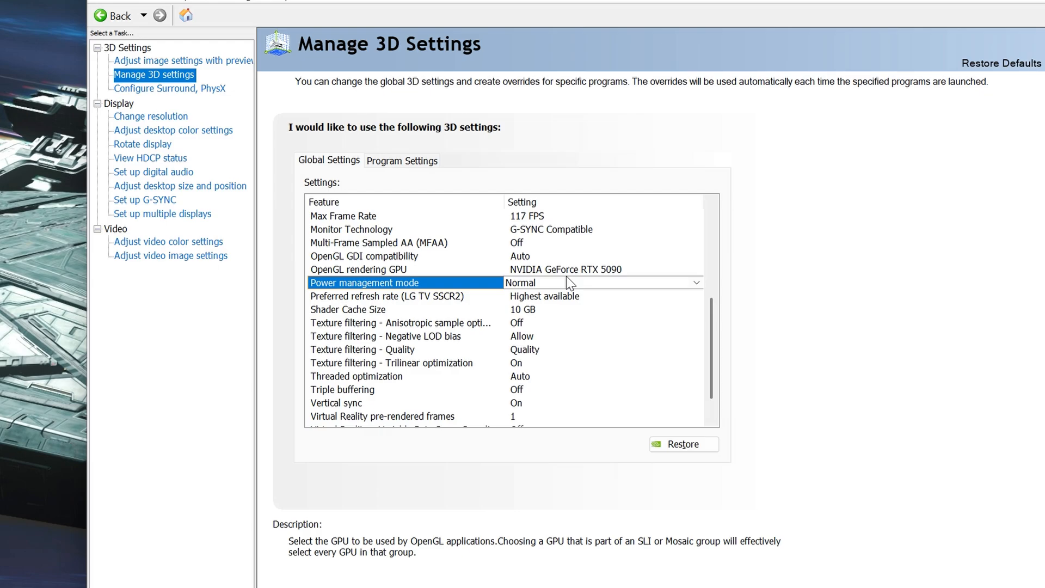
# Add StarCitizen.exe as a program to customize under Program Settings
pyautogui.click(401, 160)
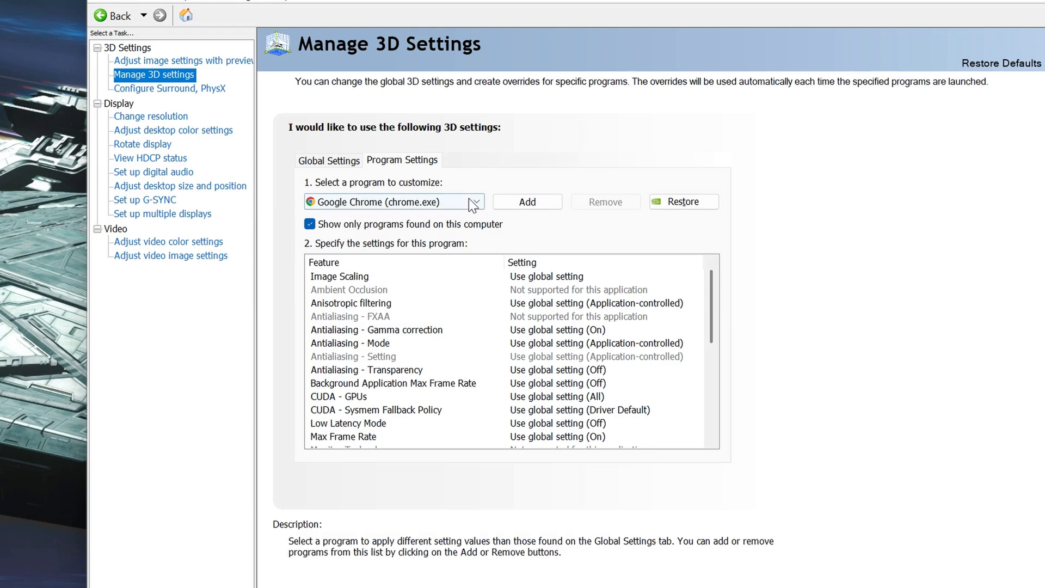
pyautogui.click(474, 202)
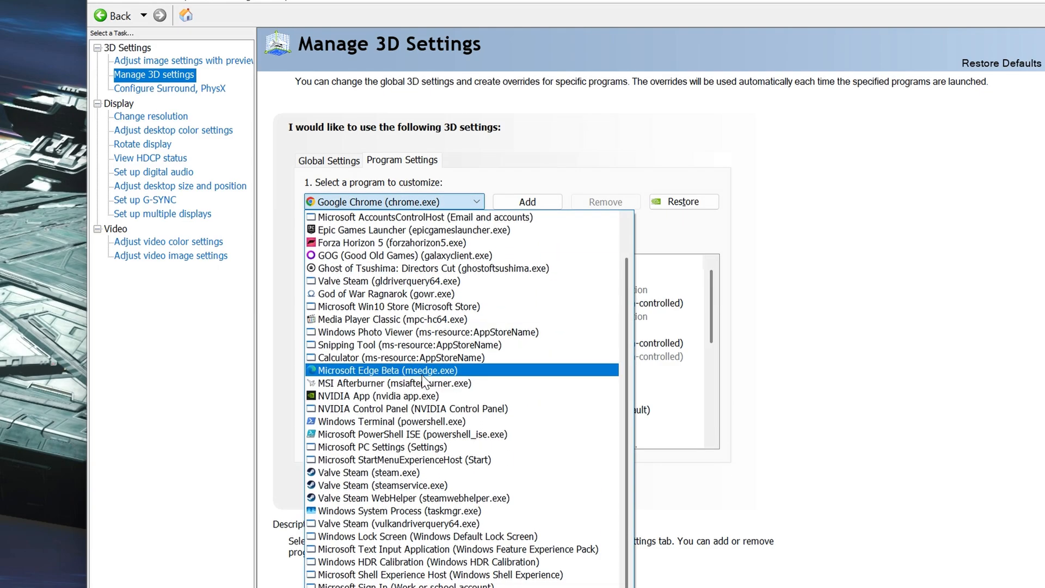
pyautogui.click(527, 201)
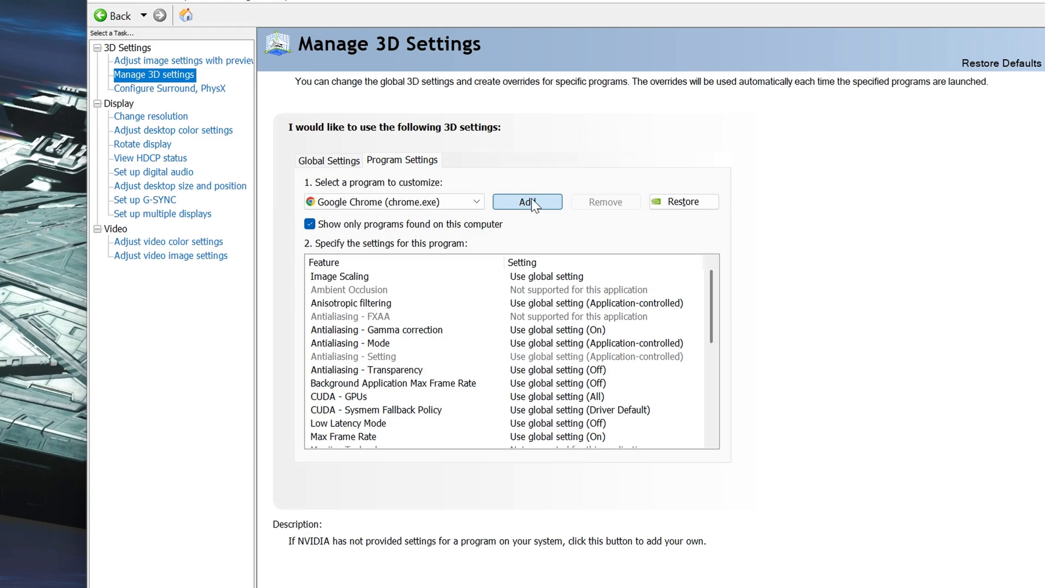
pyautogui.click(526, 201)
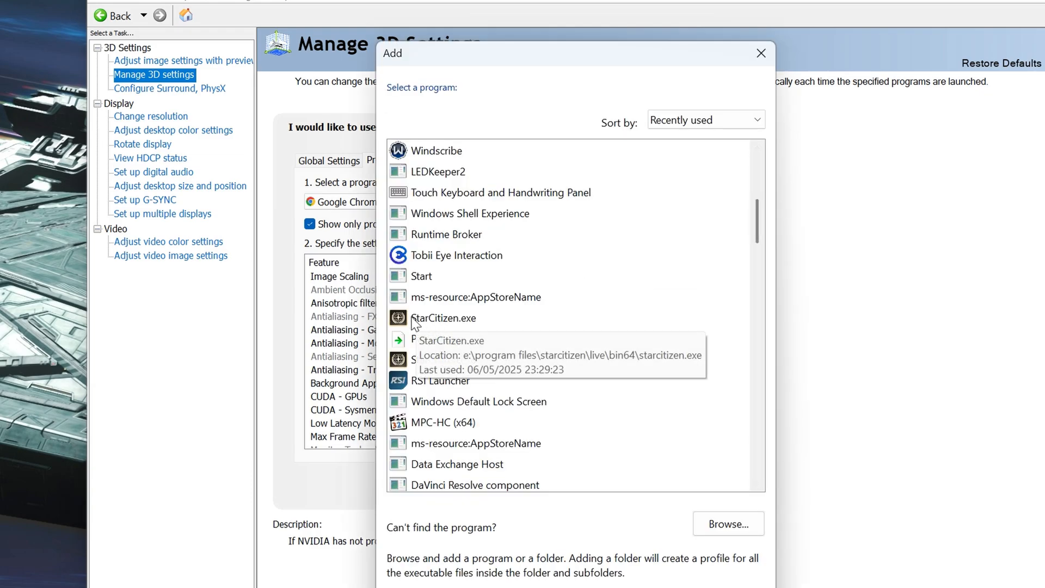
pyautogui.click(443, 318)
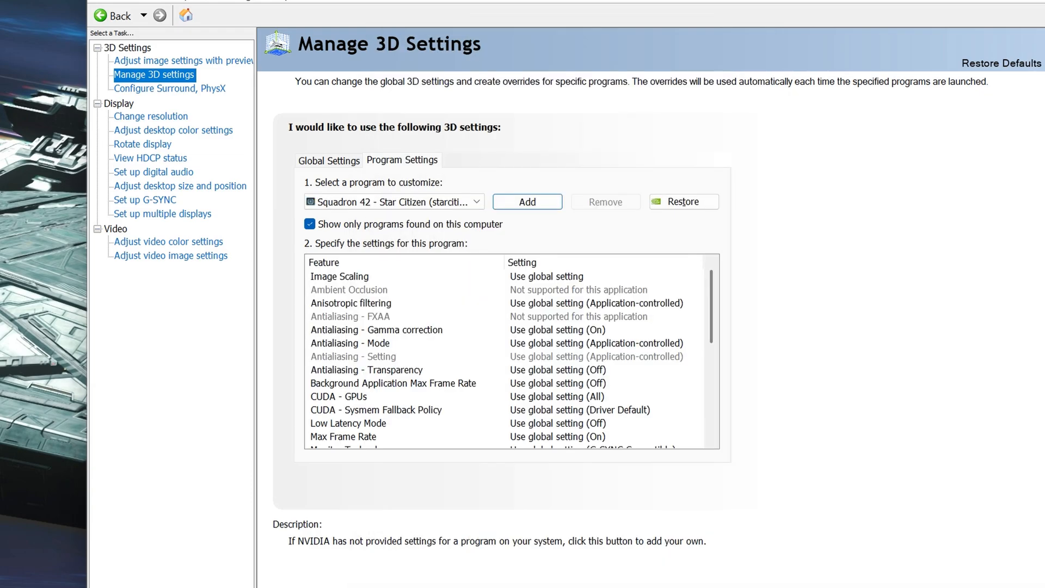
# Bring up the power management mode choices for Star Citizen
pyautogui.click(351, 303)
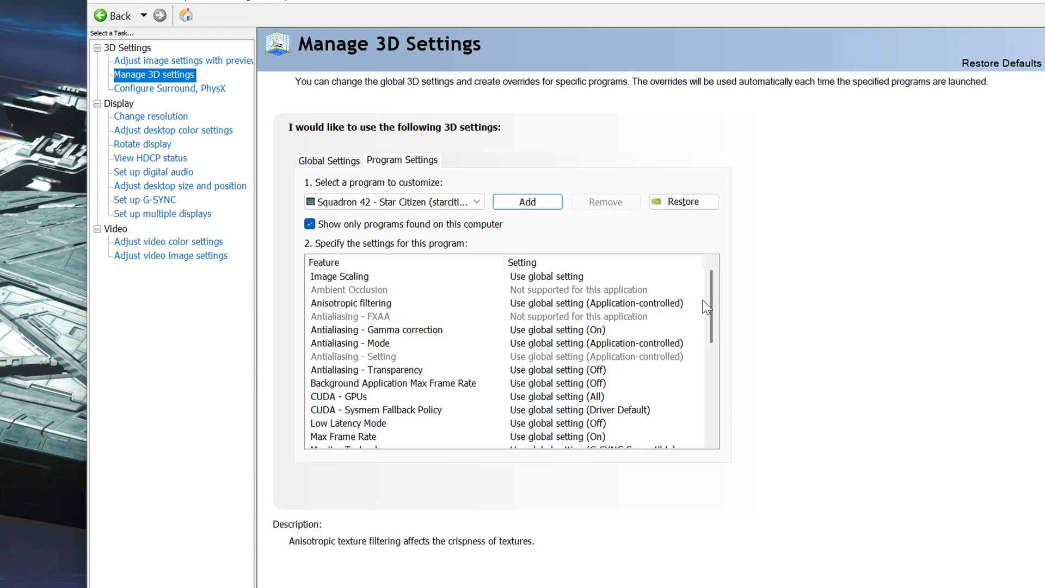
pyautogui.scroll(-3)
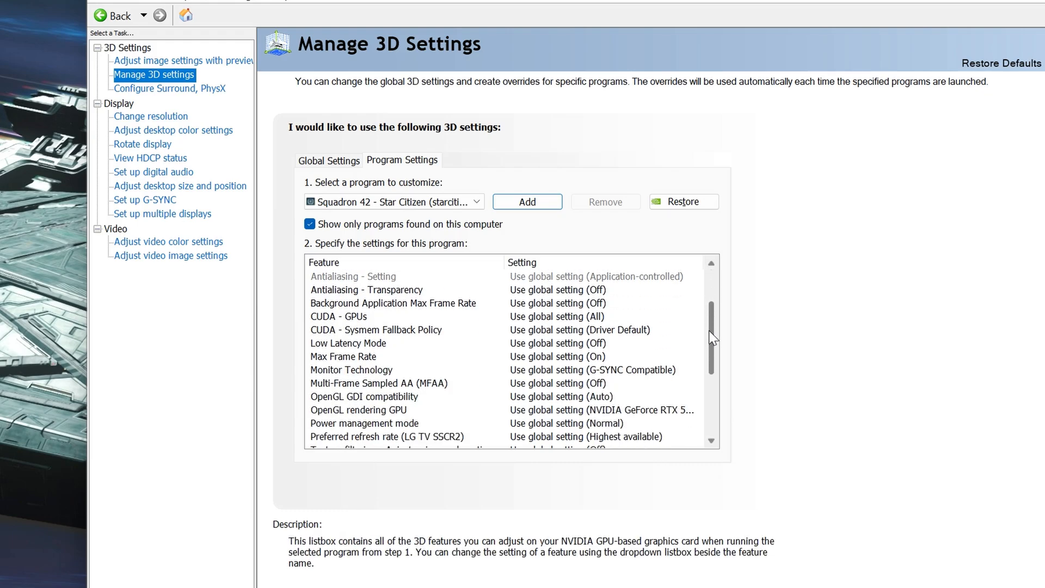
pyautogui.click(366, 369)
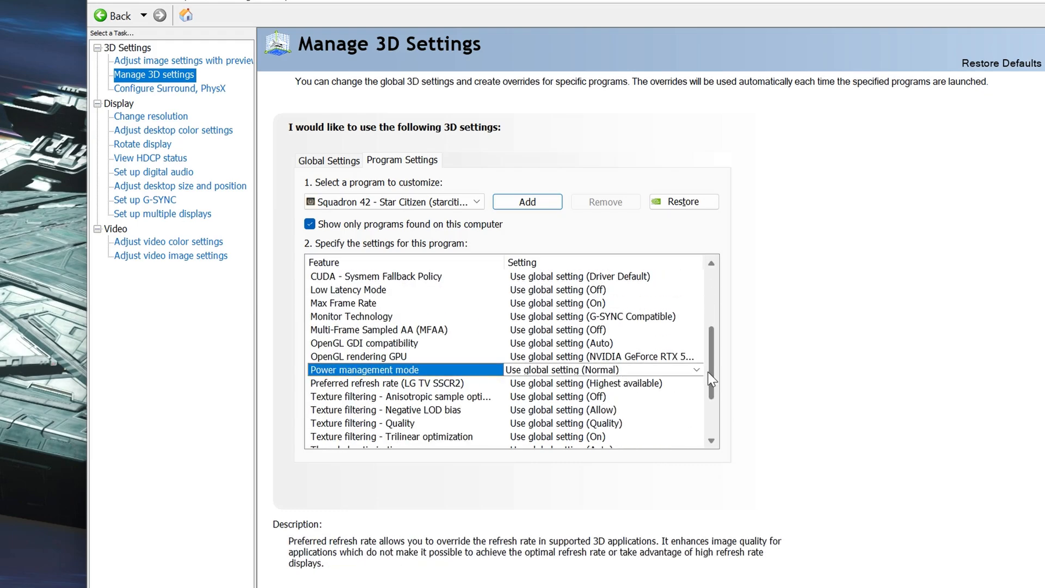
pyautogui.click(697, 369)
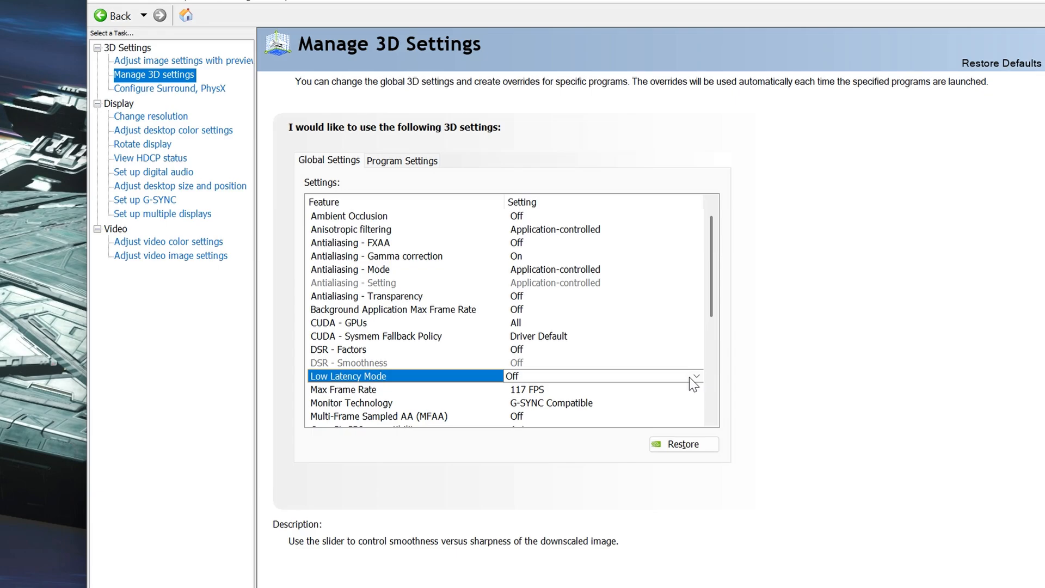
pyautogui.click(695, 375)
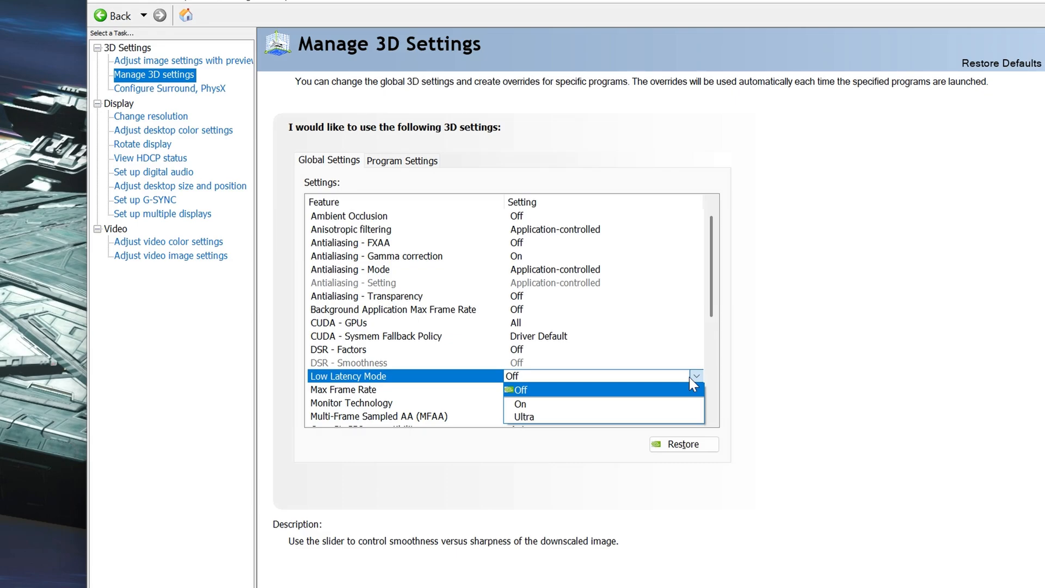
pyautogui.click(519, 389)
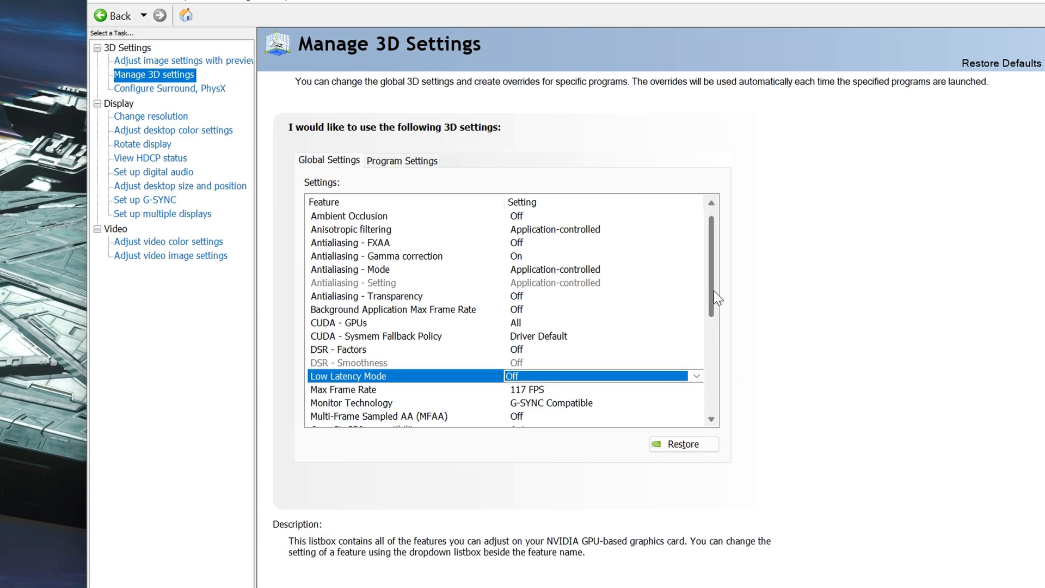
pyautogui.moveTo(673, 381)
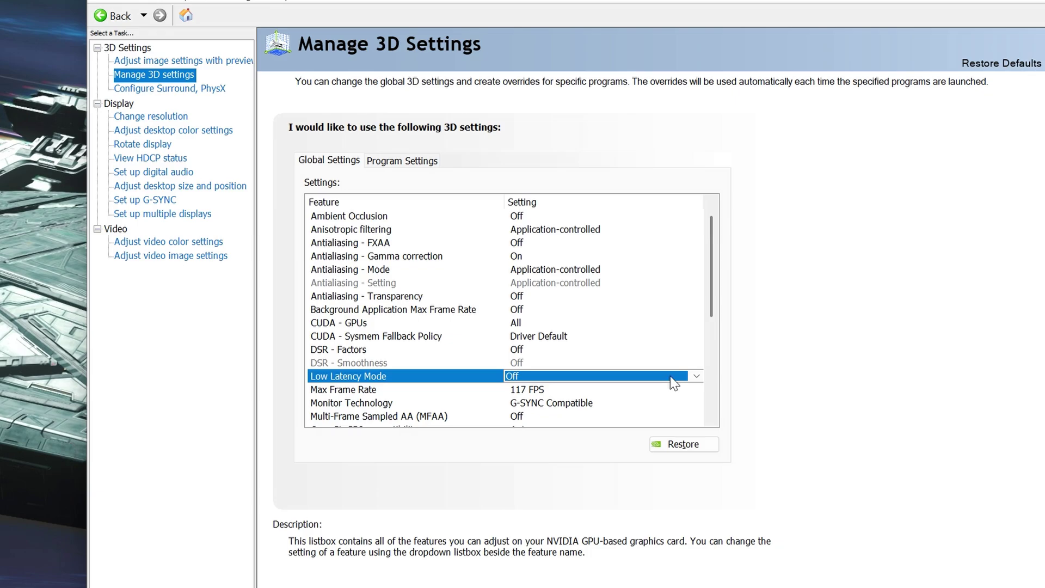
pyautogui.moveTo(666, 386)
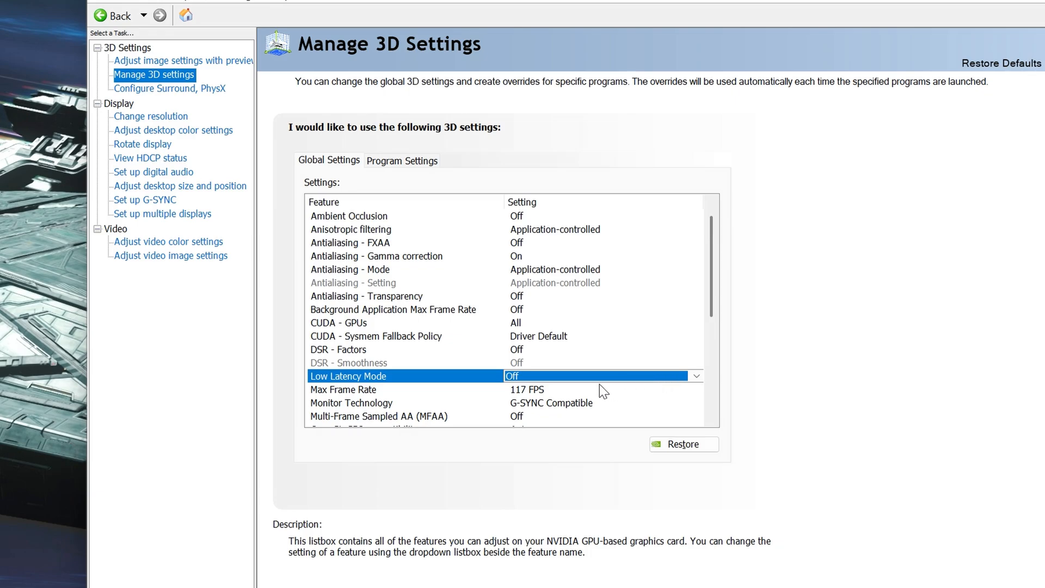
pyautogui.moveTo(564, 379)
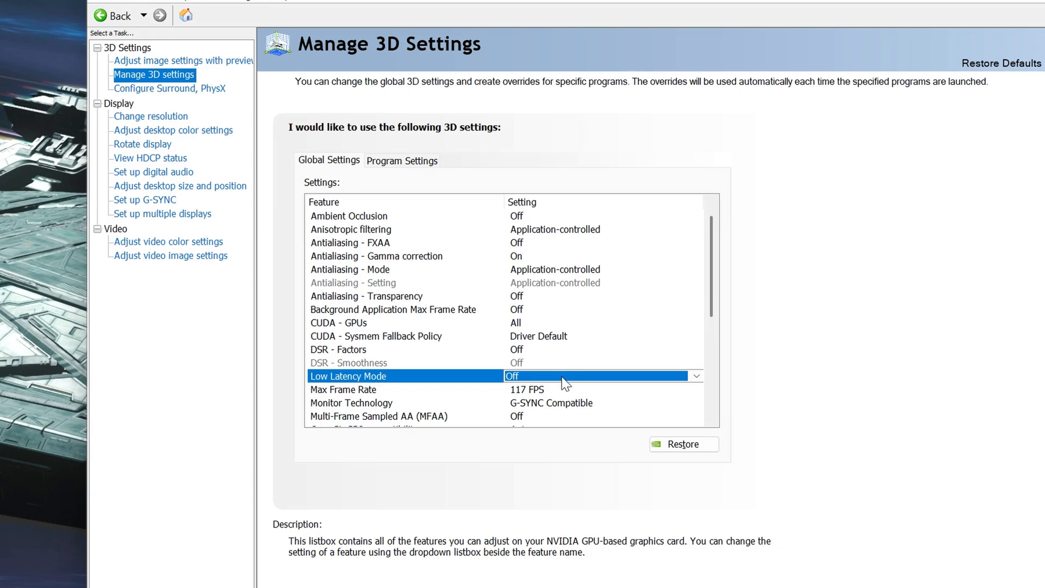
pyautogui.click(696, 375)
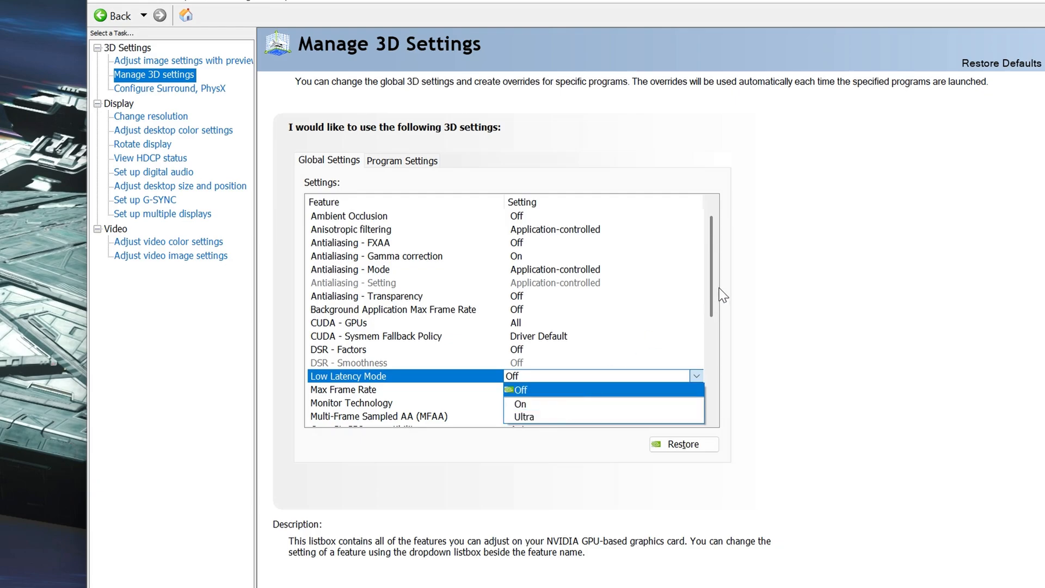
pyautogui.moveTo(754, 320)
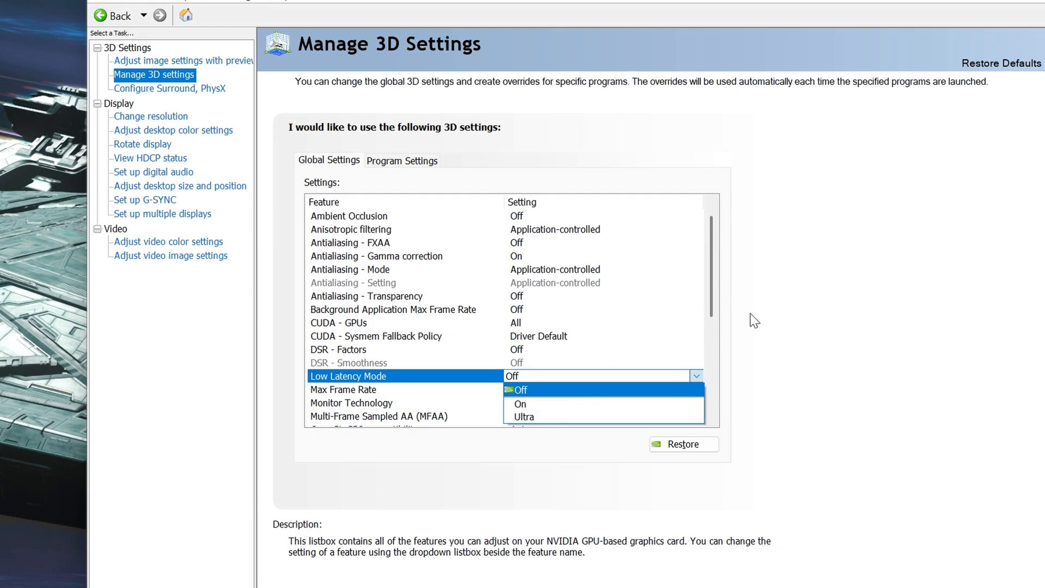
pyautogui.click(519, 389)
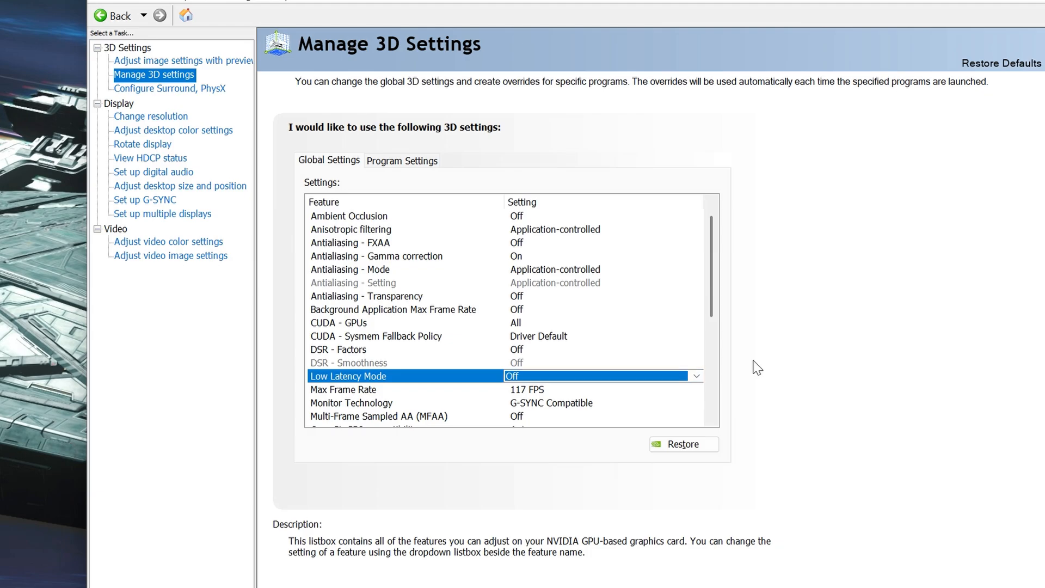
pyautogui.moveTo(510, 363)
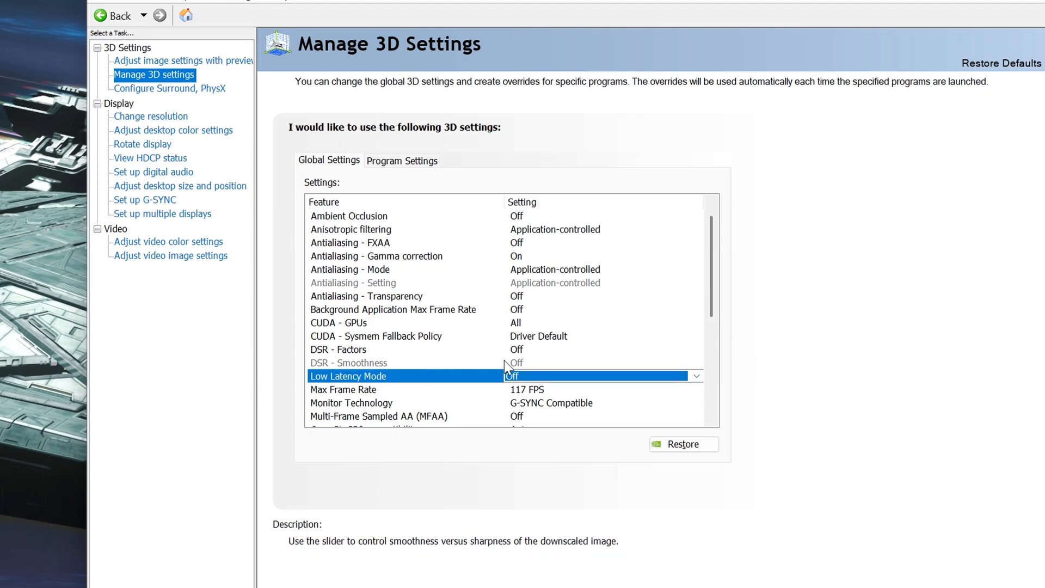
pyautogui.click(402, 160)
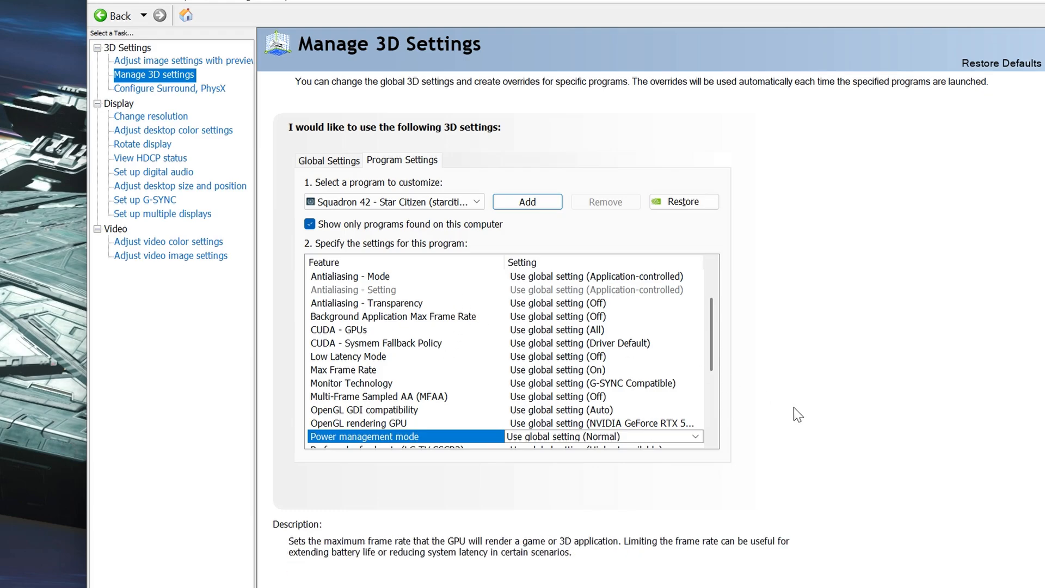
pyautogui.moveTo(844, 401)
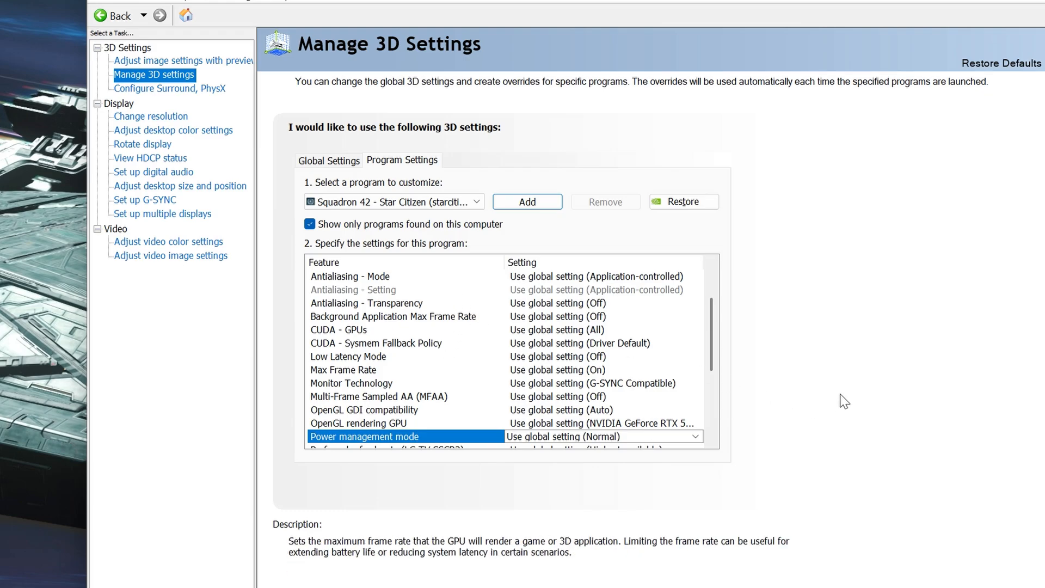
pyautogui.click(329, 160)
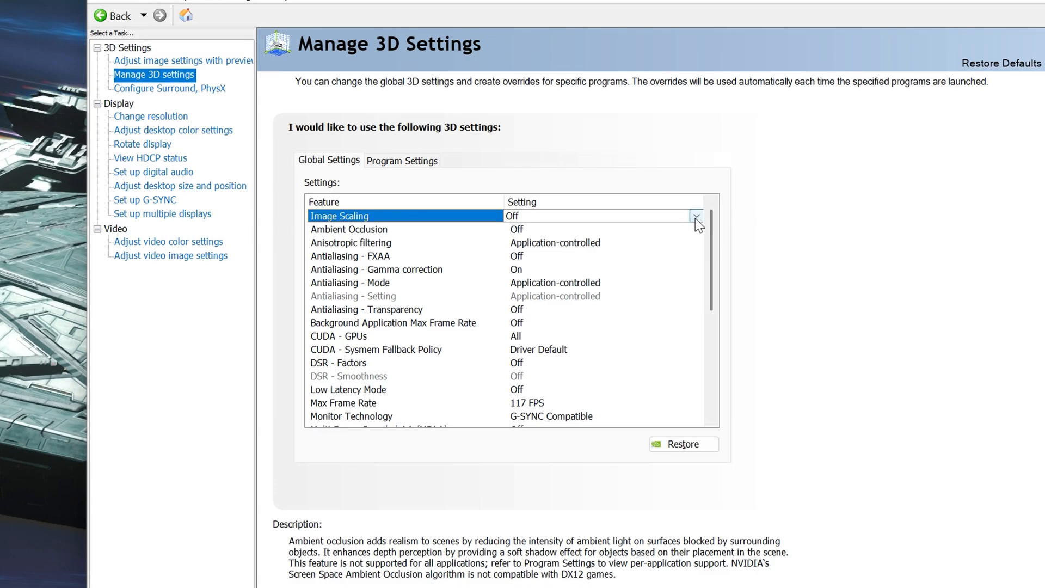
# Check the global Image Scaling options and leave GPU scaling and sharpening Off
pyautogui.click(695, 216)
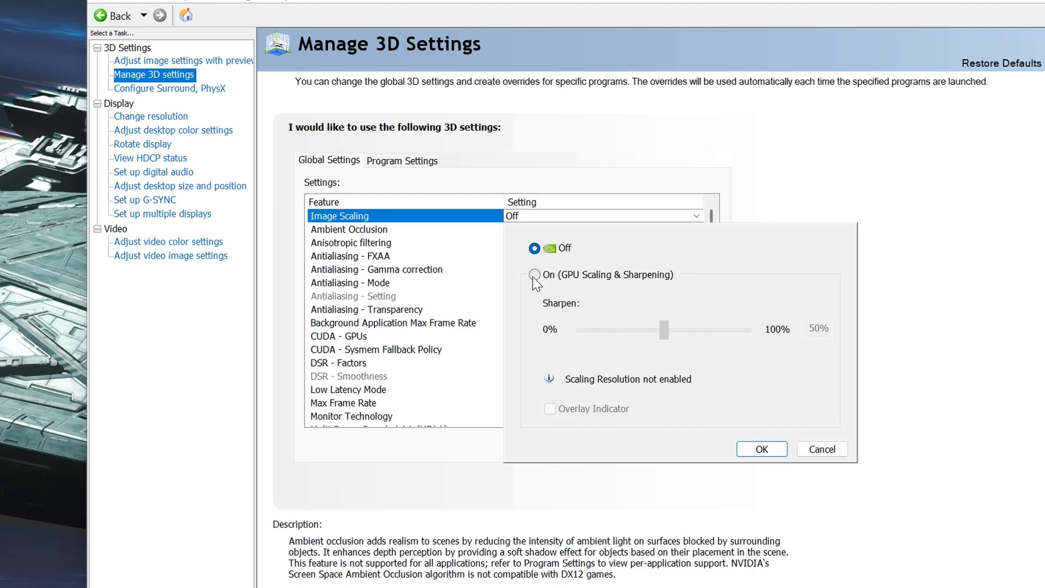
pyautogui.moveTo(657, 285)
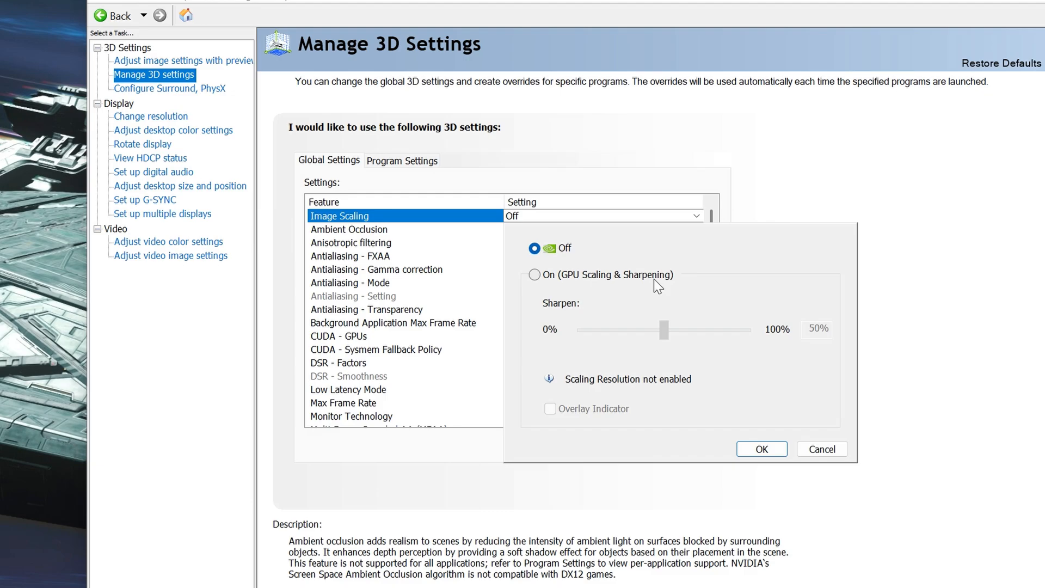
pyautogui.moveTo(645, 282)
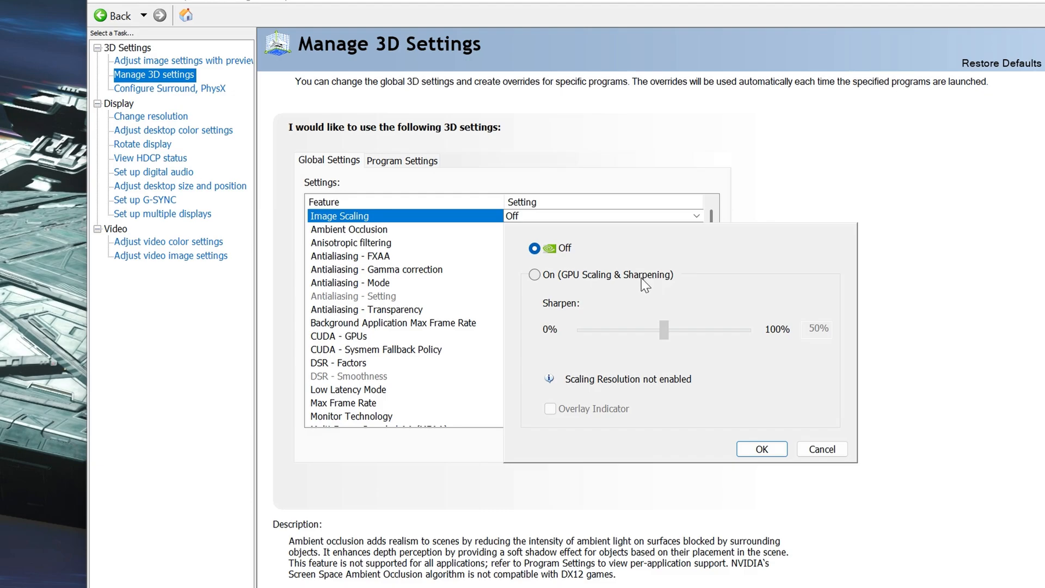
pyautogui.moveTo(635, 278)
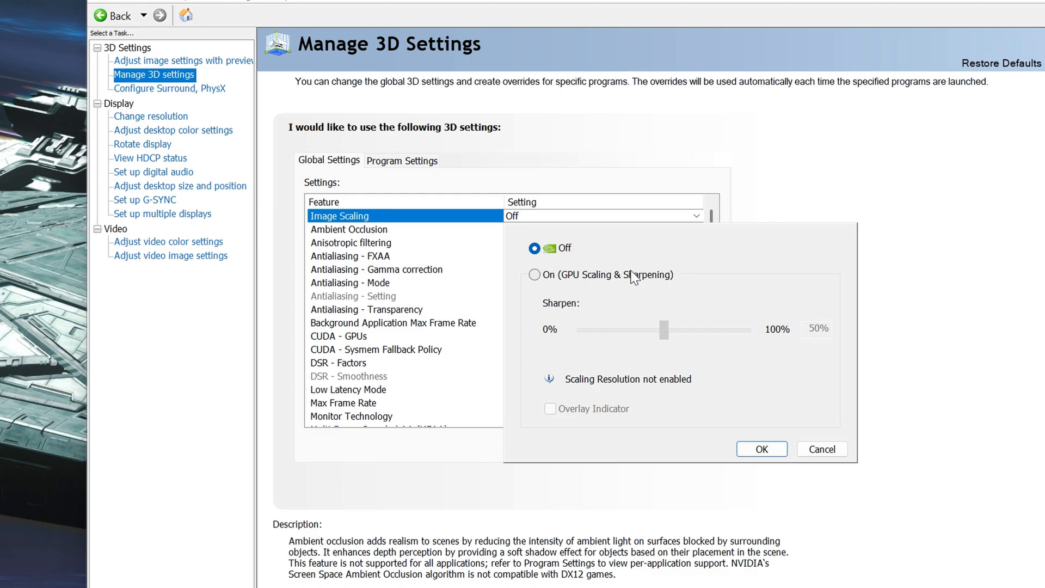
pyautogui.moveTo(772, 186)
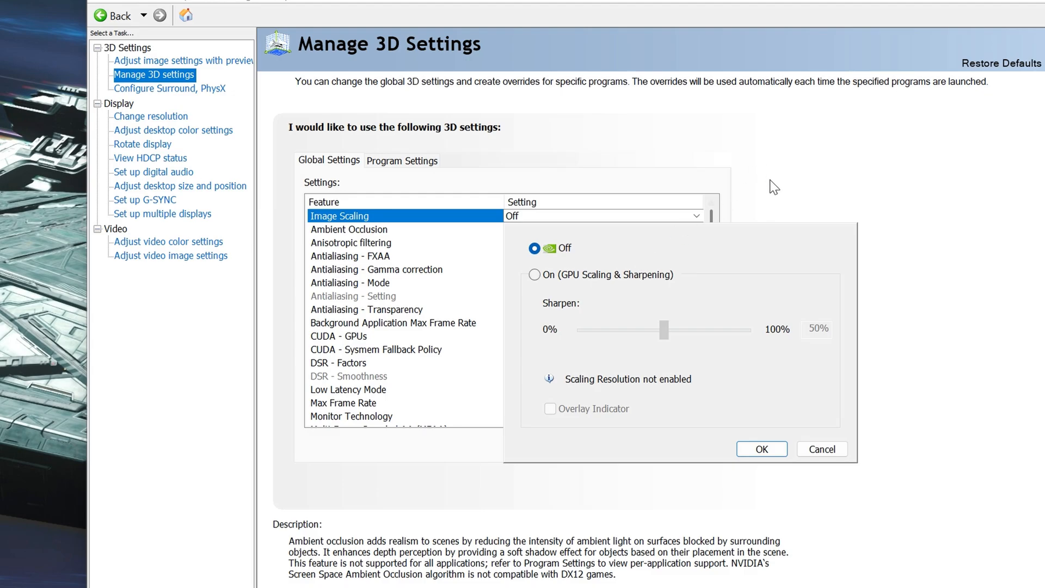
pyautogui.moveTo(776, 200)
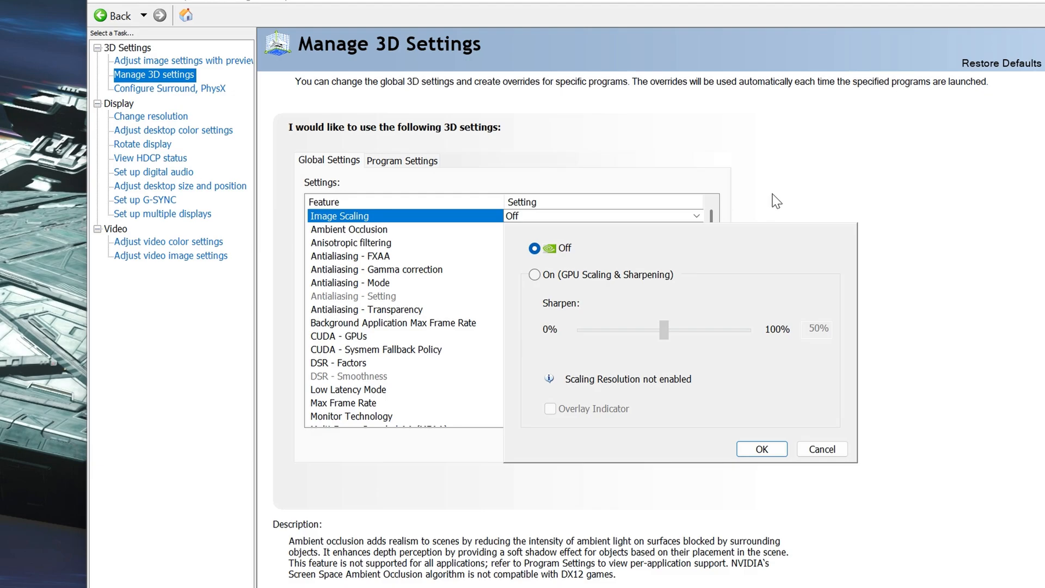
pyautogui.click(760, 449)
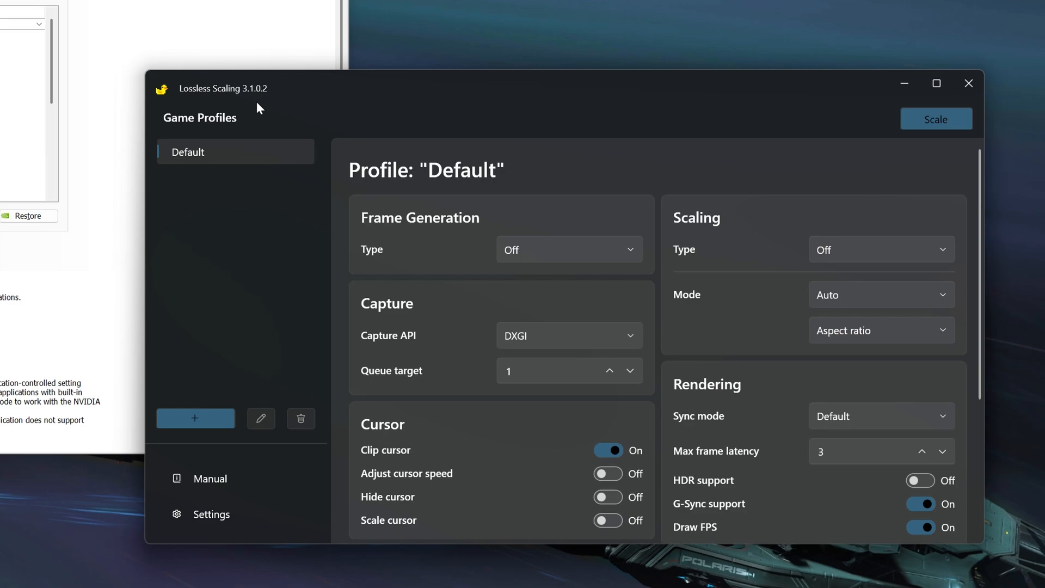
pyautogui.moveTo(234, 111)
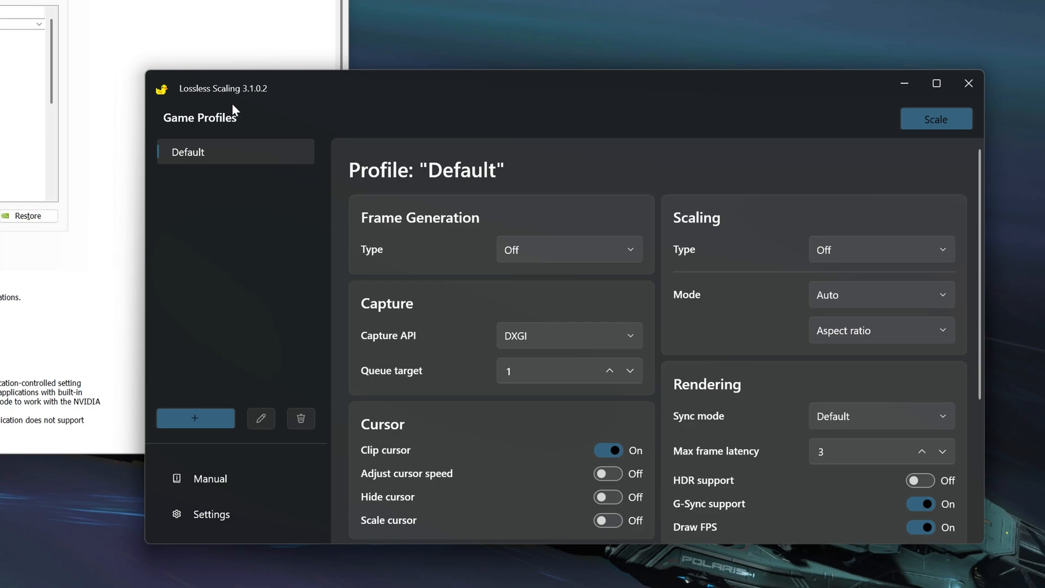
pyautogui.moveTo(285, 285)
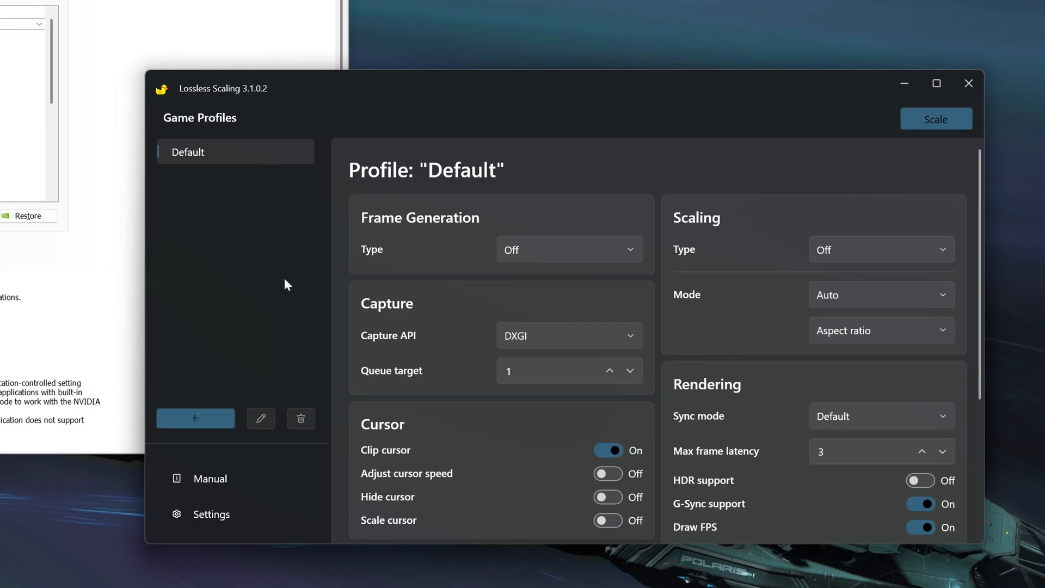
pyautogui.moveTo(202, 309)
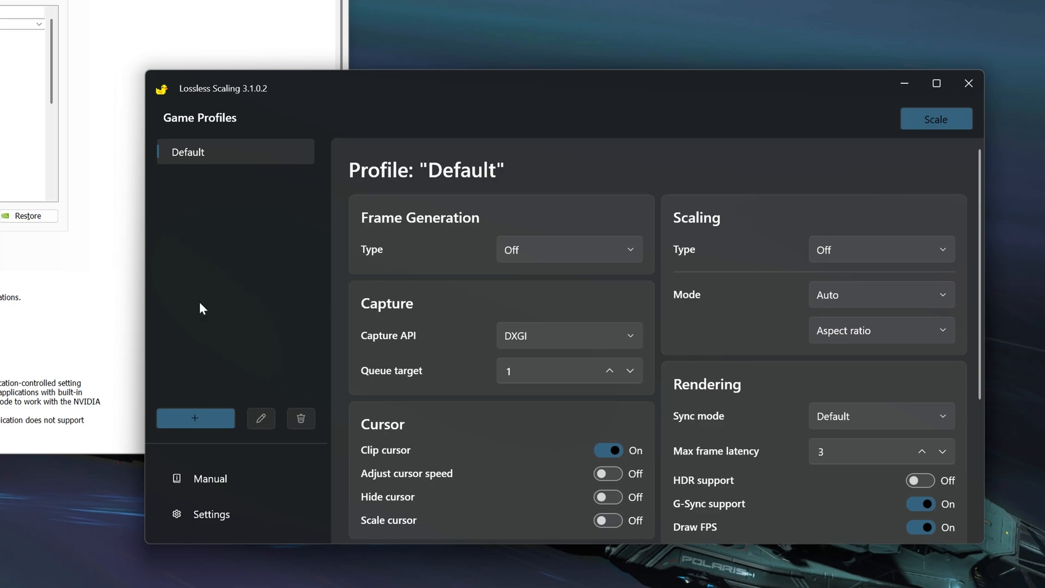
pyautogui.moveTo(352, 317)
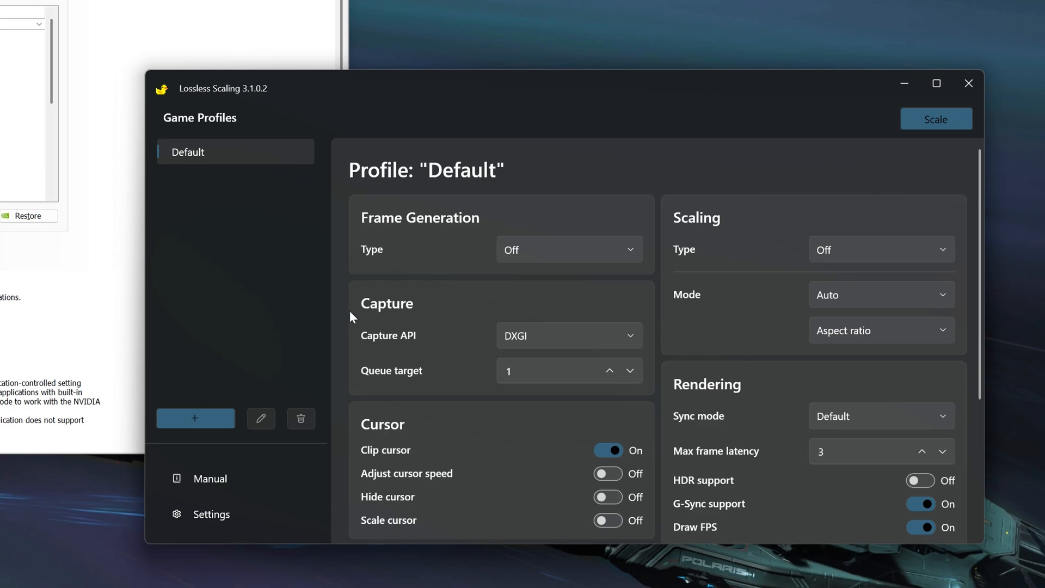
pyautogui.click(880, 249)
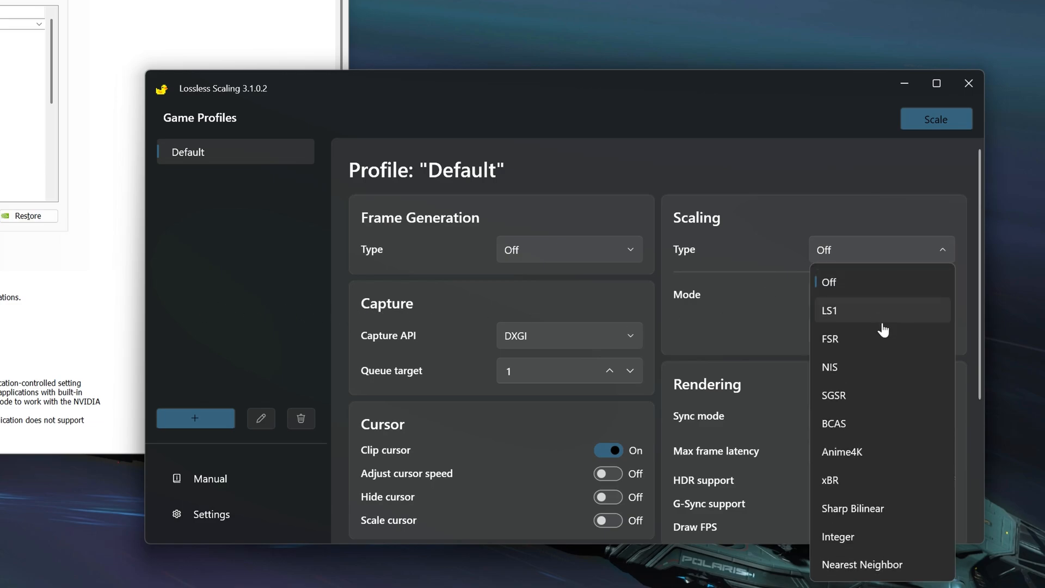
pyautogui.moveTo(882, 366)
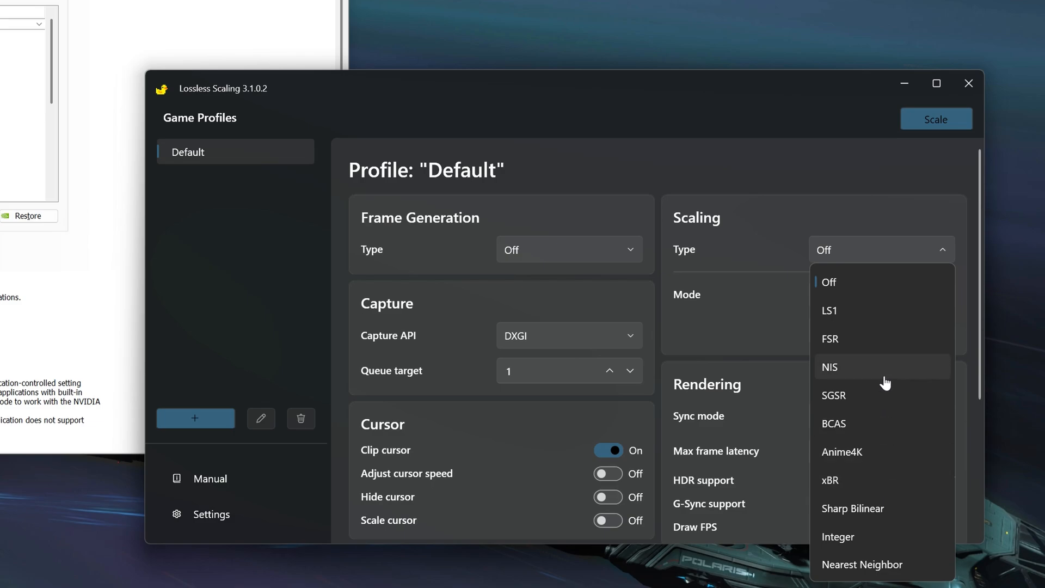
pyautogui.moveTo(858, 286)
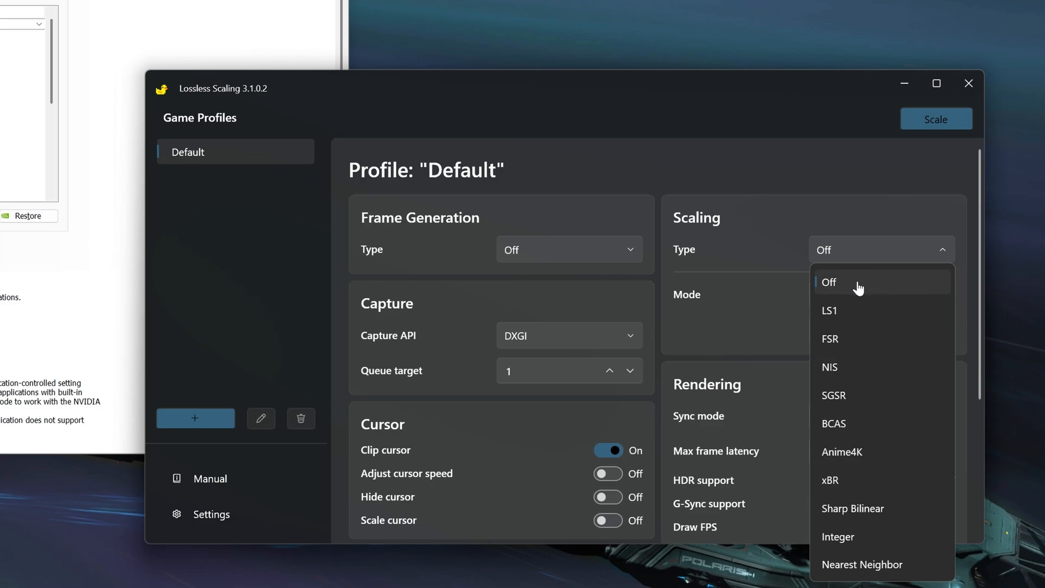
pyautogui.moveTo(860, 312)
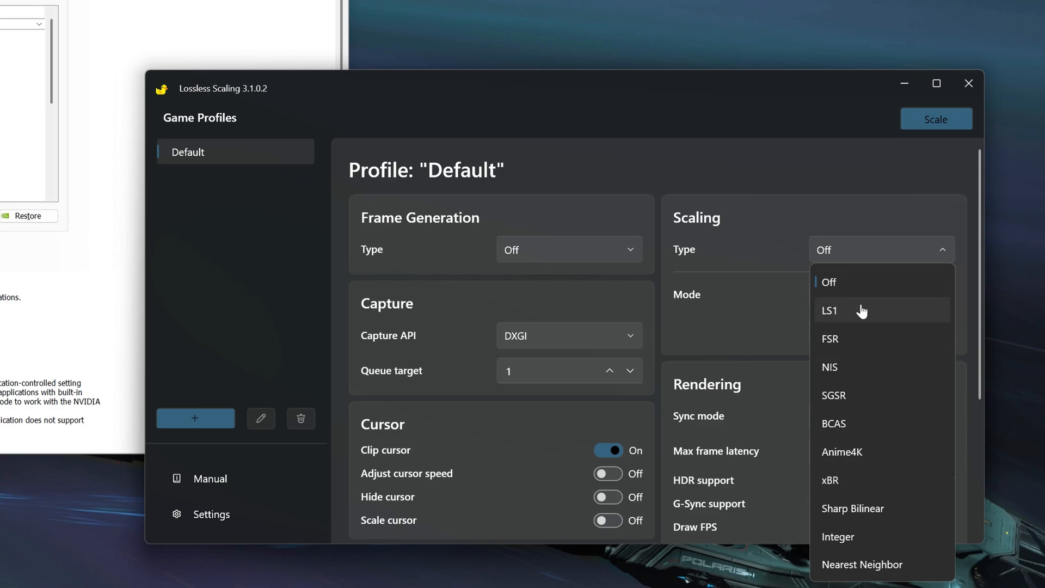
pyautogui.moveTo(748, 233)
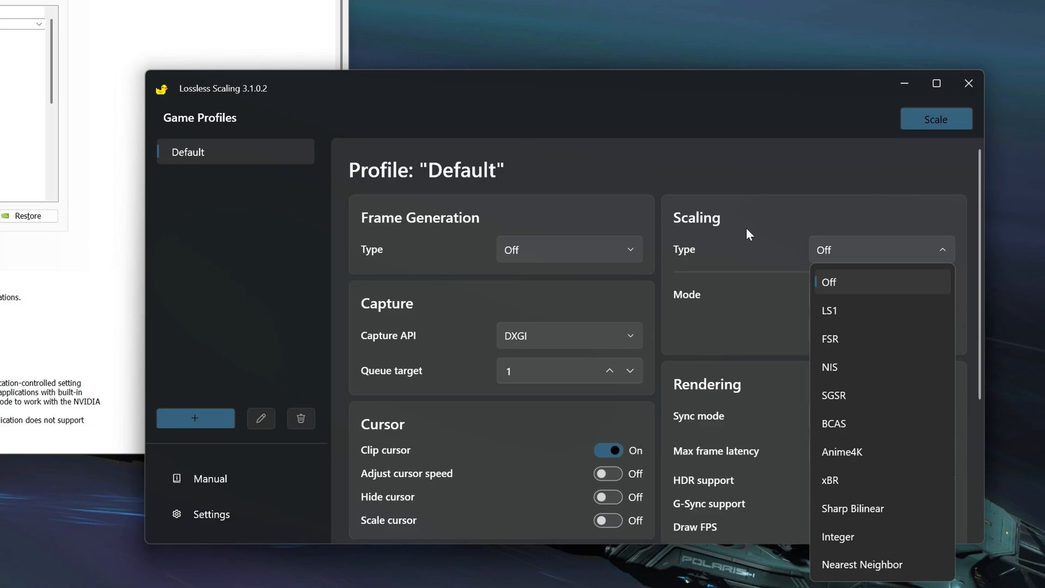
pyautogui.click(828, 281)
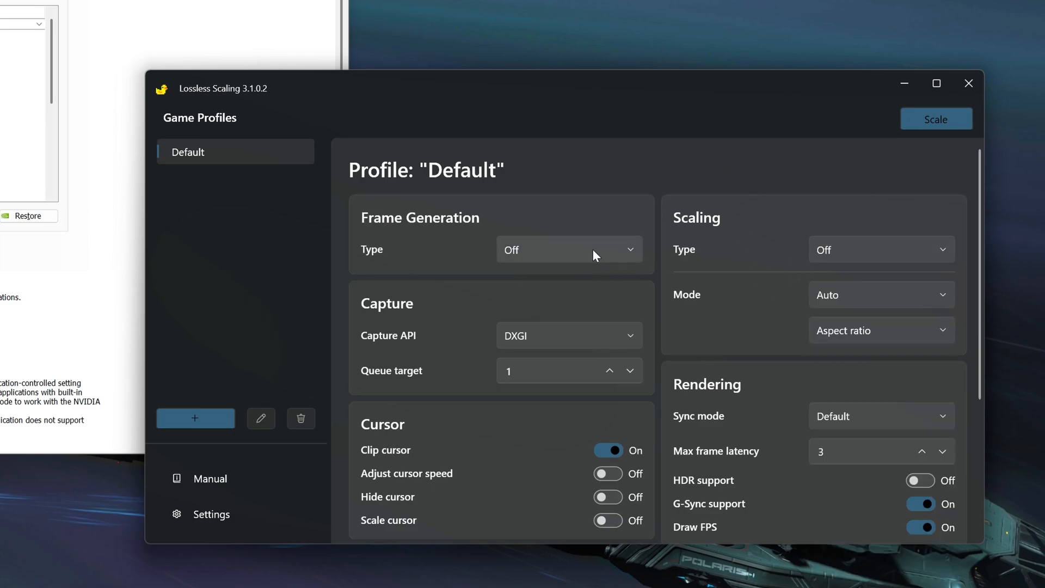
# Set Frame Generation Type to LSFG 3.0, keeping Capture API DXGI and Scaling Type Off
pyautogui.click(568, 250)
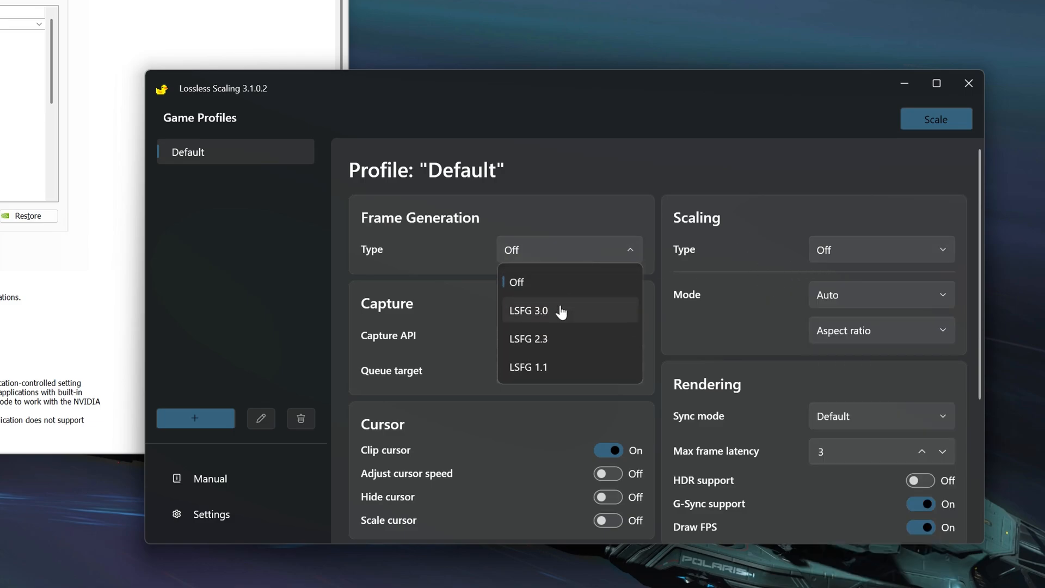
pyautogui.moveTo(520, 314)
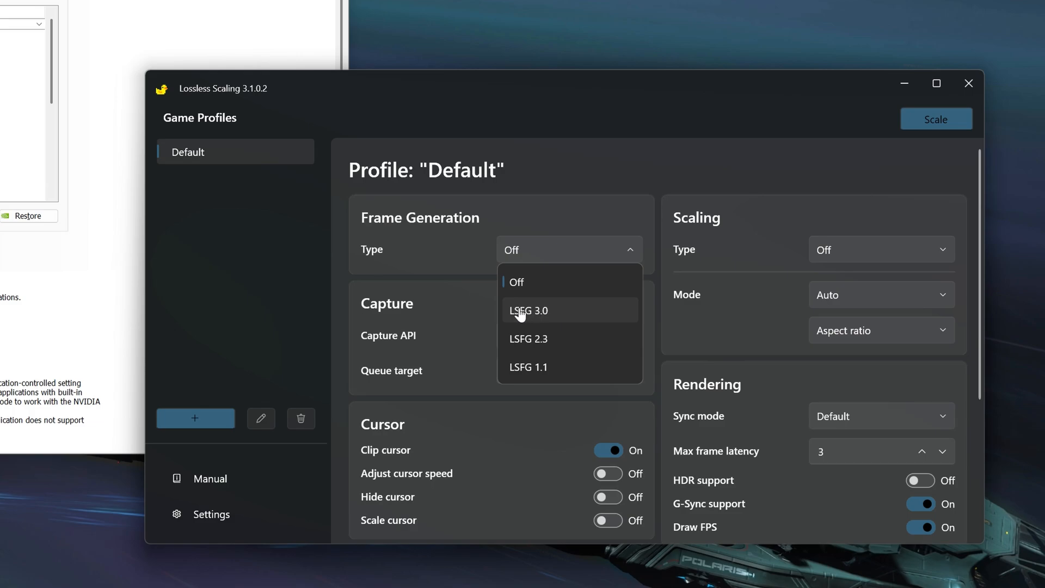
pyautogui.click(528, 310)
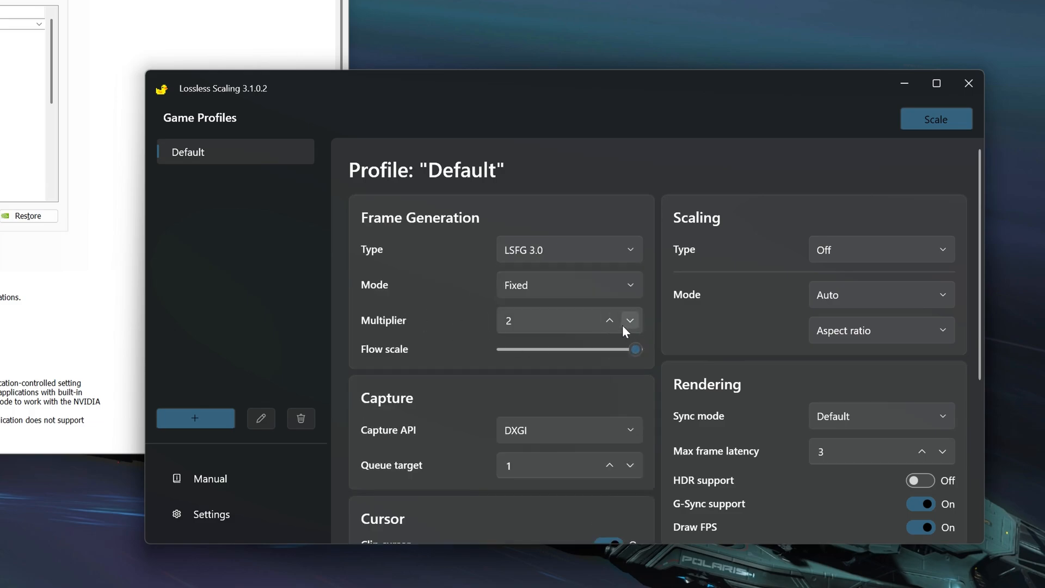
pyautogui.moveTo(600, 449)
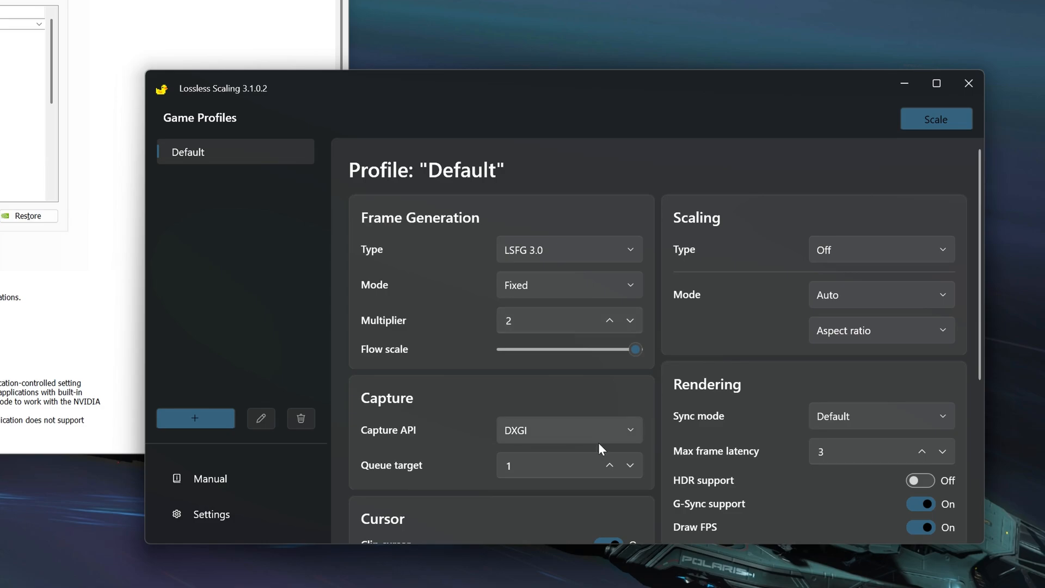
pyautogui.click(568, 429)
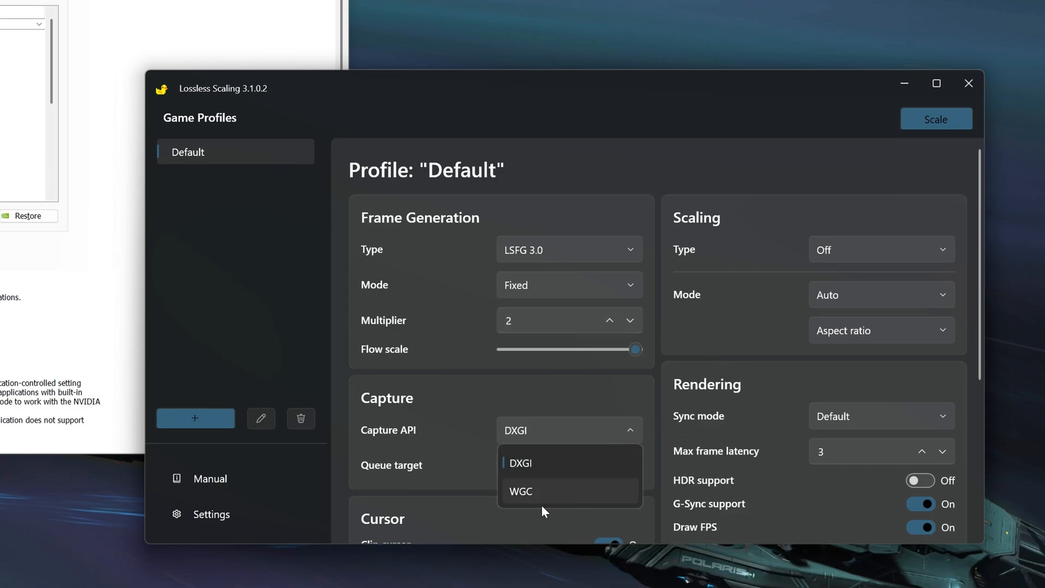
pyautogui.click(521, 462)
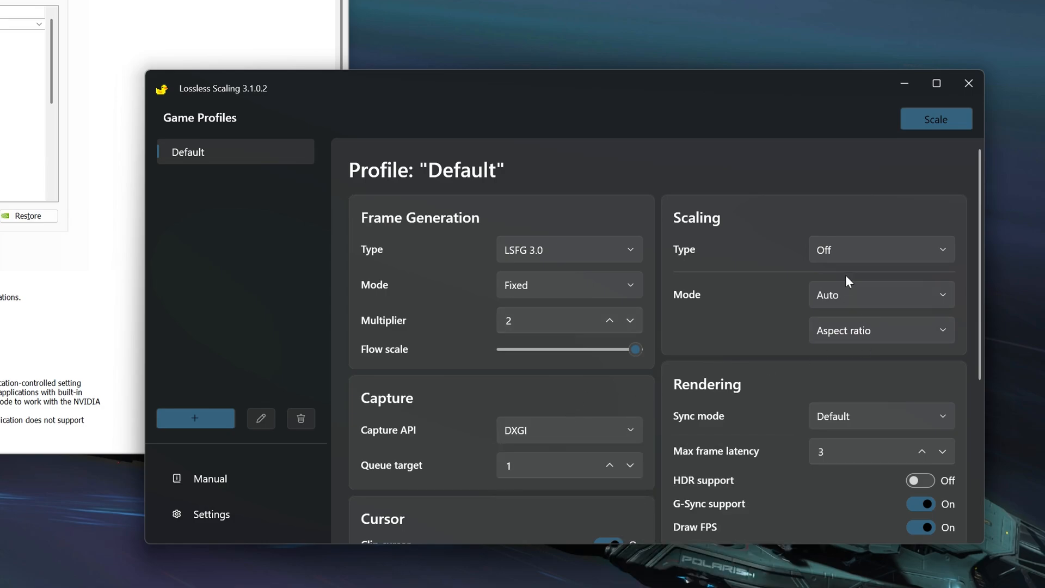
pyautogui.click(879, 249)
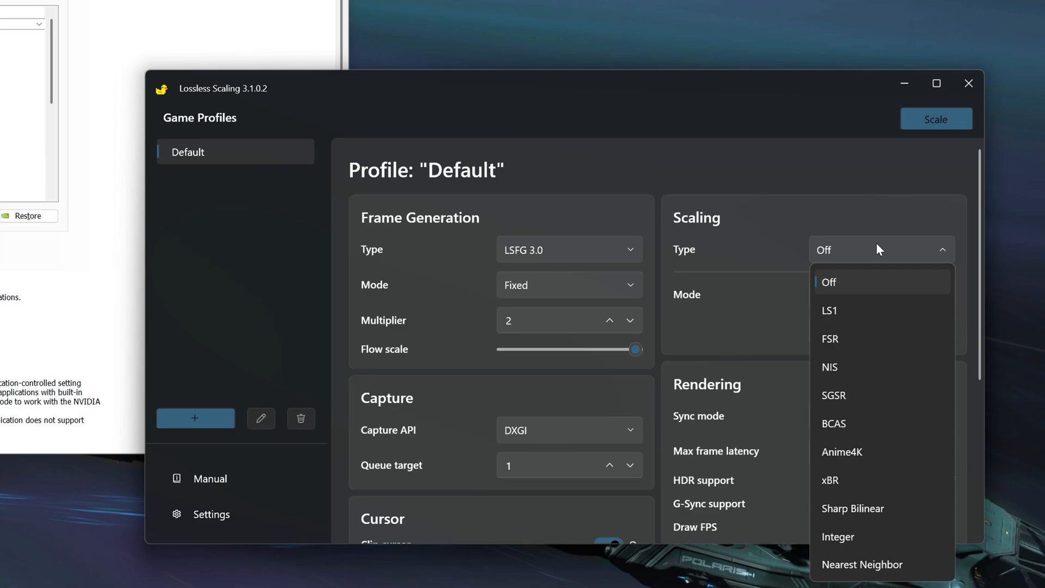
pyautogui.moveTo(887, 233)
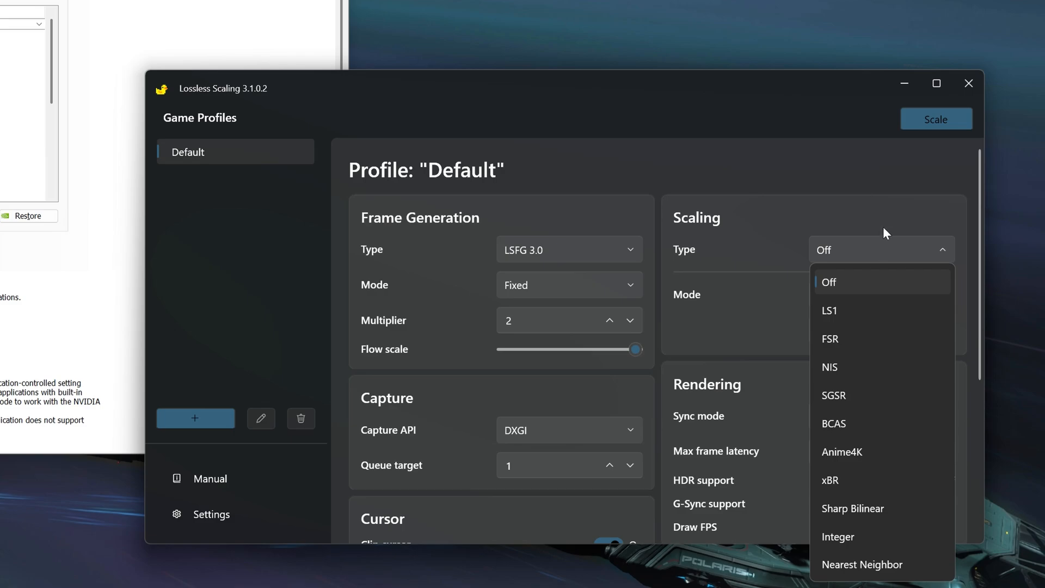
pyautogui.click(828, 282)
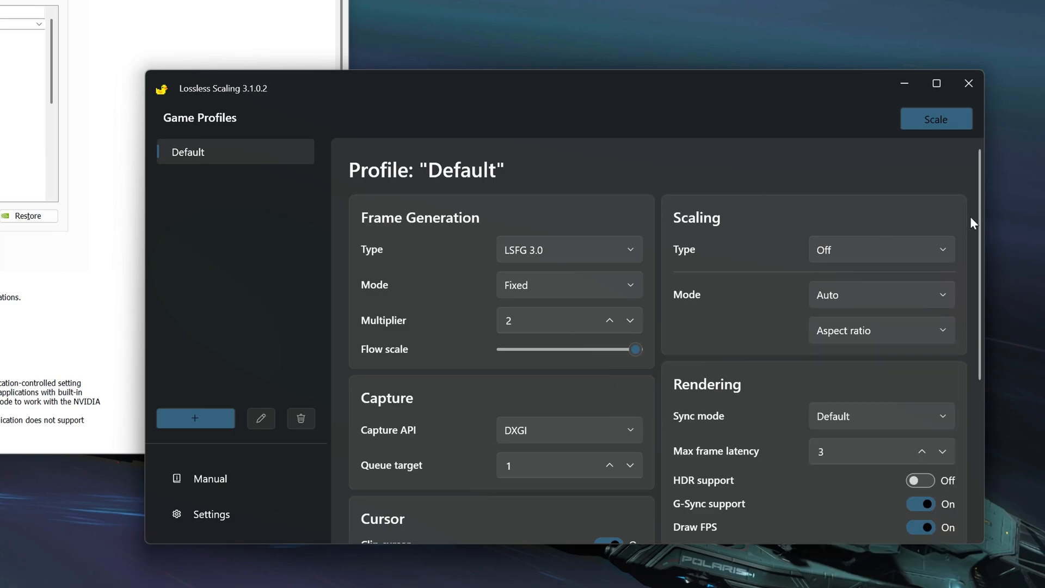
pyautogui.moveTo(925, 491)
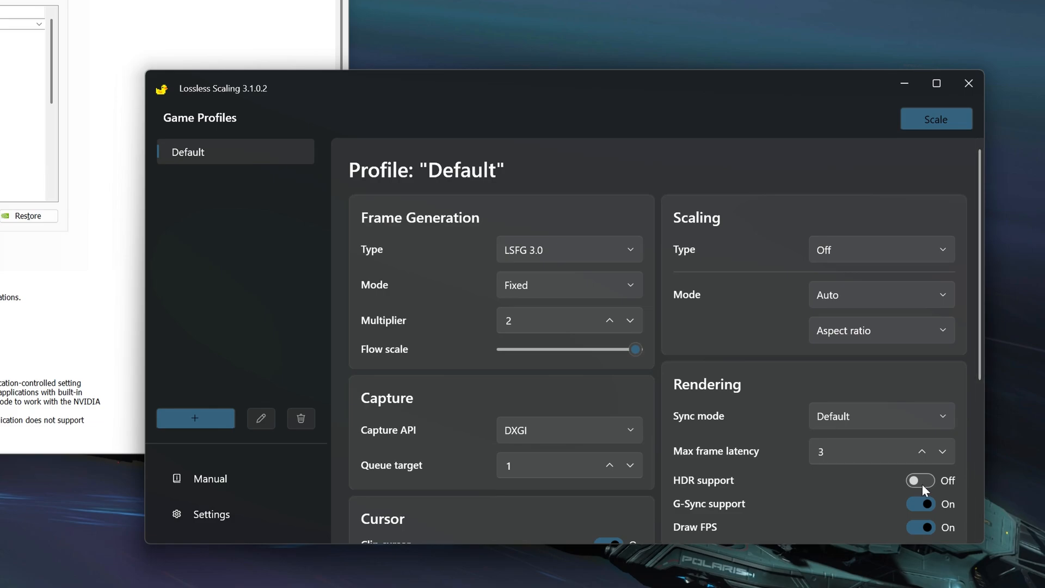
pyautogui.moveTo(921, 487)
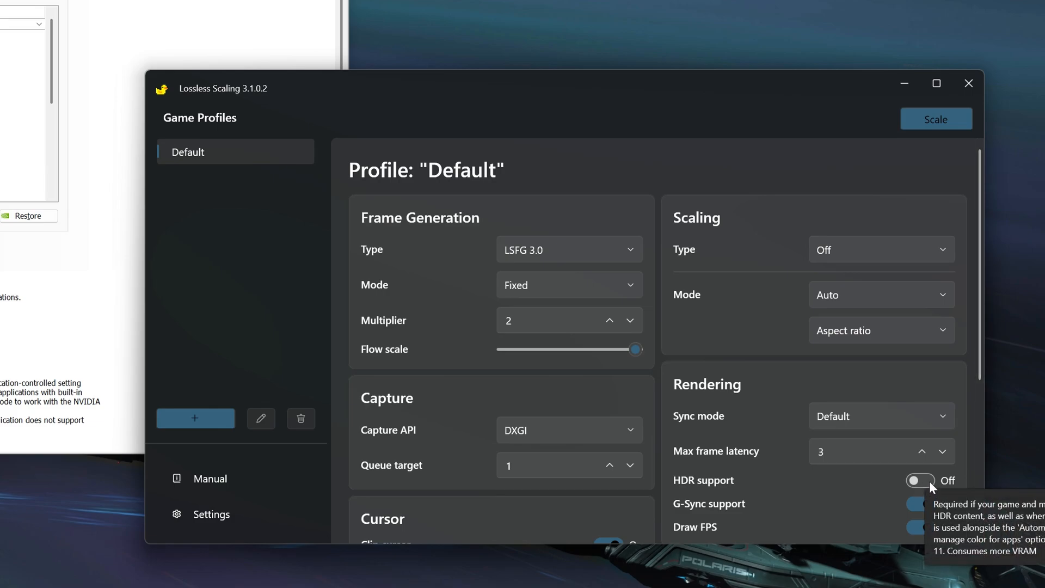
pyautogui.moveTo(710, 512)
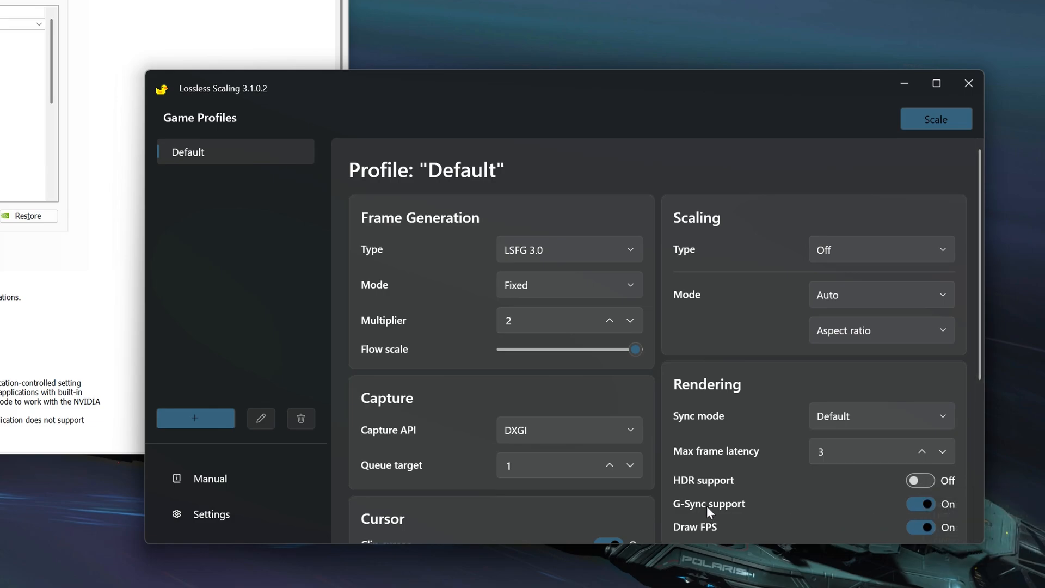
pyautogui.scroll(-3)
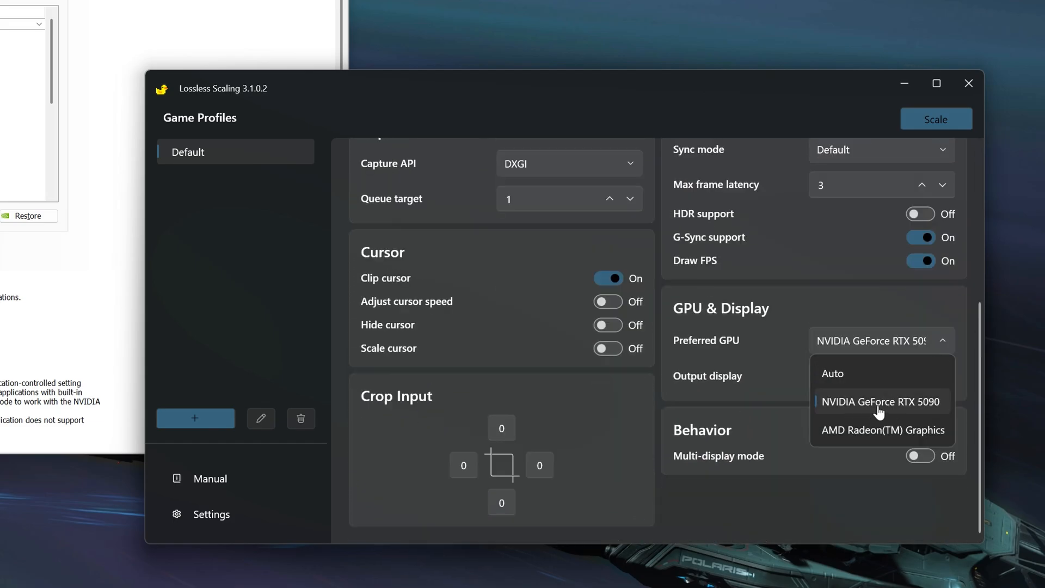
# Keep GeForce RTX 5090 as preferred GPU, output to 3840x2160 display, enable Multi-display mode
pyautogui.click(826, 372)
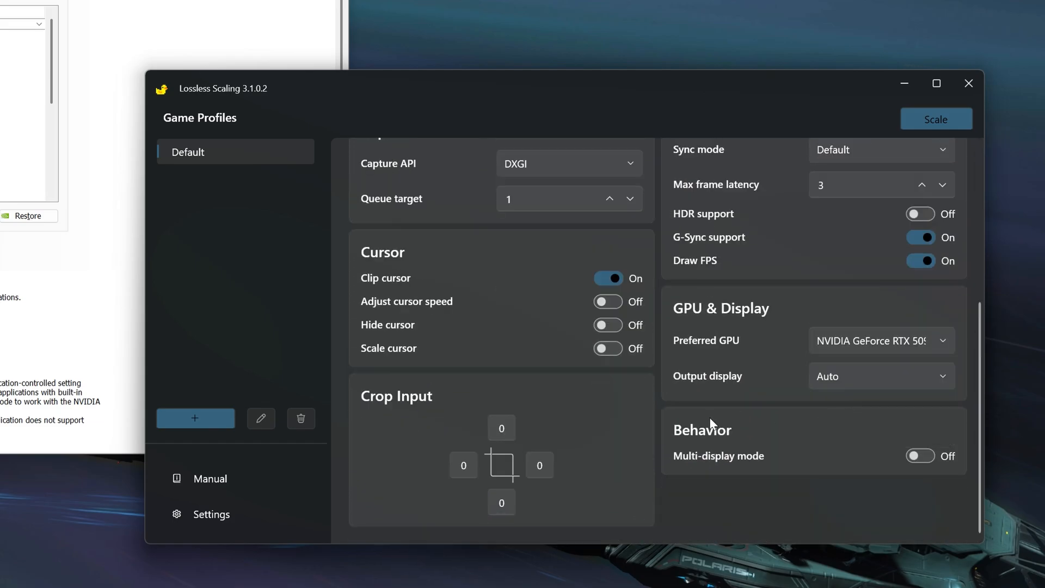
pyautogui.click(880, 375)
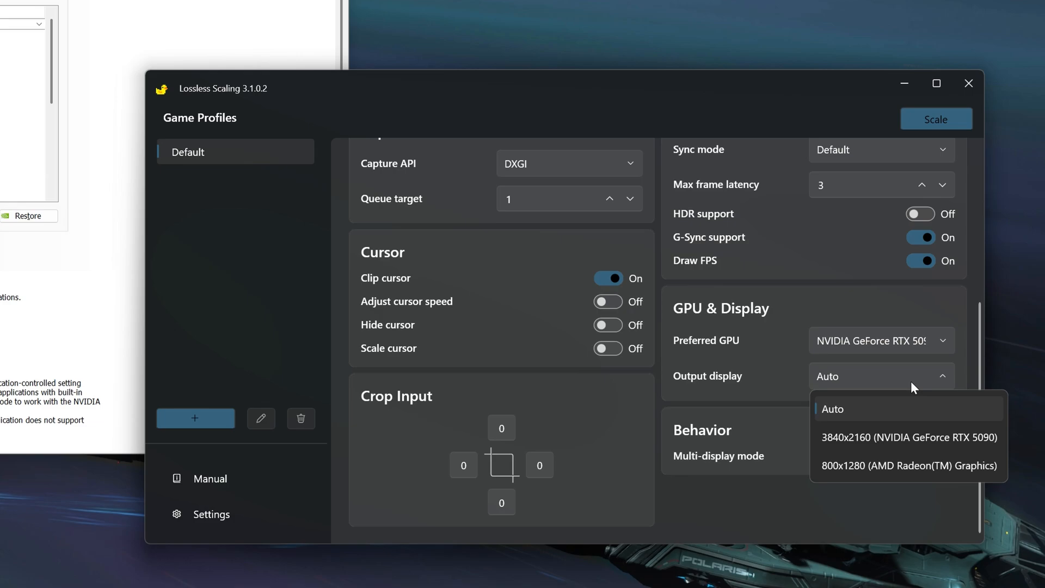
pyautogui.click(908, 437)
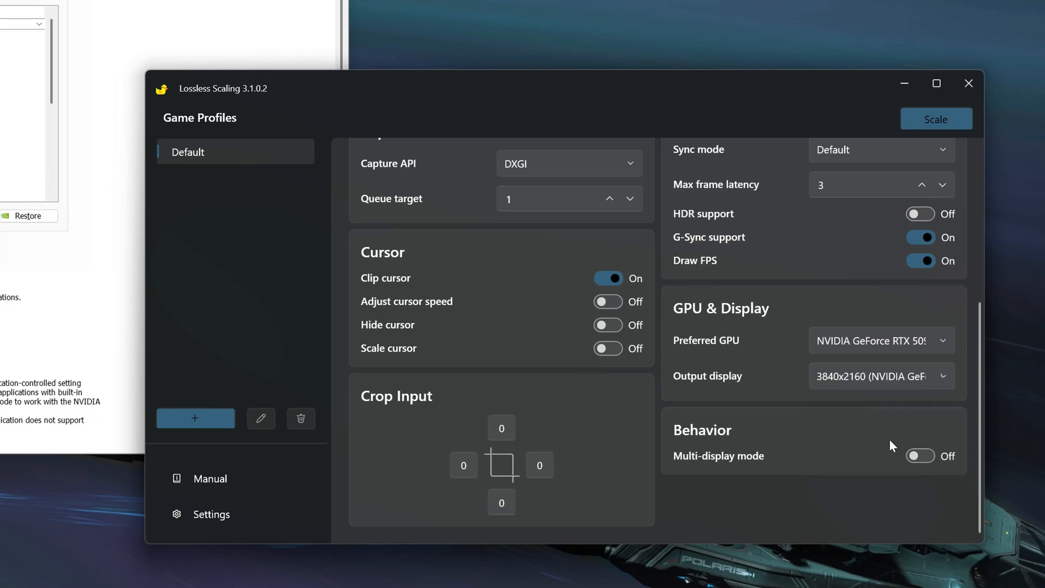
pyautogui.moveTo(938, 463)
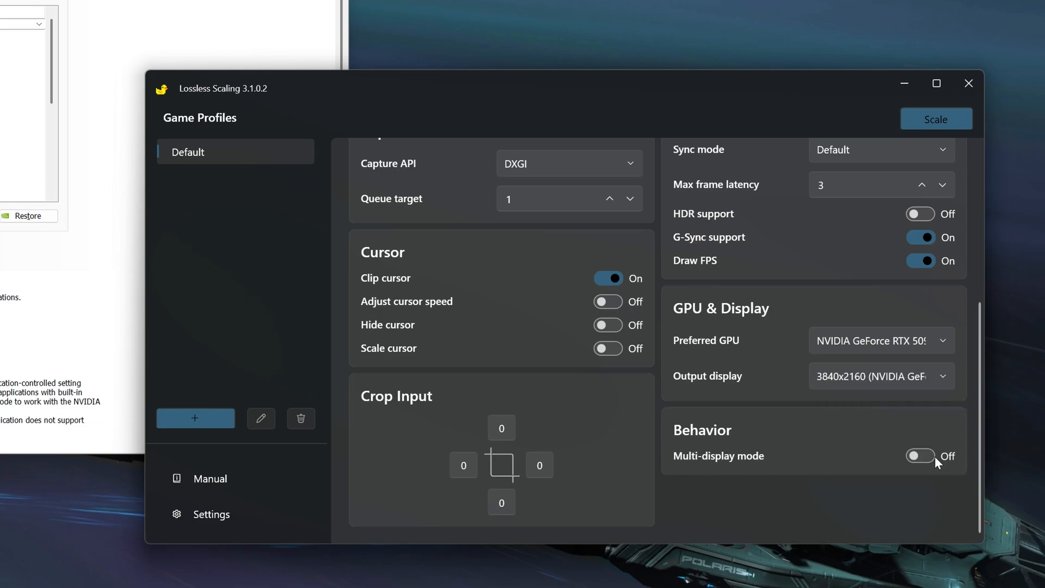
pyautogui.click(920, 456)
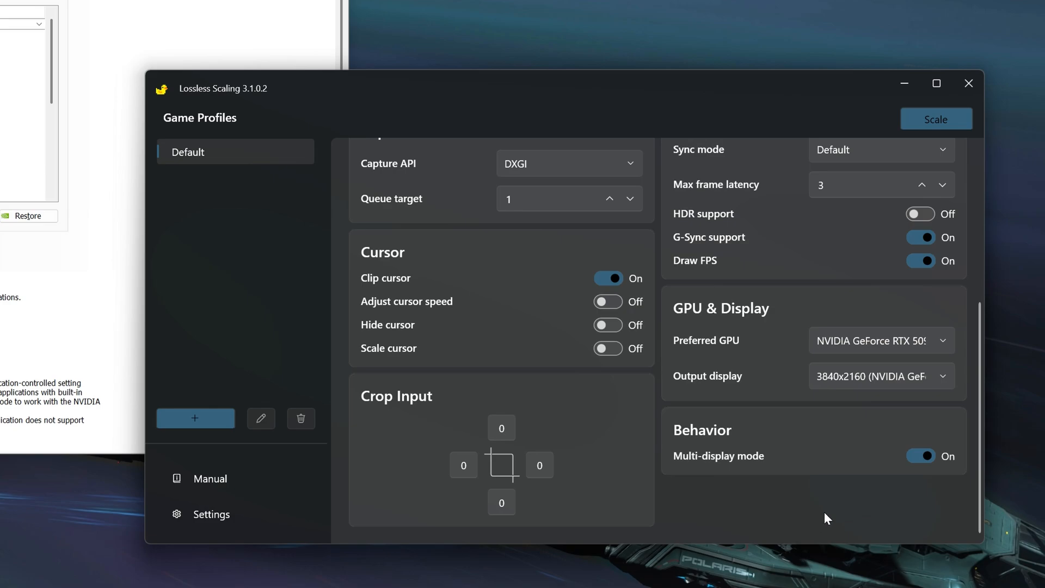
pyautogui.scroll(3)
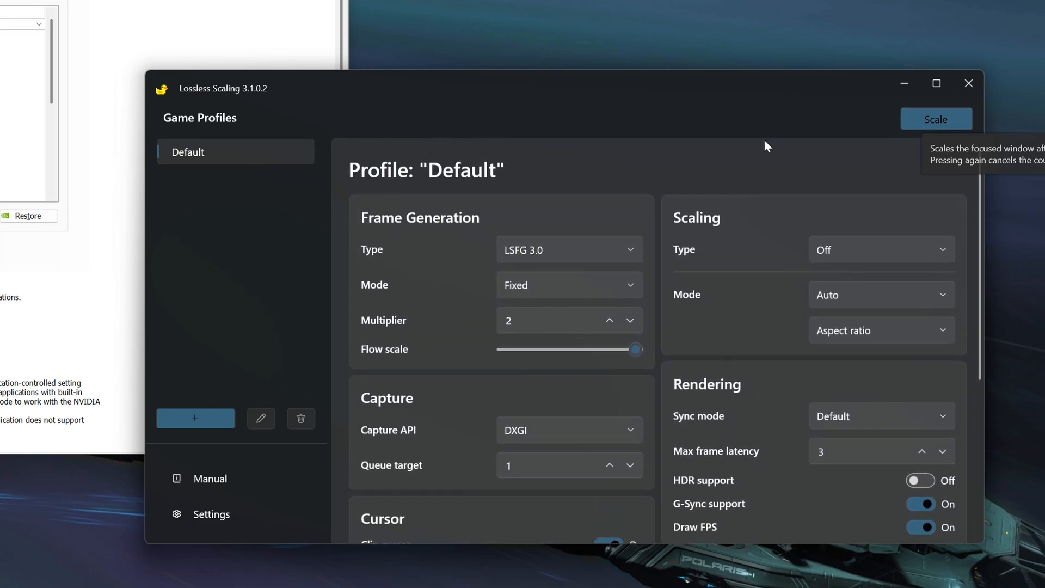
pyautogui.moveTo(214, 300)
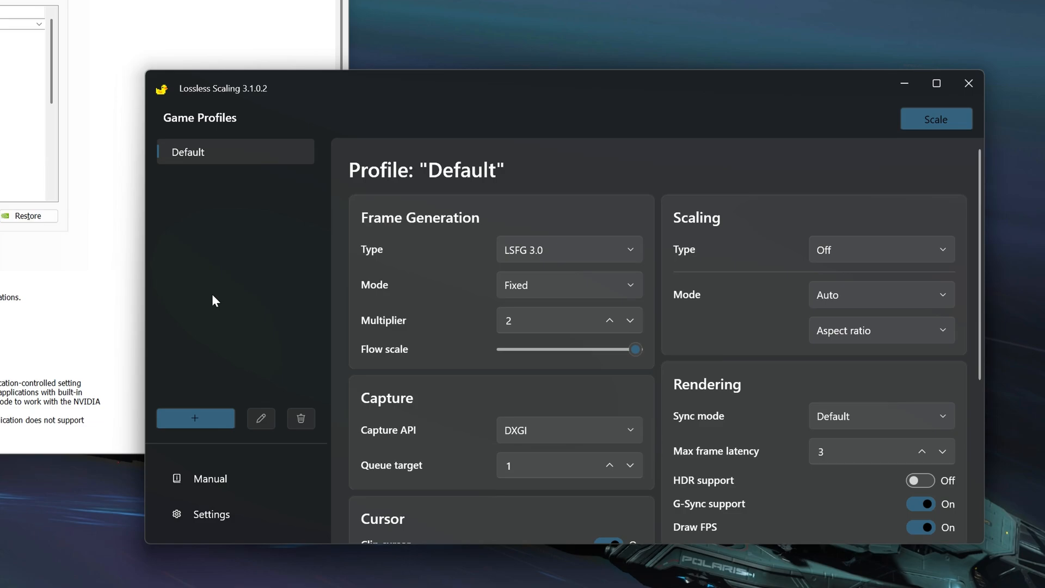
pyautogui.moveTo(658, 180)
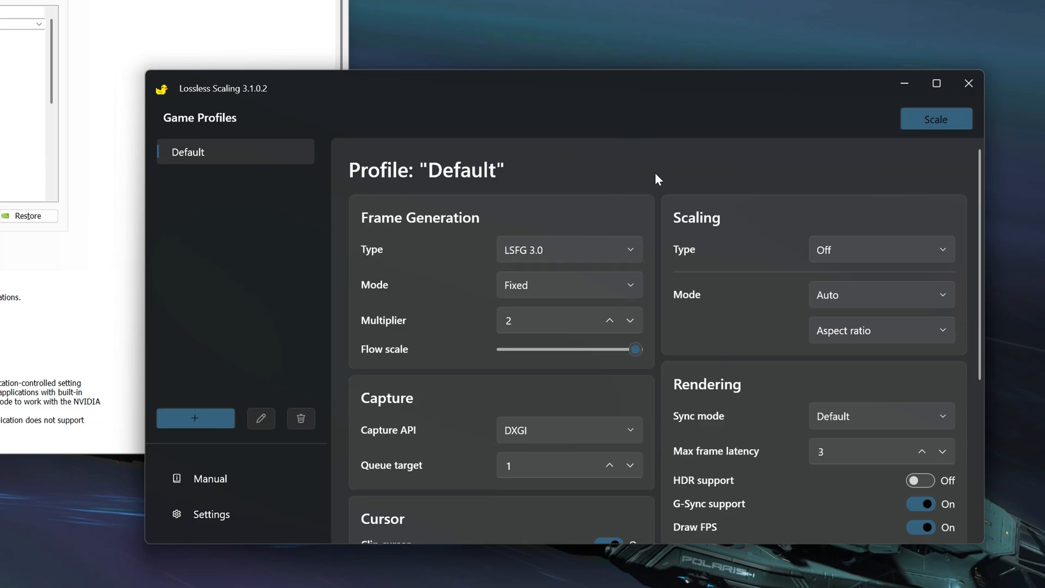
pyautogui.moveTo(936, 185)
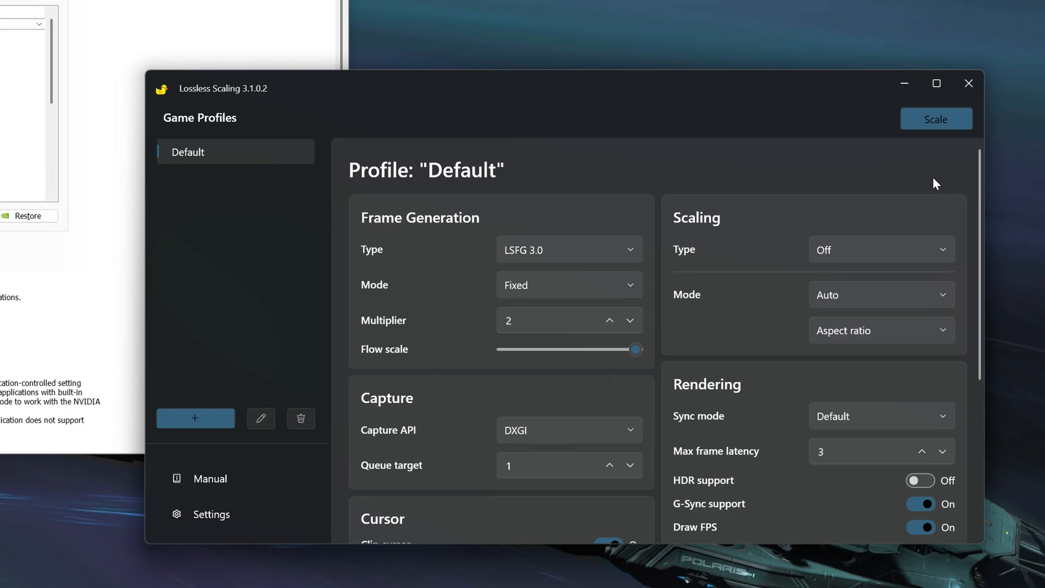
pyautogui.moveTo(594, 196)
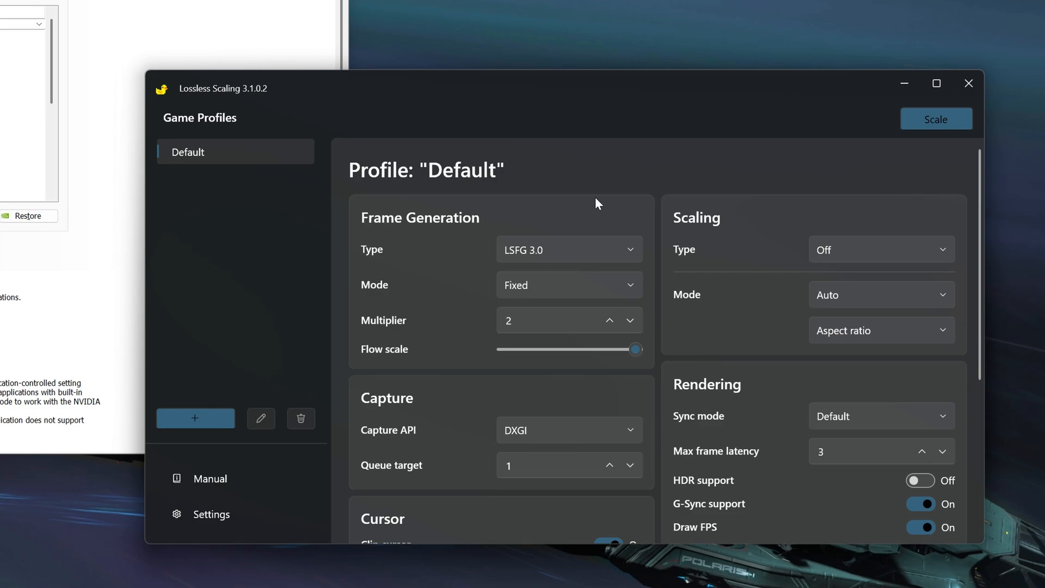
pyautogui.moveTo(605, 212)
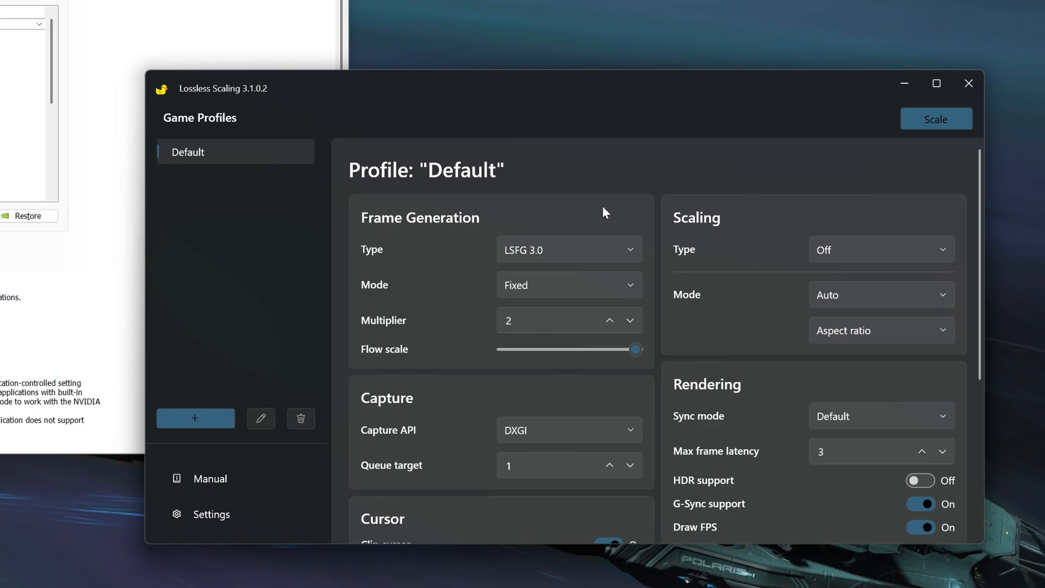
pyautogui.moveTo(639, 197)
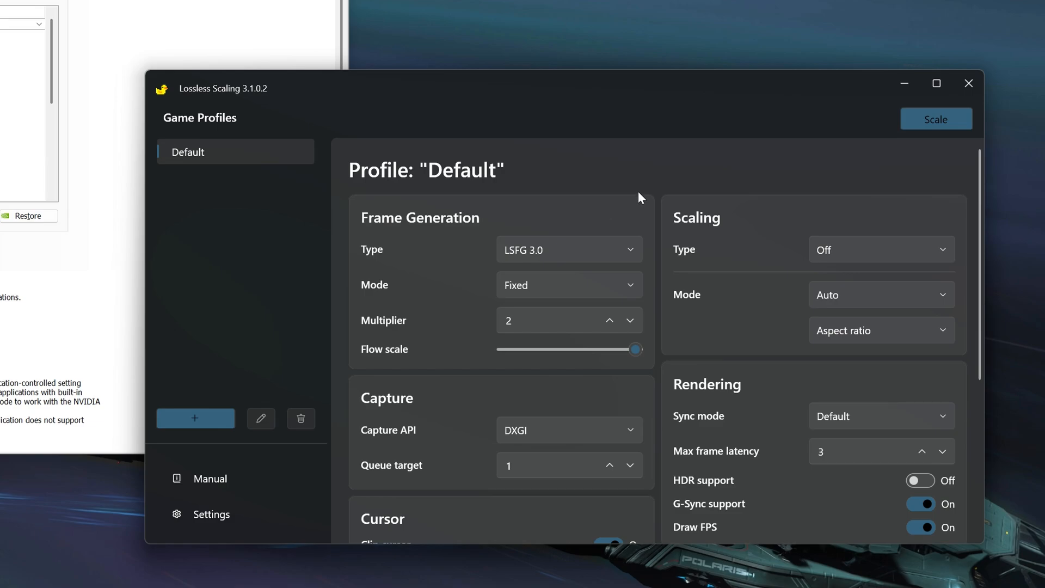
pyautogui.moveTo(557, 154)
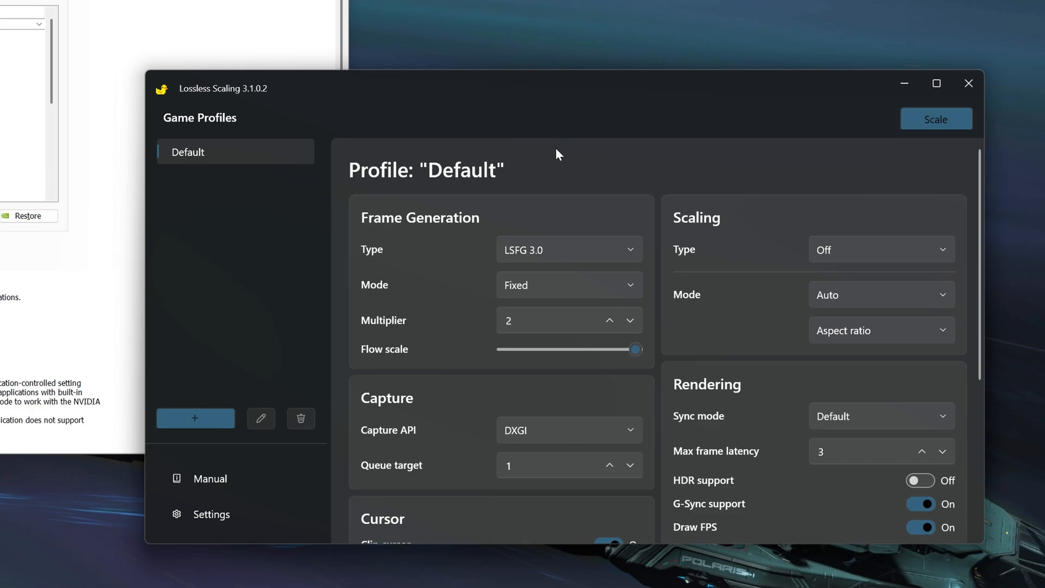
pyautogui.moveTo(570, 145)
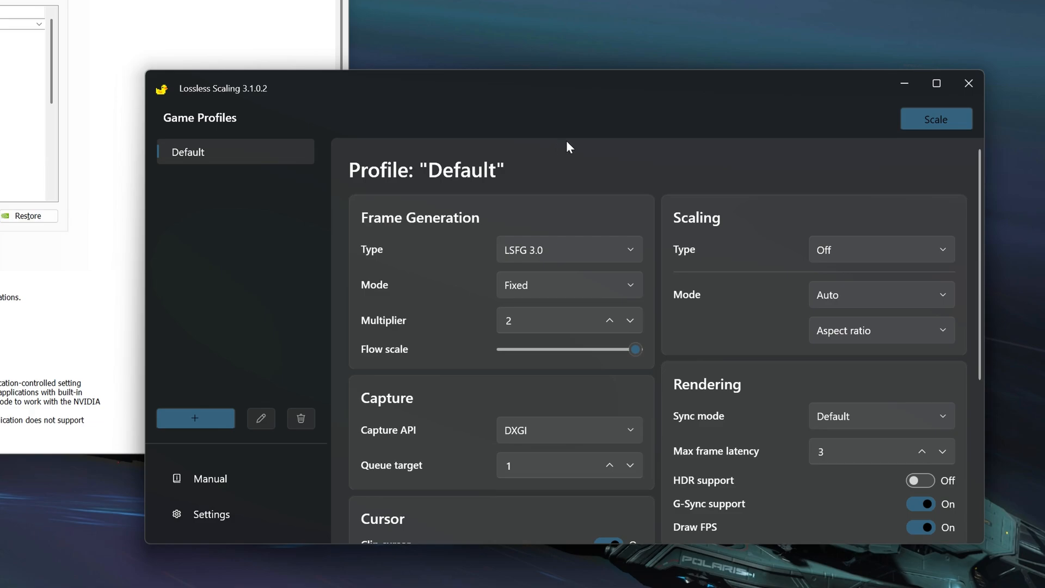
pyautogui.moveTo(707, 248)
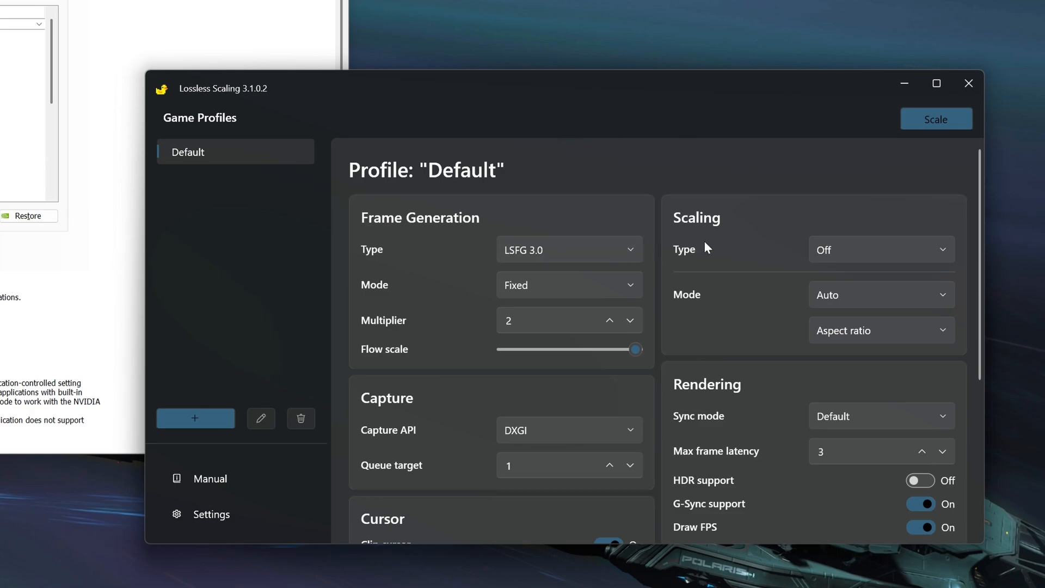
pyautogui.moveTo(788, 234)
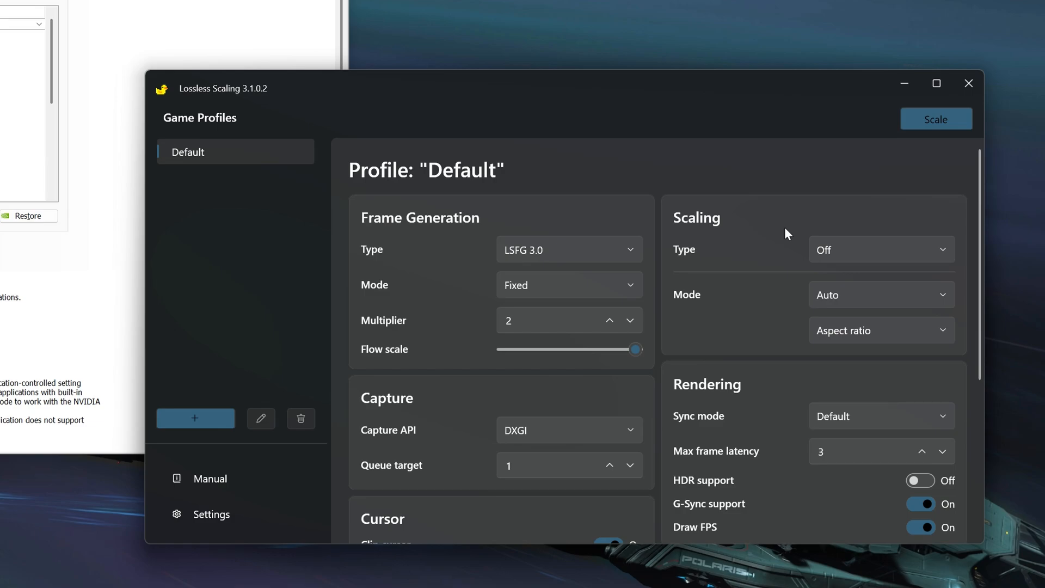
pyautogui.moveTo(705, 379)
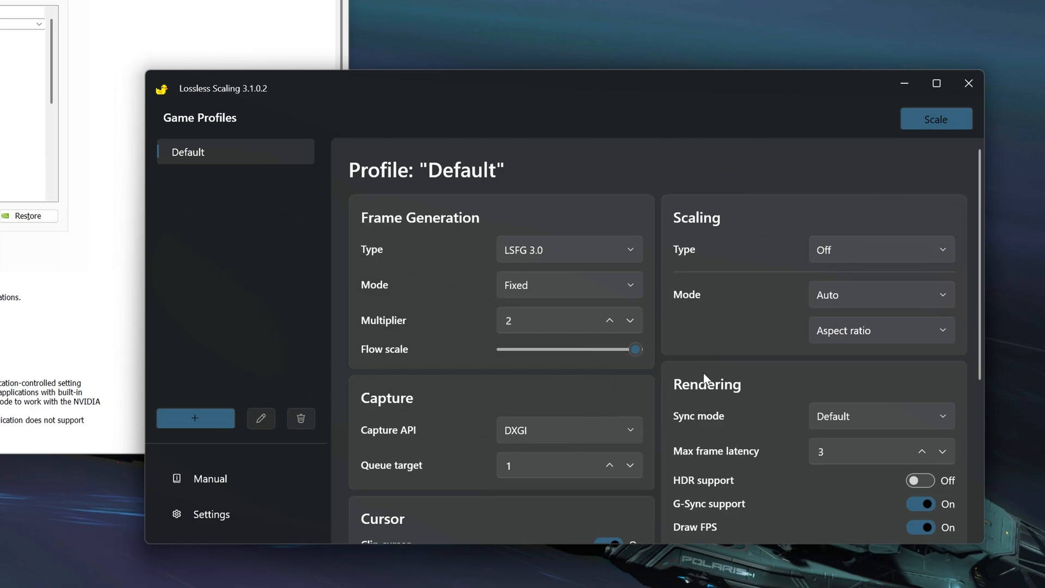
pyautogui.moveTo(757, 244)
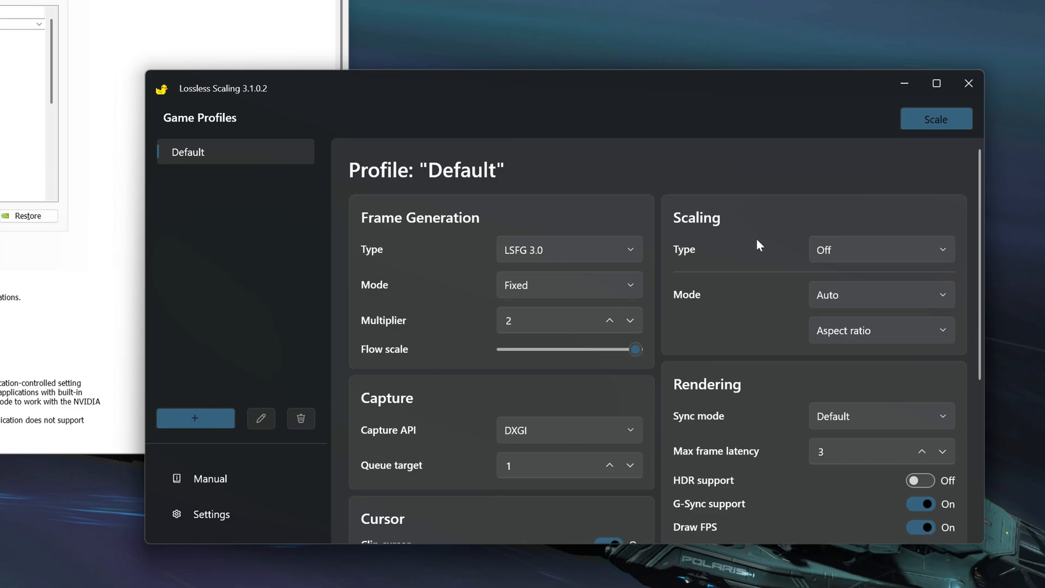
pyautogui.moveTo(297, 204)
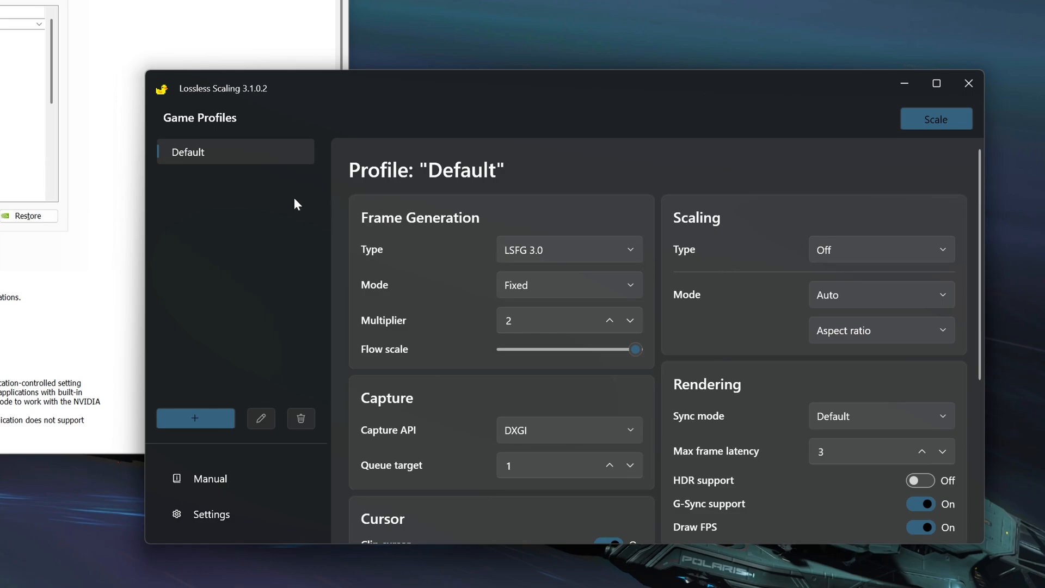
pyautogui.moveTo(356, 110)
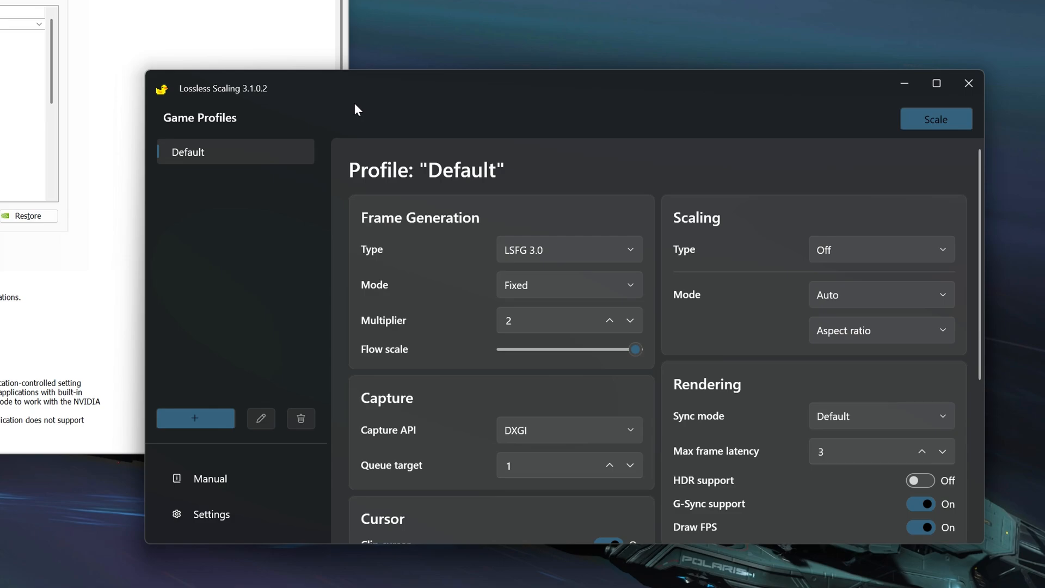
pyautogui.moveTo(369, 109)
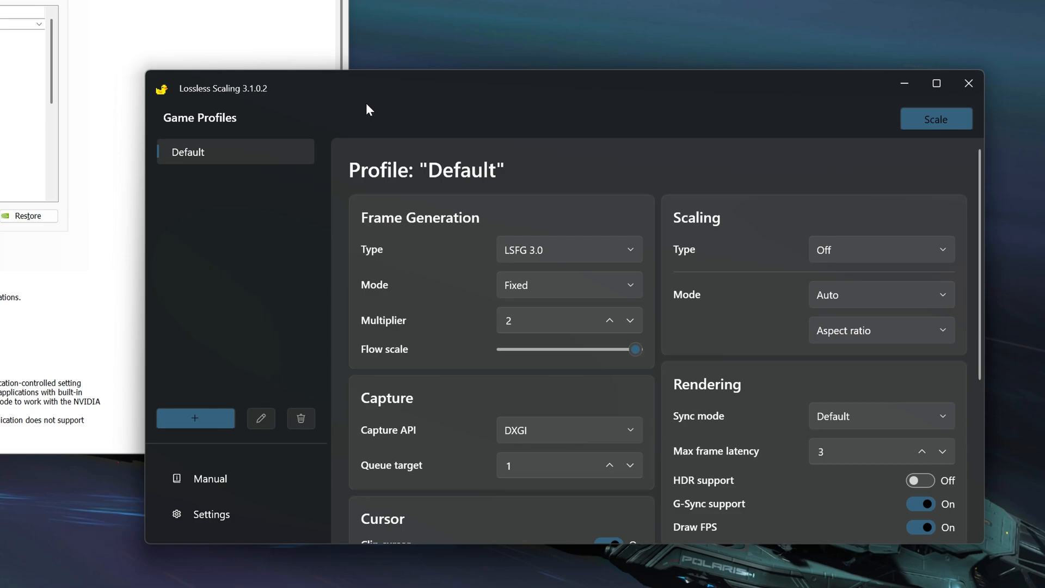
pyautogui.click(935, 119)
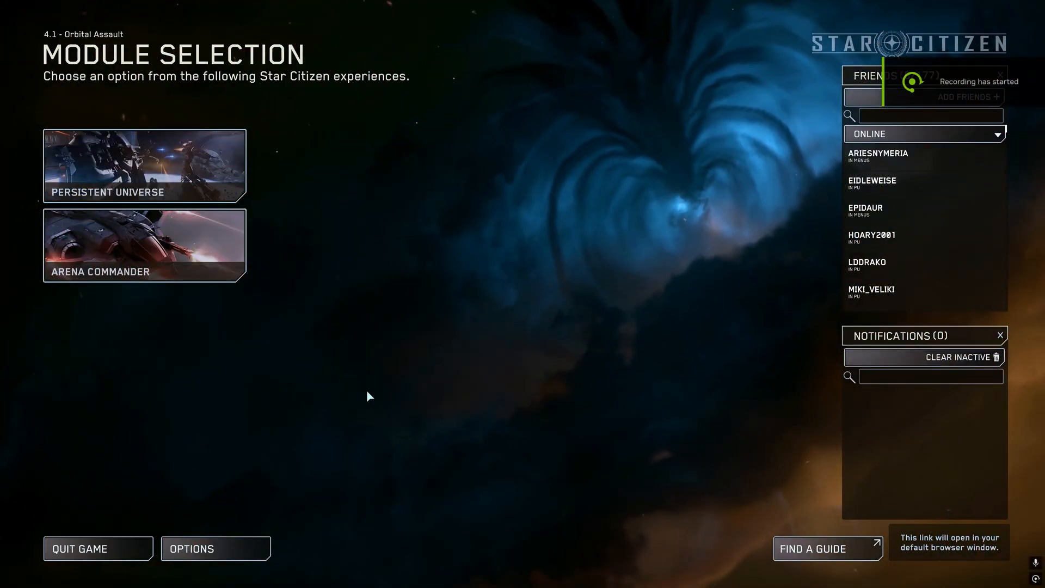
# Open Options from Star Citizen's Module Selection and switch to the Graphics tab
pyautogui.click(215, 548)
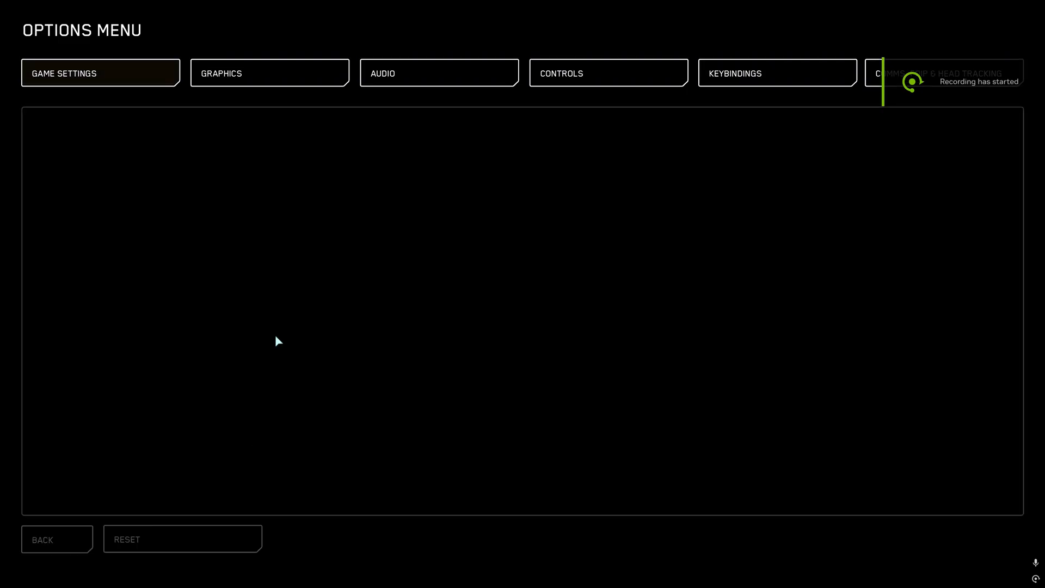
pyautogui.click(270, 72)
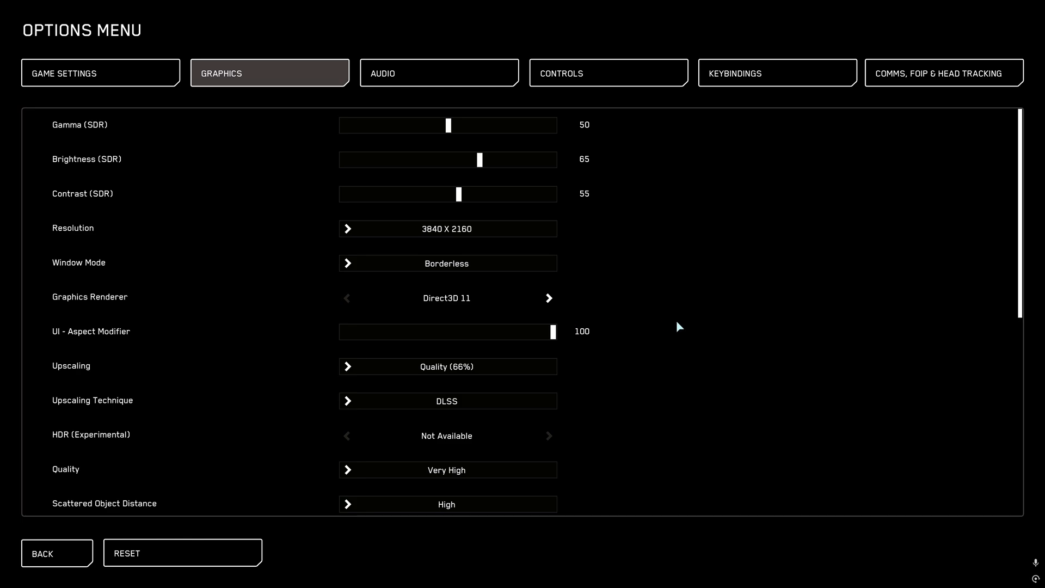
pyautogui.moveTo(392, 134)
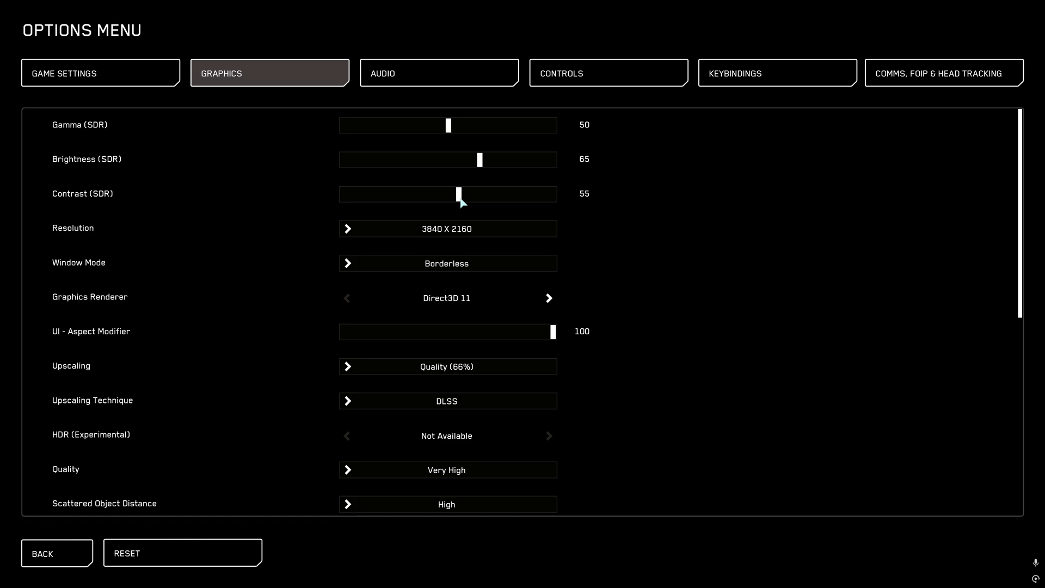
pyautogui.moveTo(638, 300)
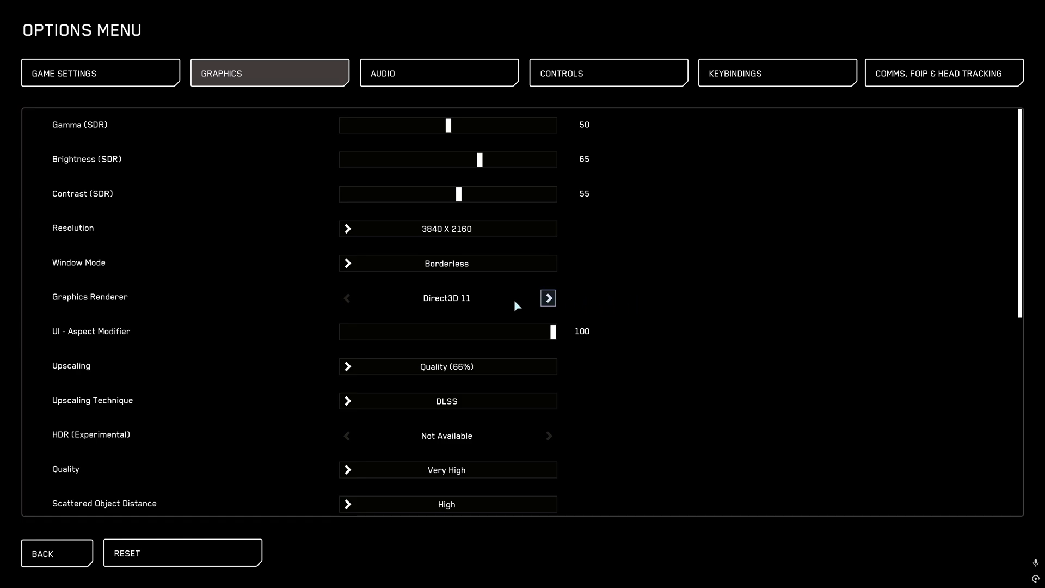
pyautogui.moveTo(605, 306)
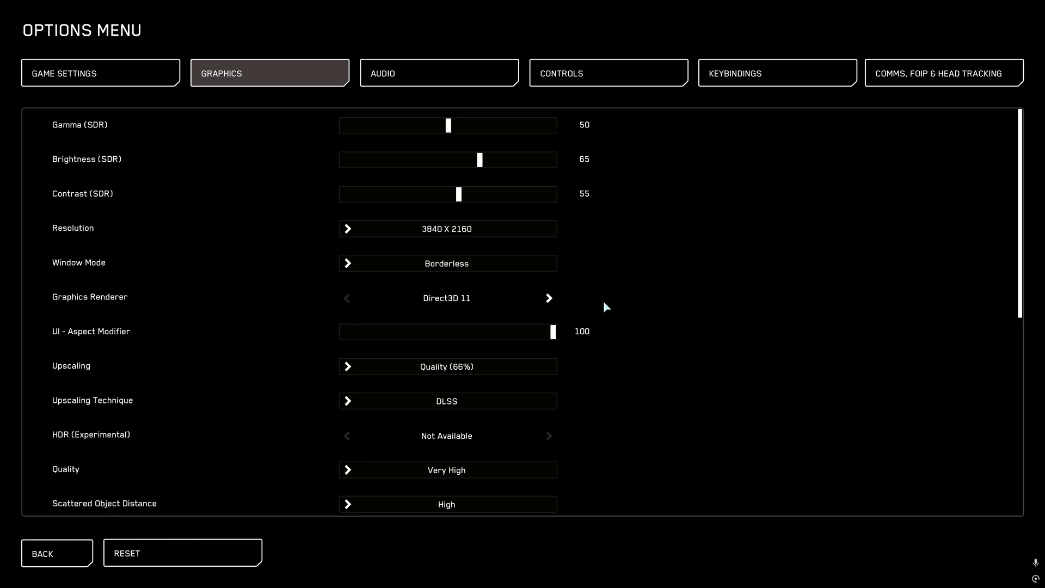
pyautogui.moveTo(603, 285)
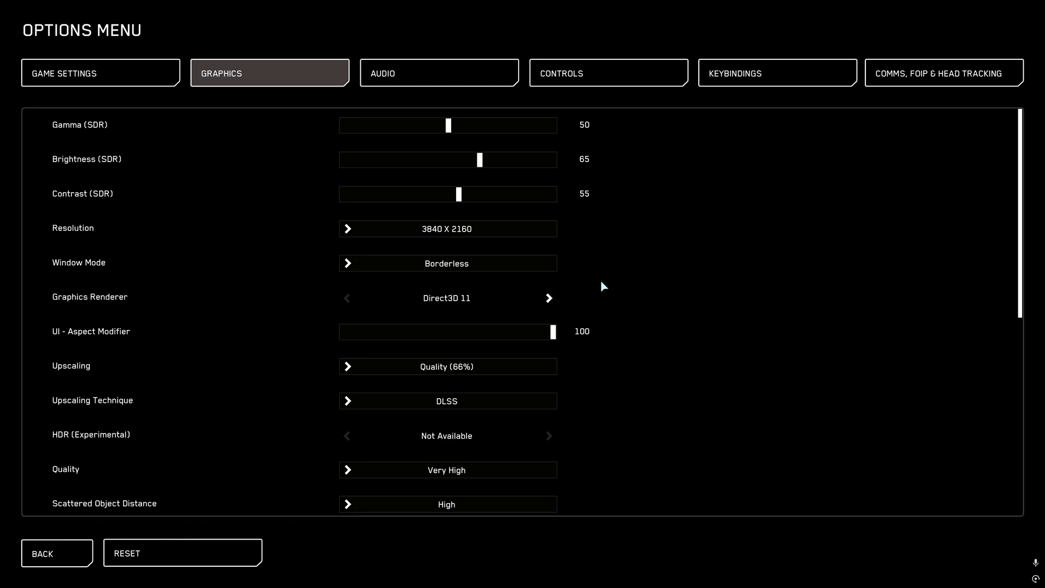
pyautogui.moveTo(446, 311)
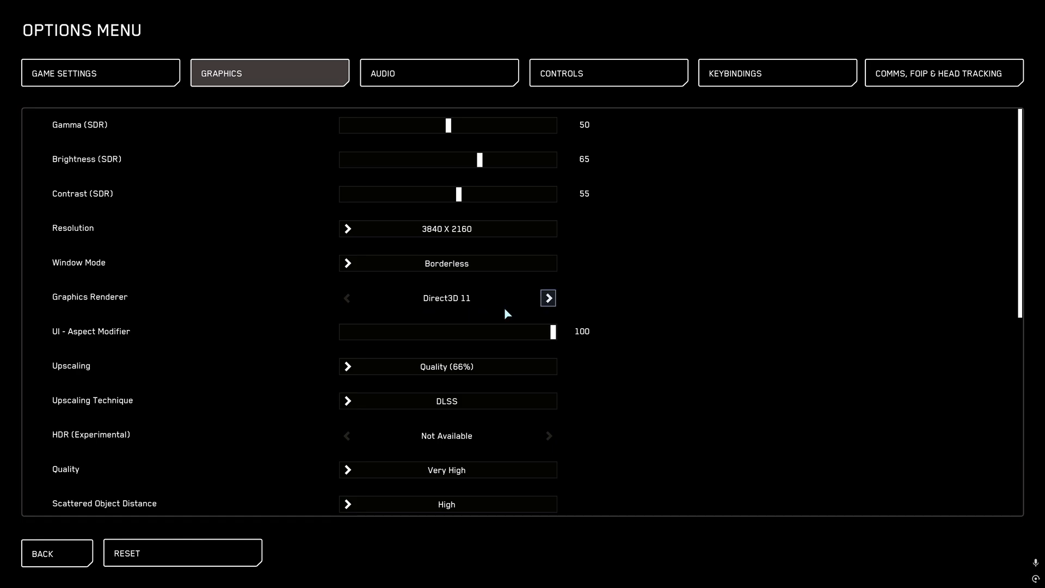
pyautogui.moveTo(600, 280)
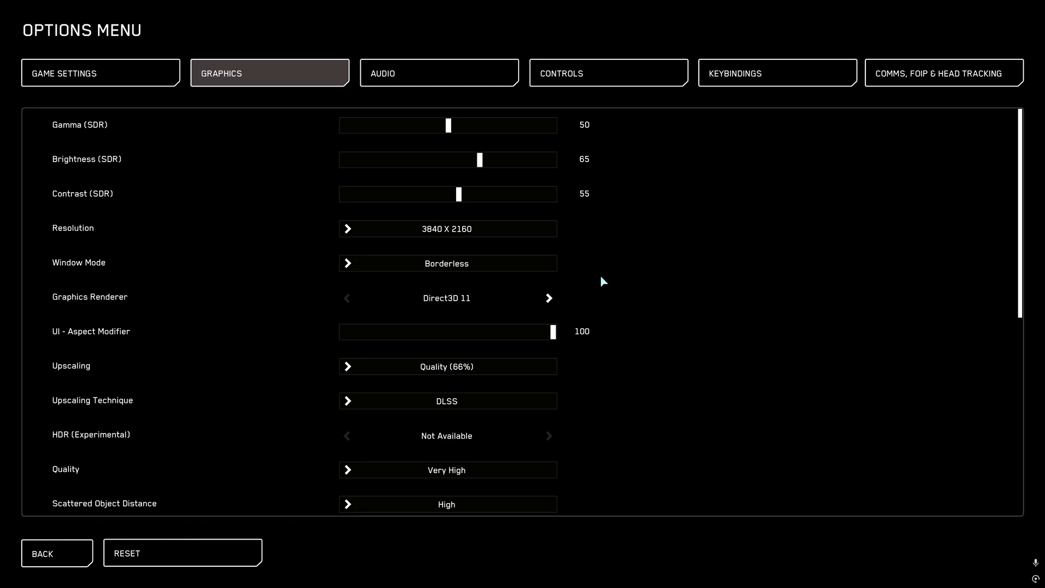
pyautogui.moveTo(477, 134)
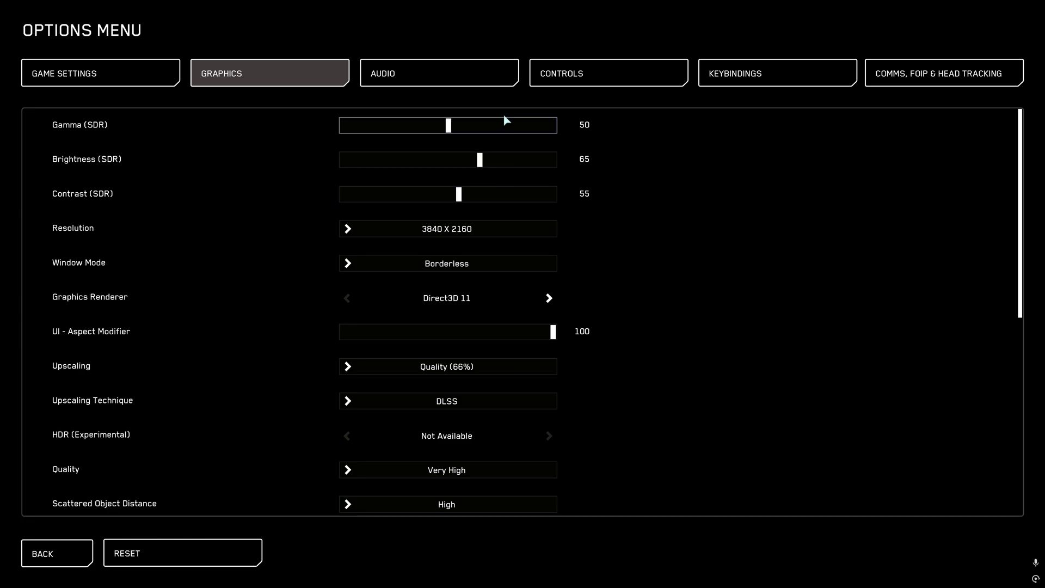
pyautogui.moveTo(484, 166)
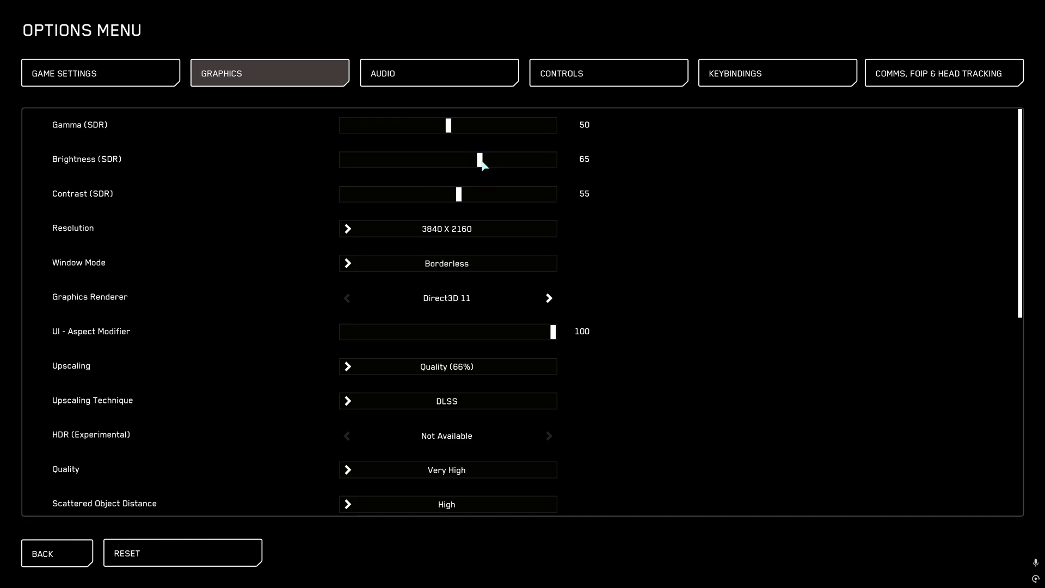
pyautogui.moveTo(453, 193)
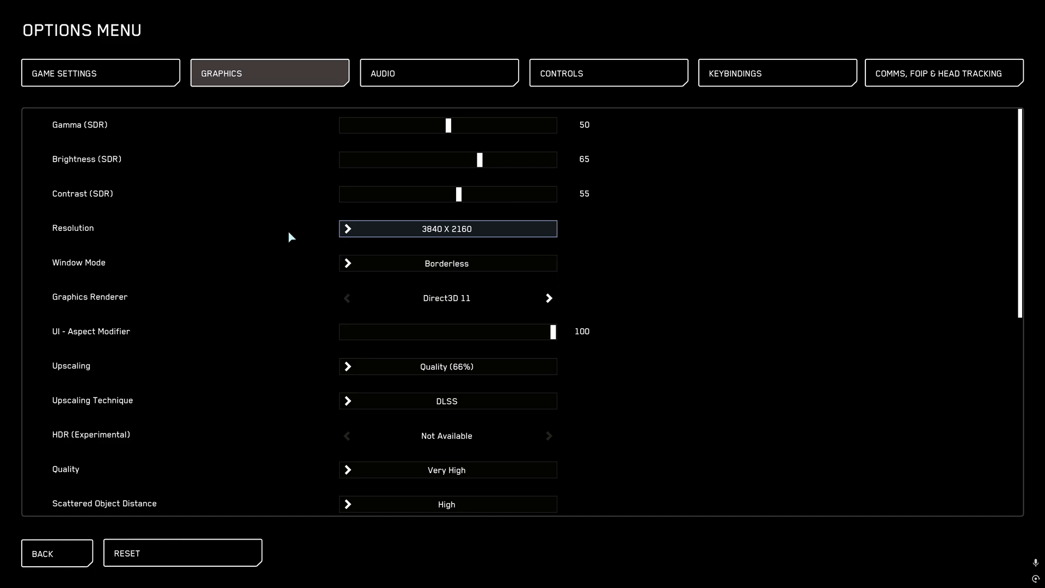
pyautogui.moveTo(348, 276)
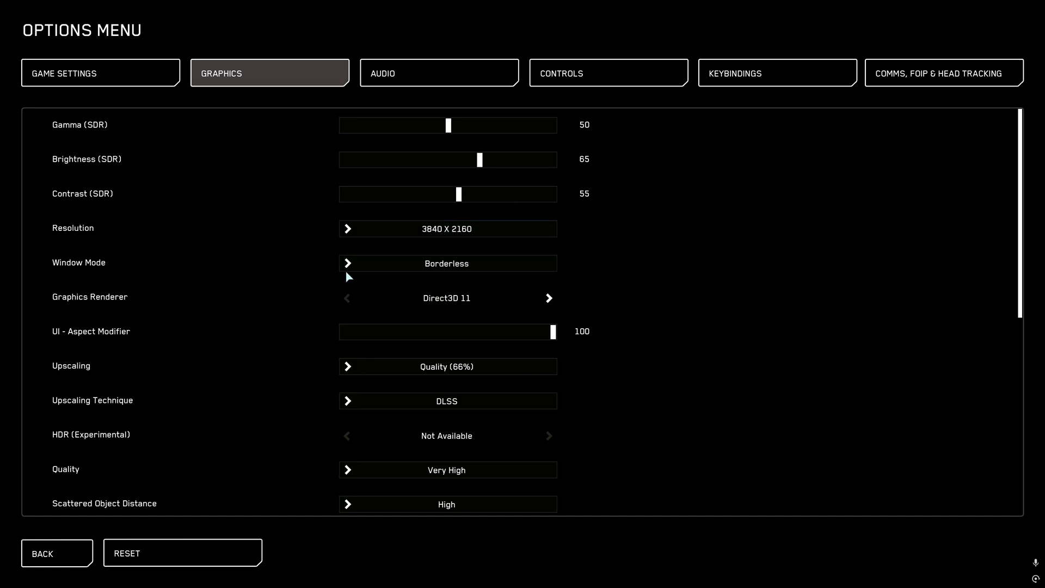
pyautogui.click(446, 262)
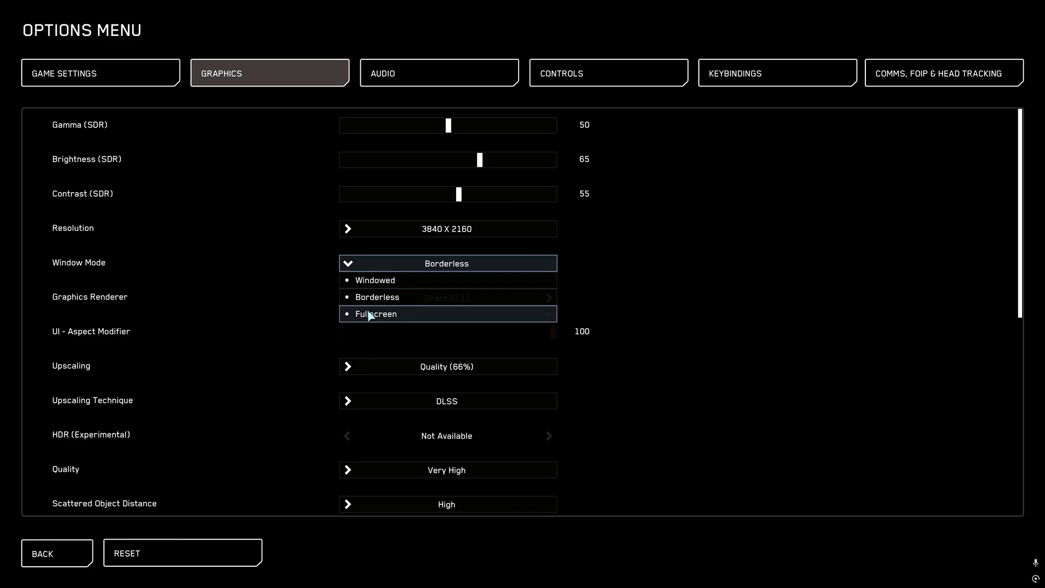
pyautogui.moveTo(377, 297)
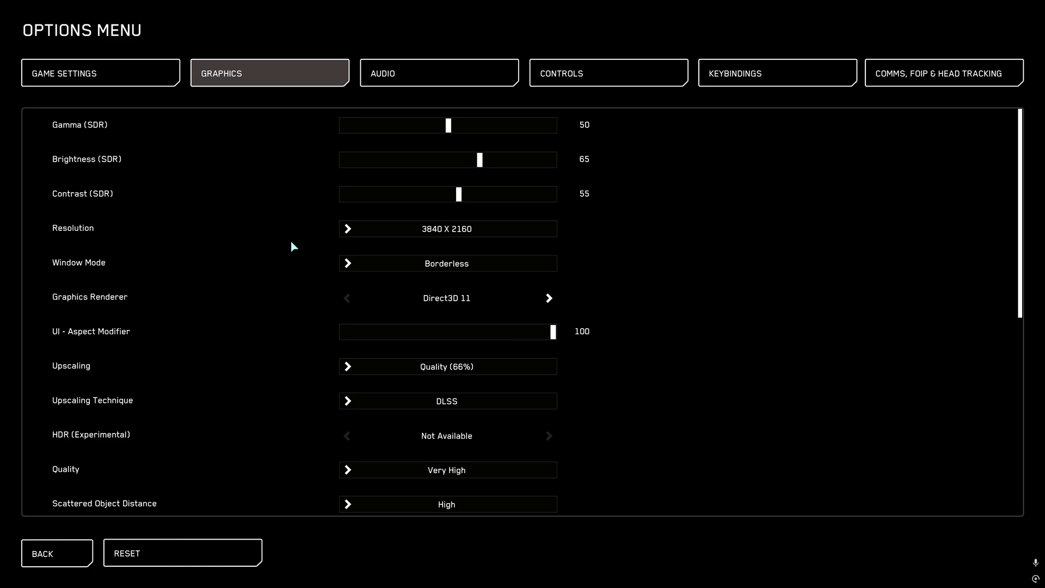
pyautogui.moveTo(458, 344)
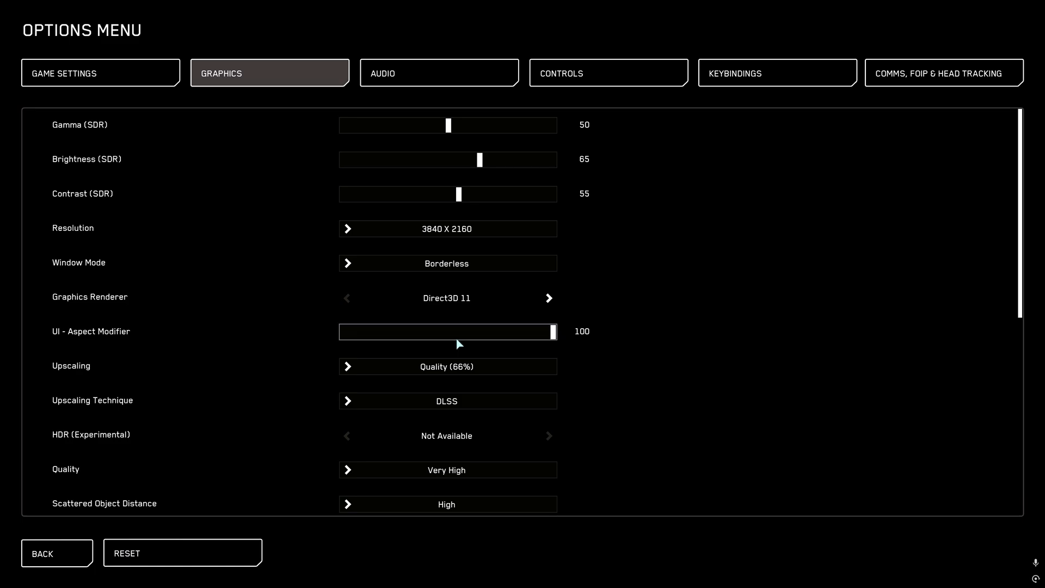
pyautogui.moveTo(538, 332)
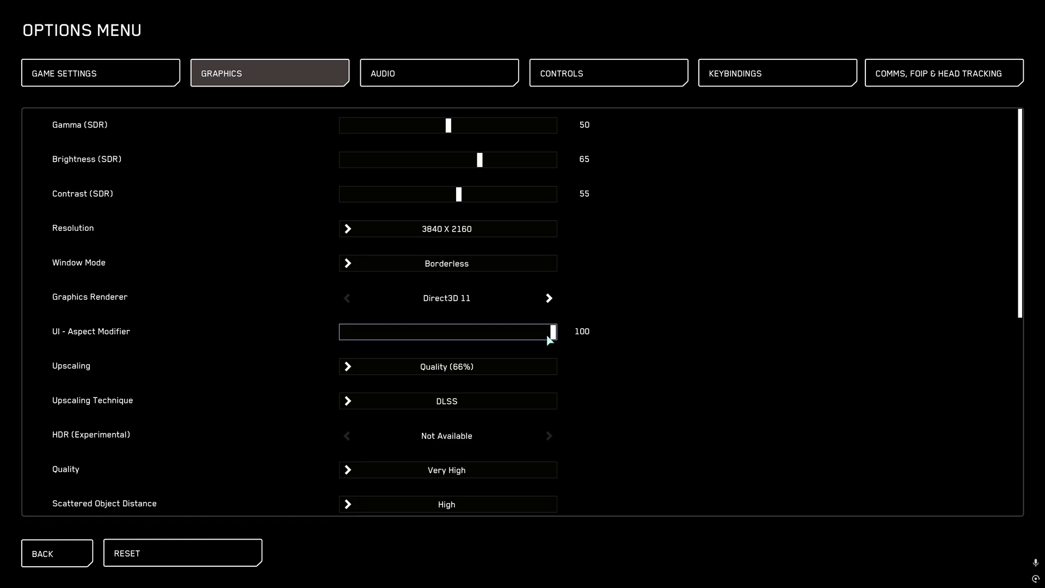
pyautogui.moveTo(650, 331)
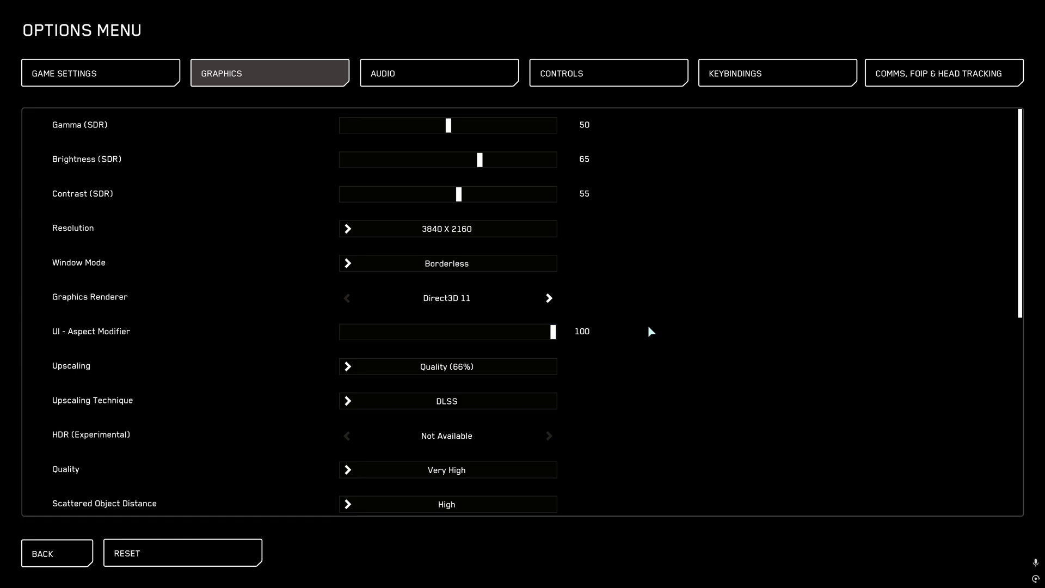
pyautogui.scroll(-3)
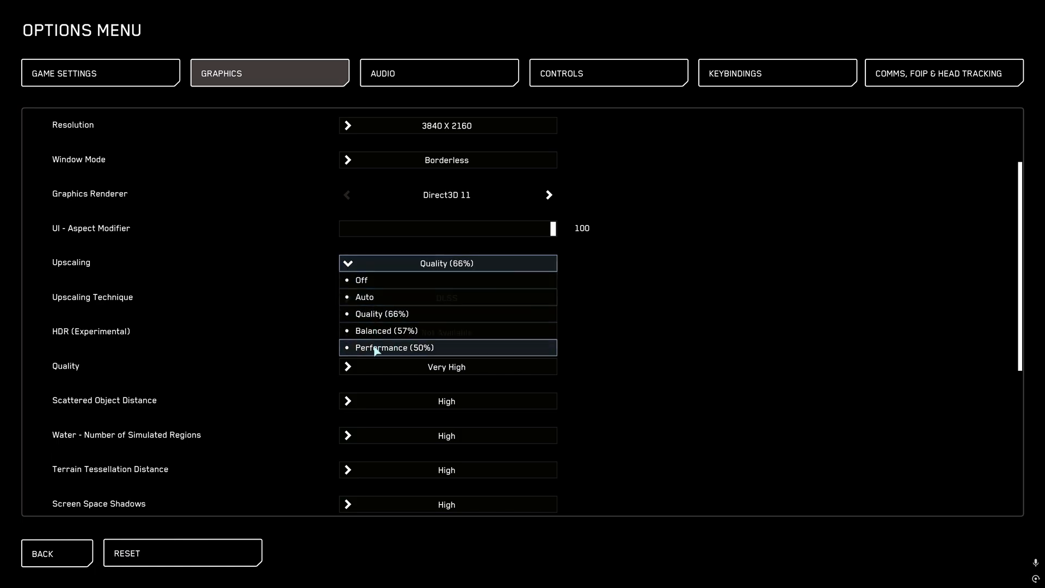
pyautogui.moveTo(385, 331)
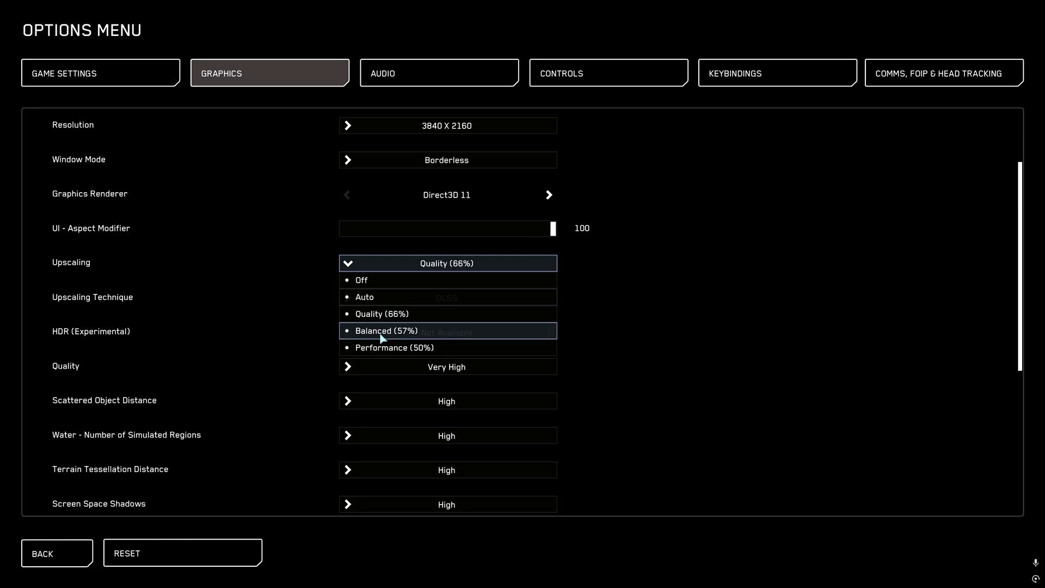
pyautogui.moveTo(370, 305)
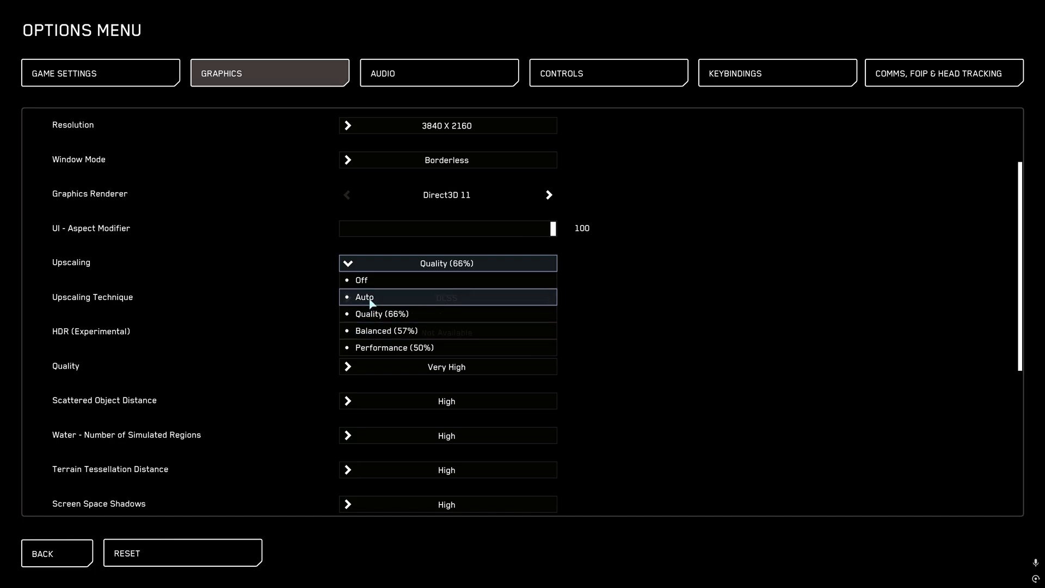
pyautogui.click(364, 296)
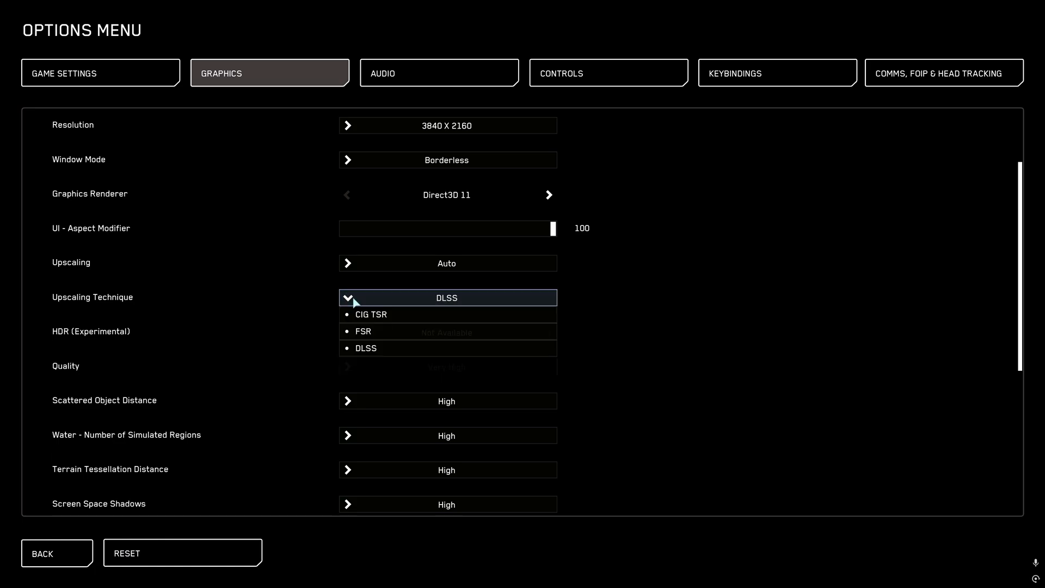
pyautogui.moveTo(390, 332)
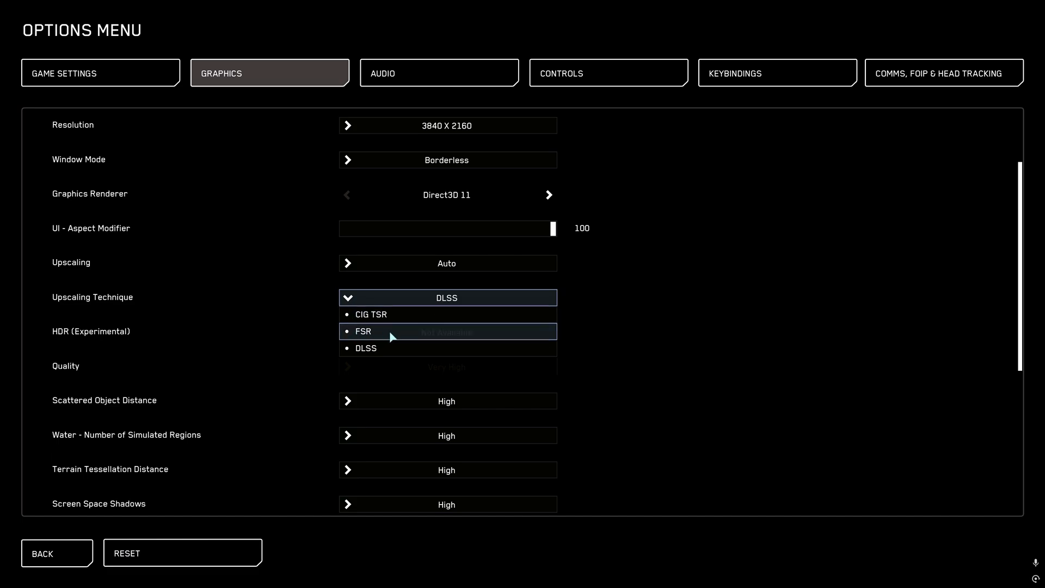
pyautogui.moveTo(386, 320)
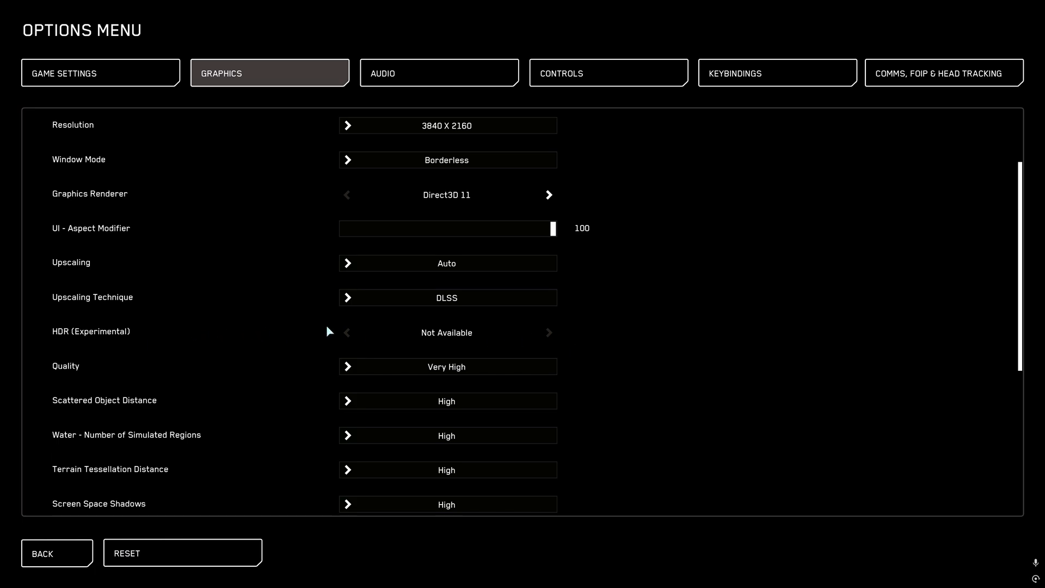
pyautogui.moveTo(537, 338)
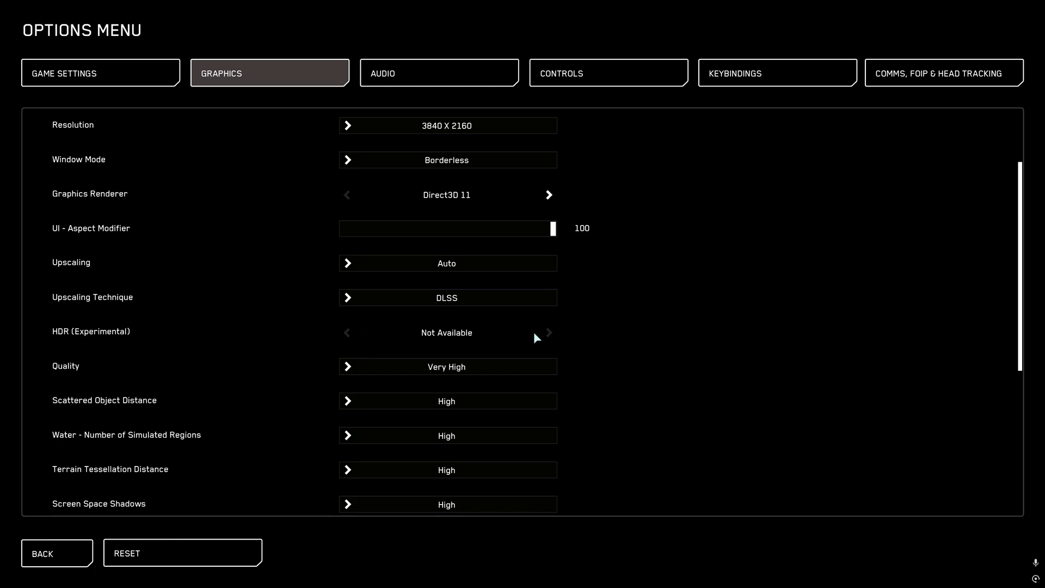
pyautogui.moveTo(486, 247)
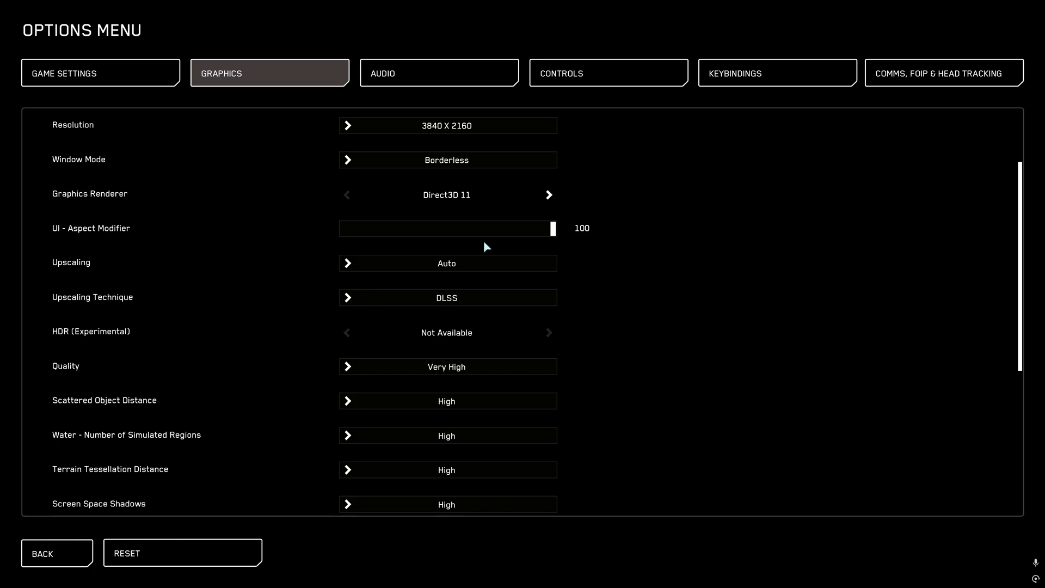
pyautogui.scroll(-3)
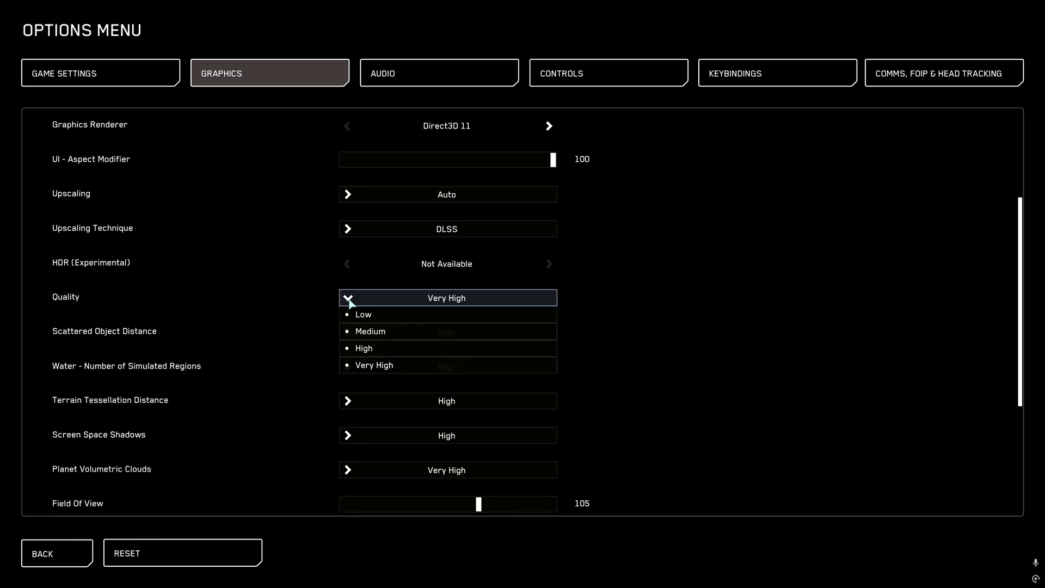
pyautogui.click(364, 348)
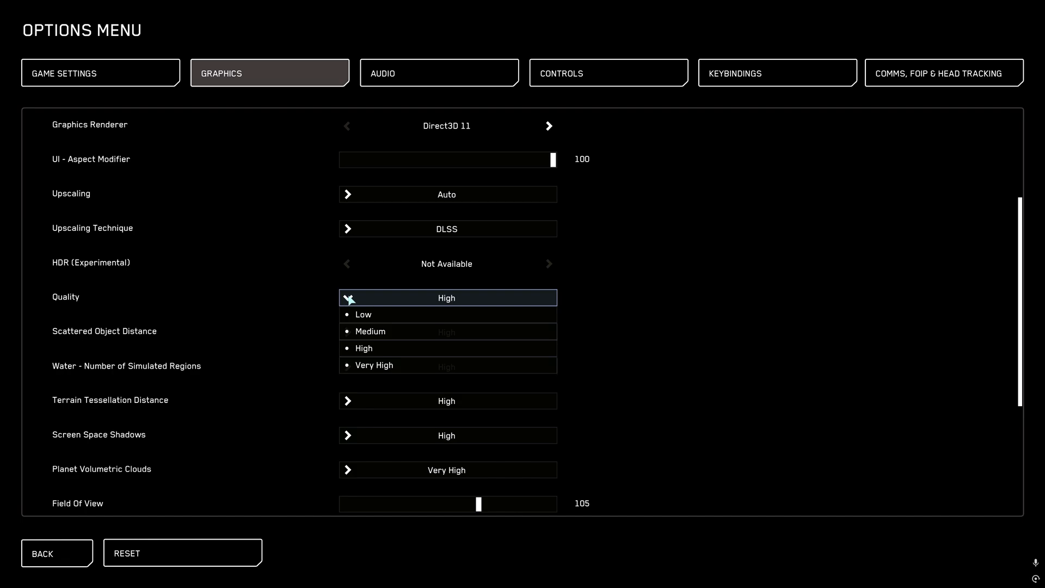
pyautogui.moveTo(376, 365)
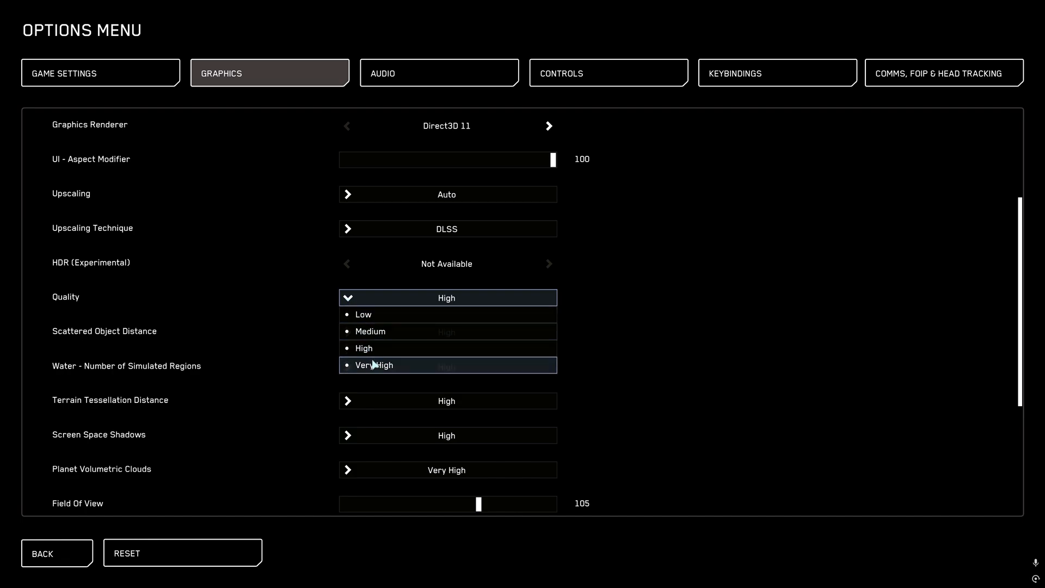
pyautogui.moveTo(372, 367)
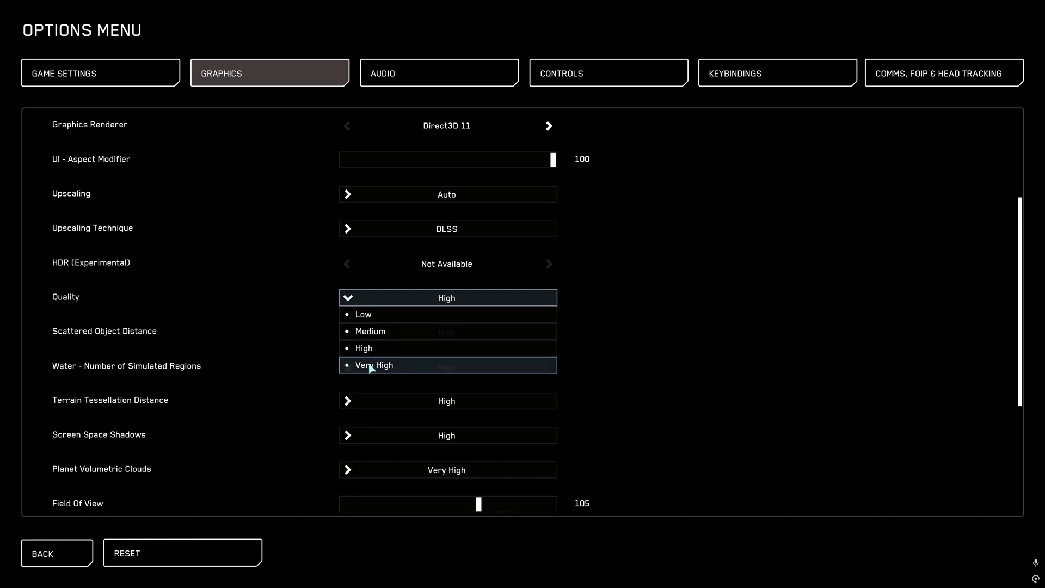
pyautogui.click(375, 364)
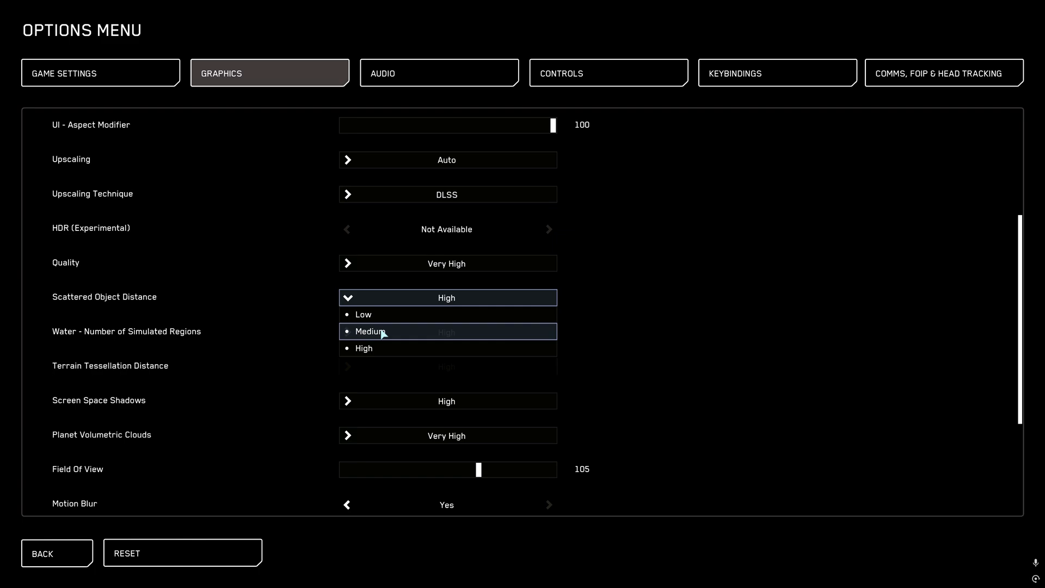
pyautogui.moveTo(365, 327)
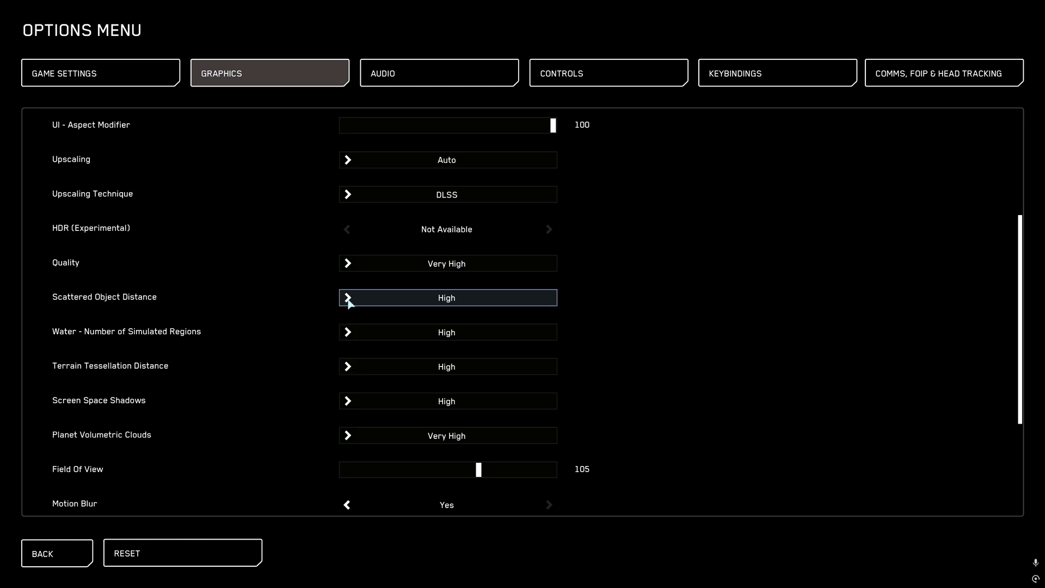
pyautogui.moveTo(141, 346)
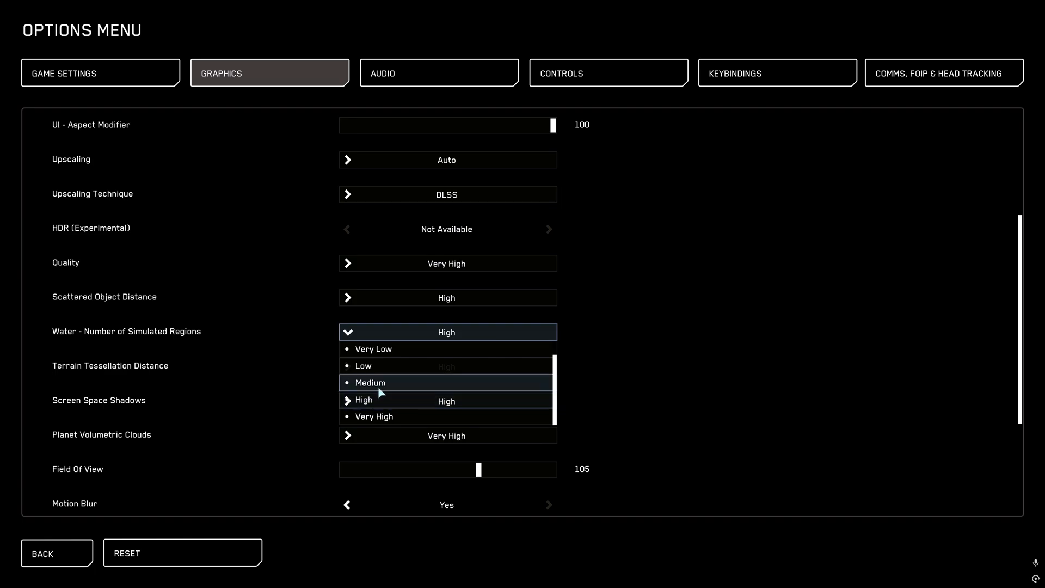
pyautogui.moveTo(373, 349)
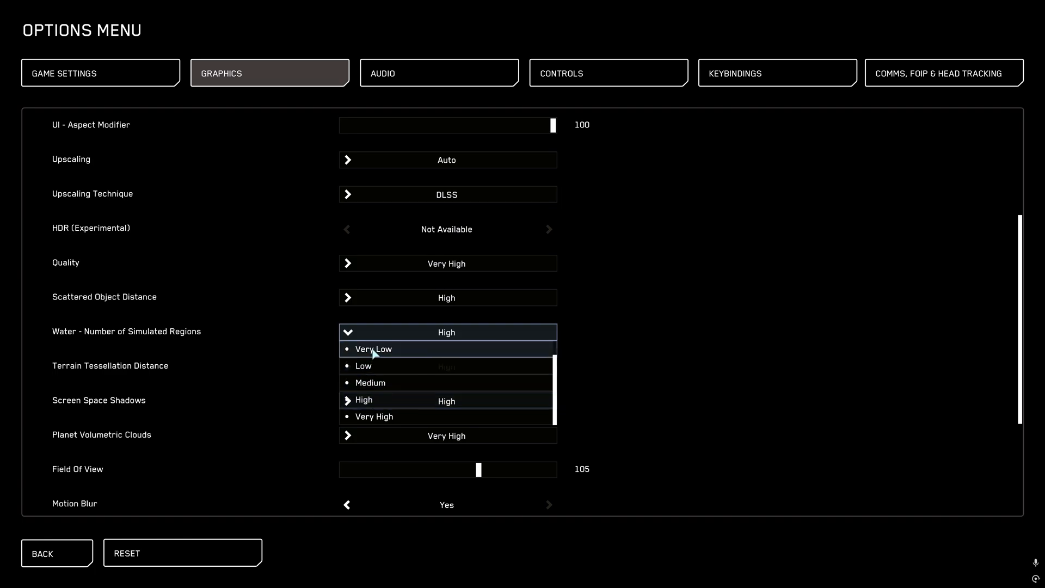
pyautogui.moveTo(389, 366)
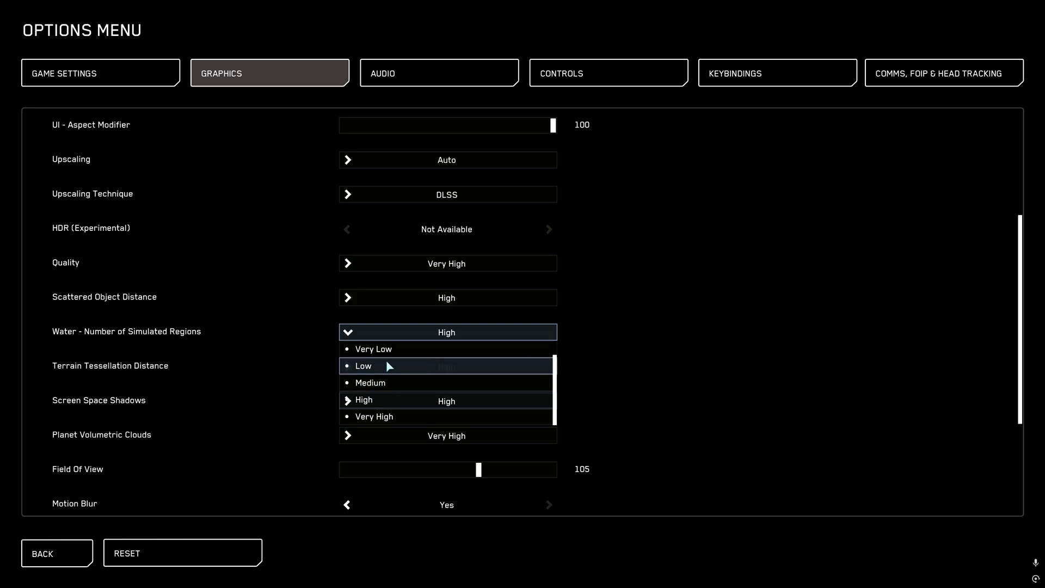
pyautogui.moveTo(371, 383)
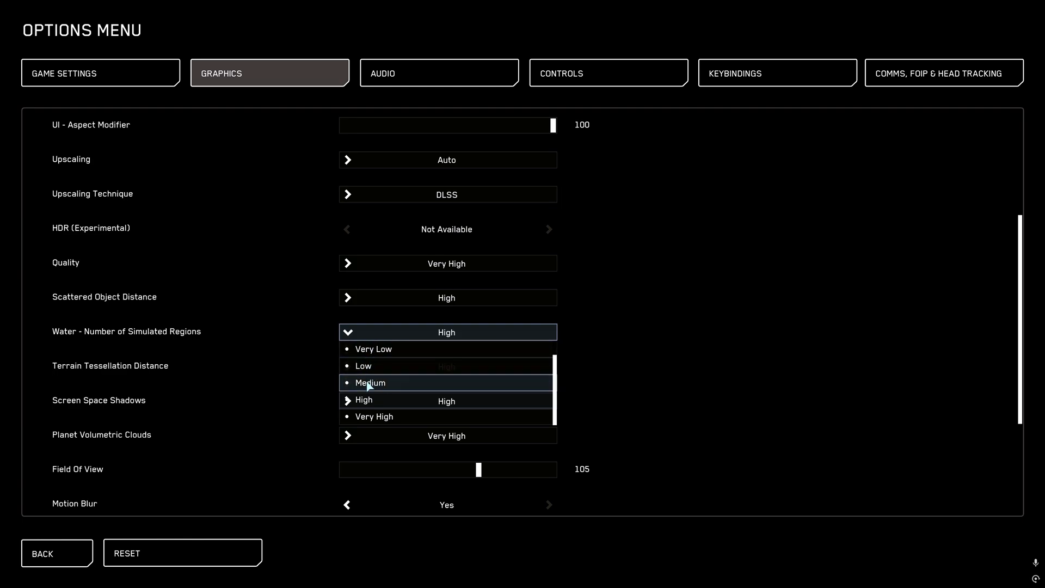
pyautogui.moveTo(301, 374)
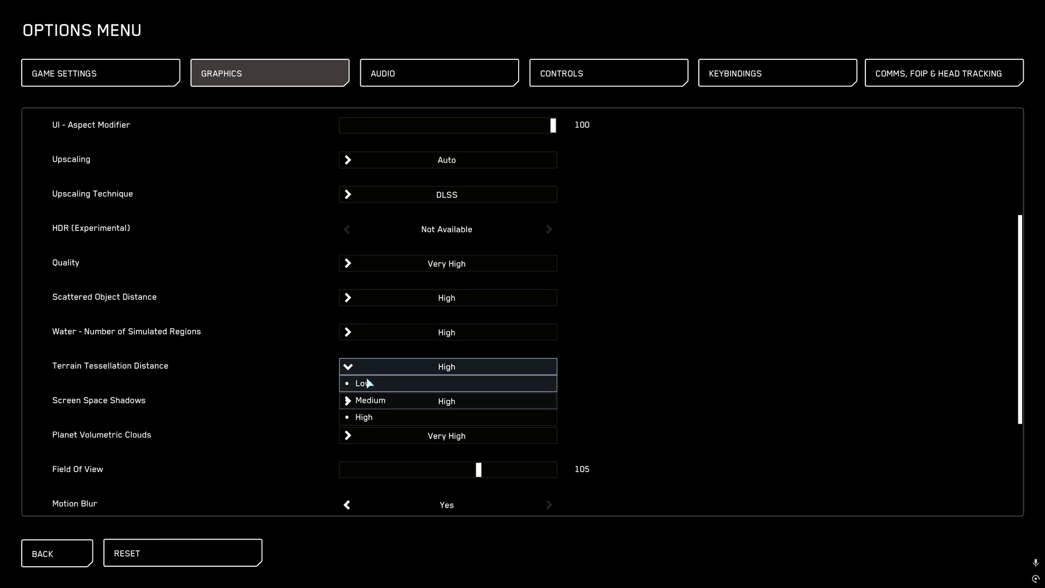
pyautogui.moveTo(371, 400)
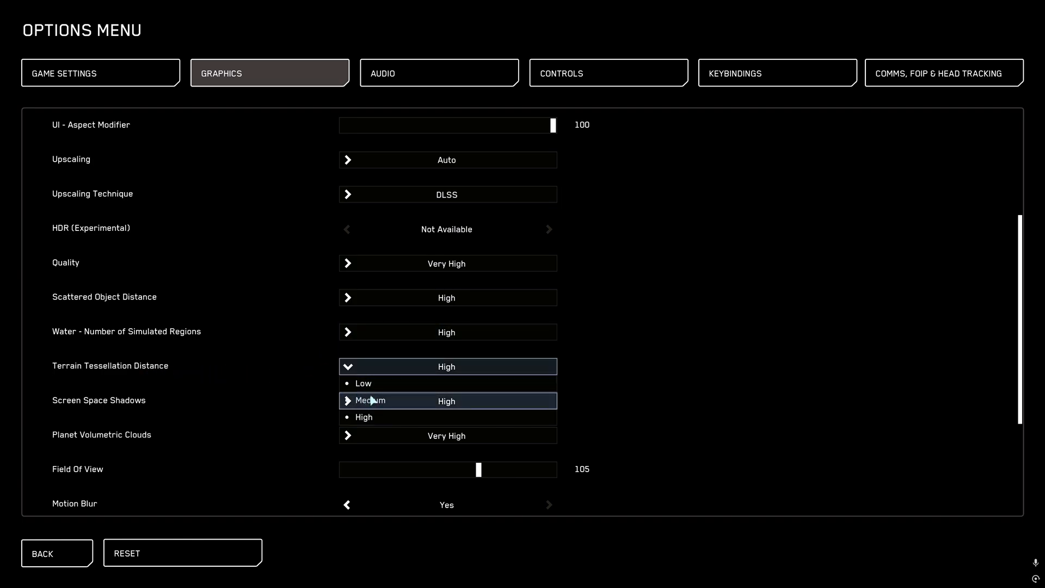
pyautogui.moveTo(374, 416)
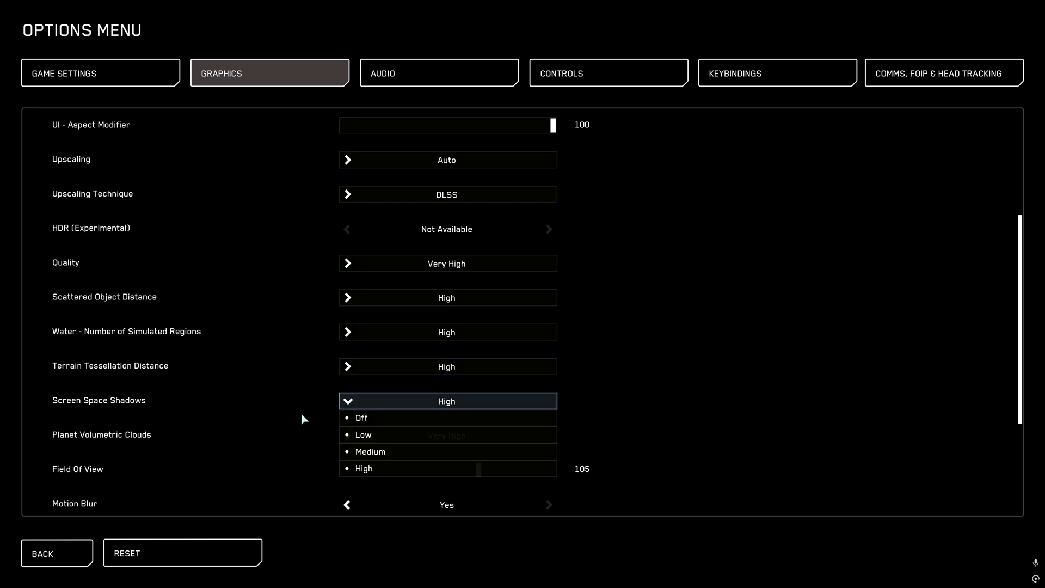
pyautogui.moveTo(378, 452)
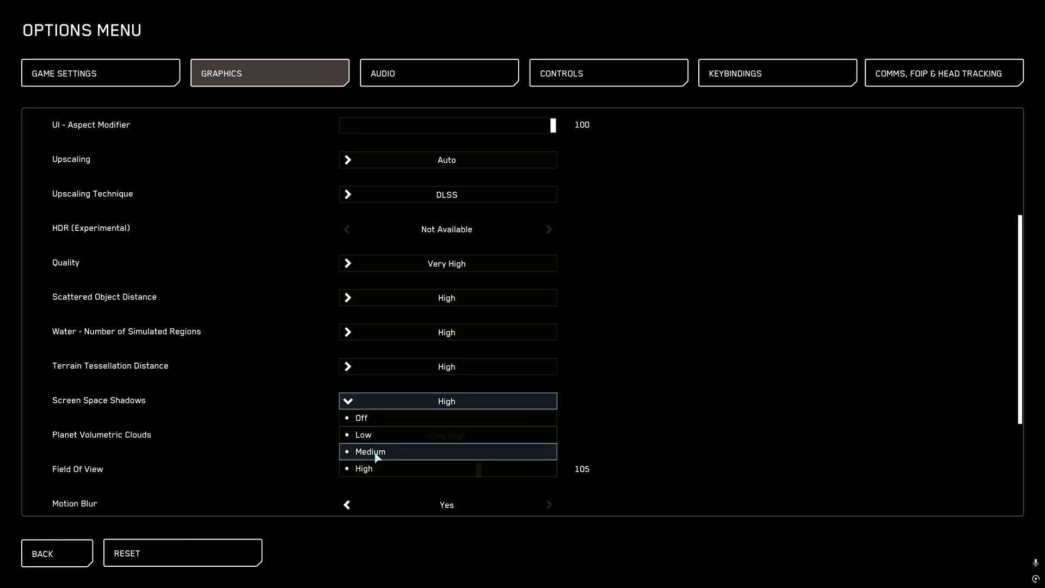
pyautogui.moveTo(377, 468)
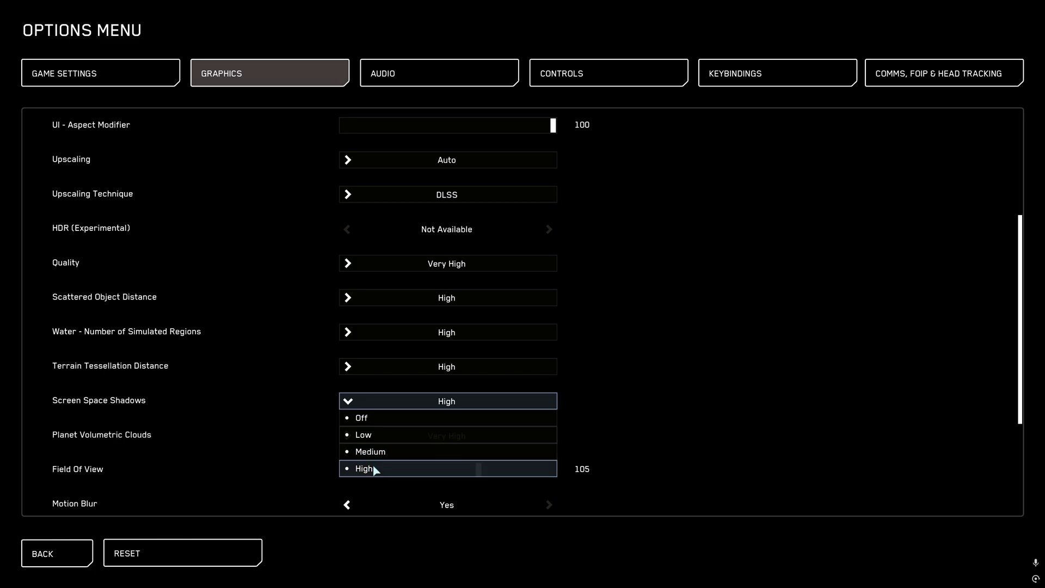
pyautogui.moveTo(371, 451)
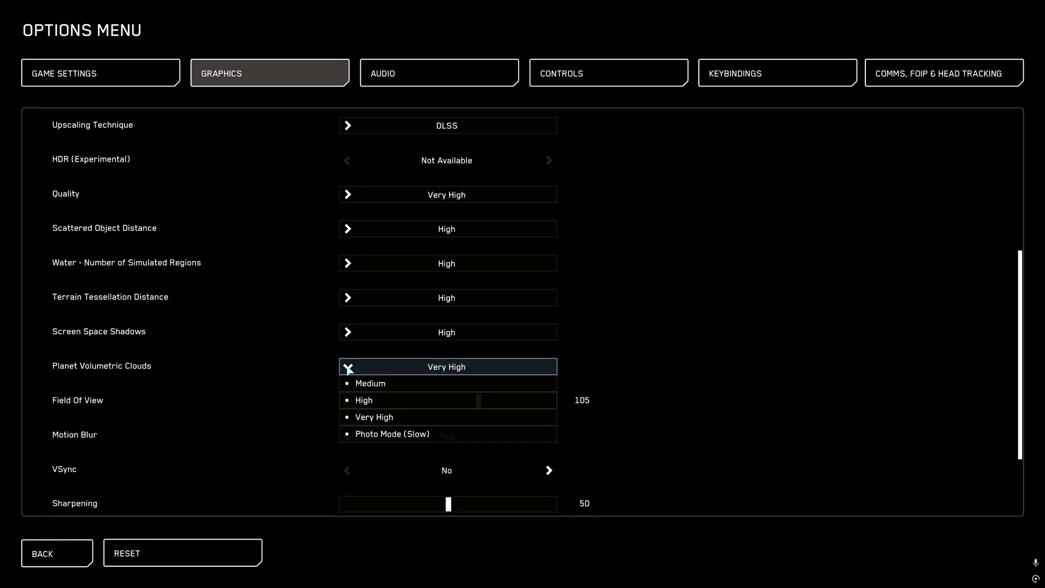
pyautogui.moveTo(365, 374)
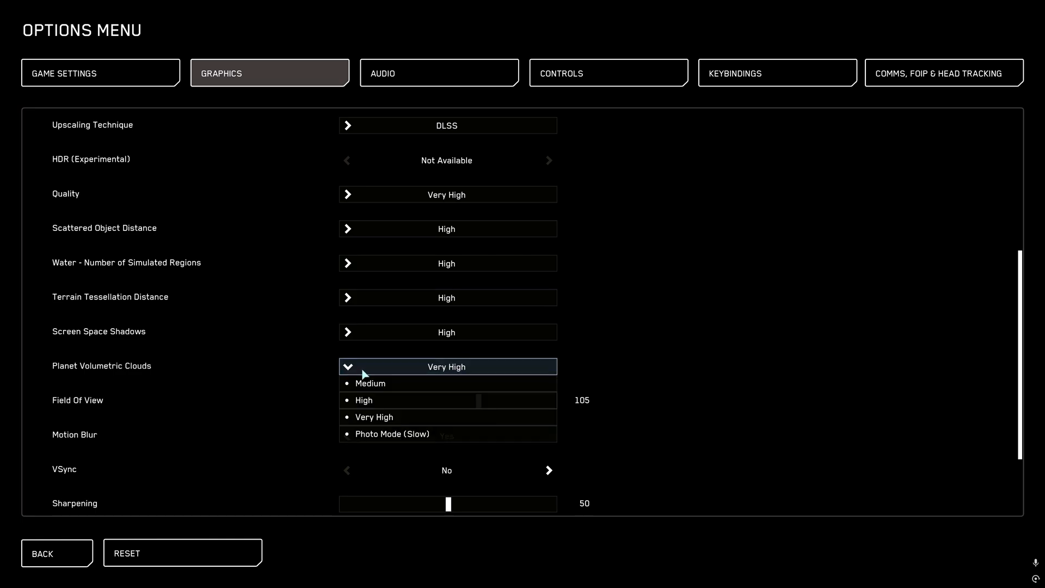
pyautogui.moveTo(370, 384)
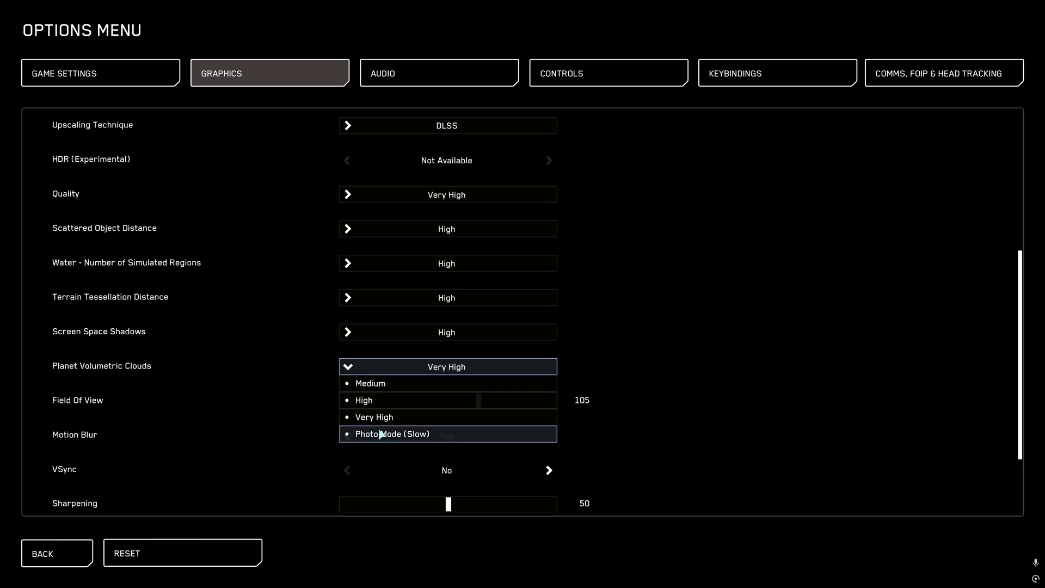
pyautogui.moveTo(374, 416)
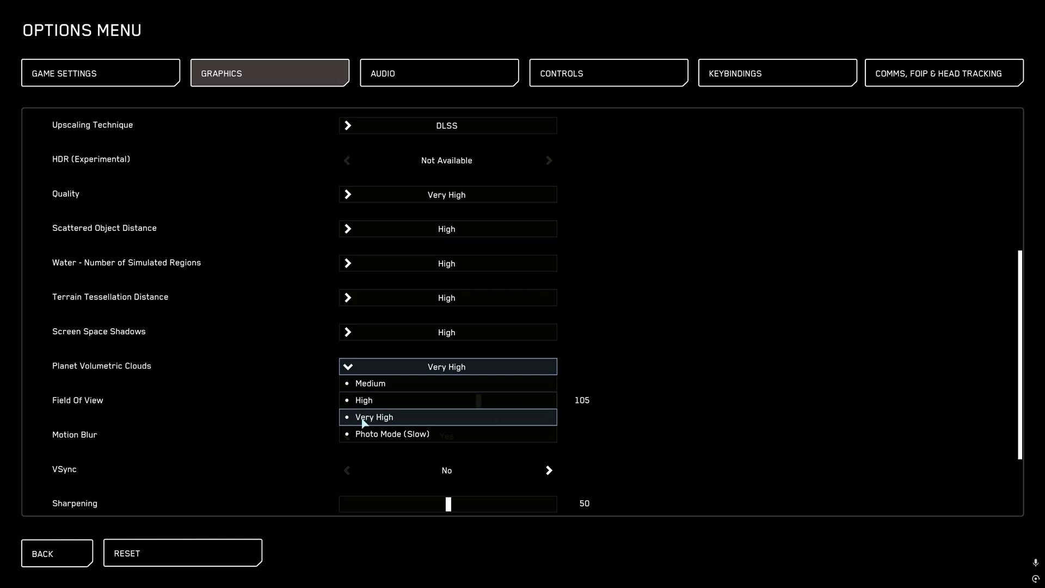
pyautogui.moveTo(367, 433)
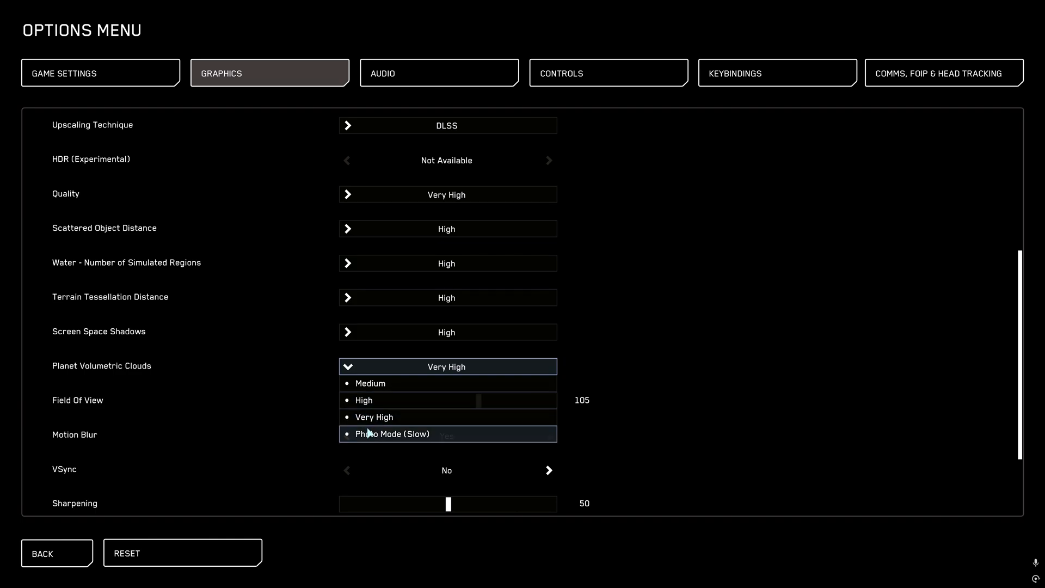
pyautogui.moveTo(389, 436)
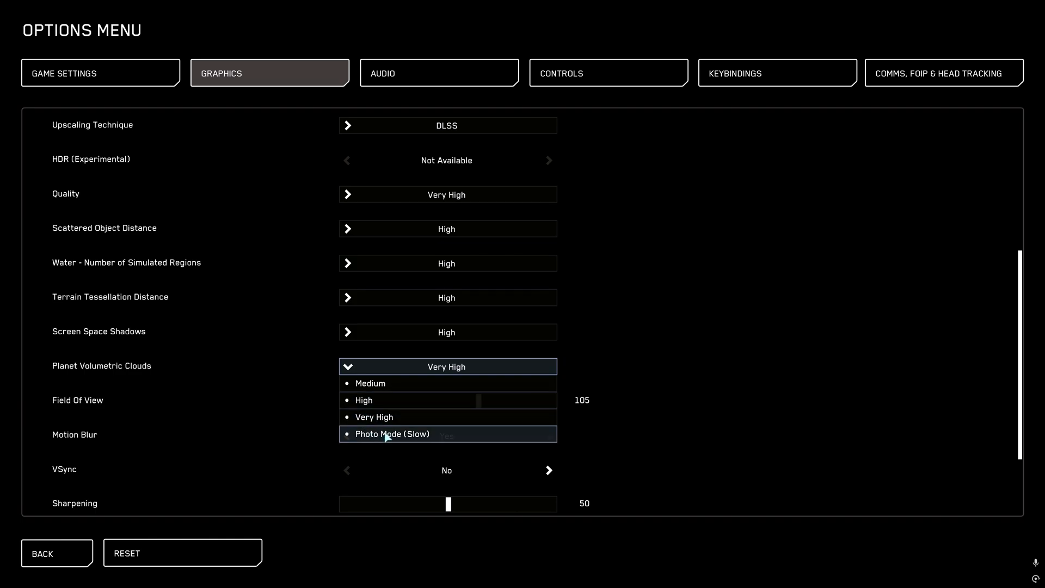
pyautogui.click(391, 433)
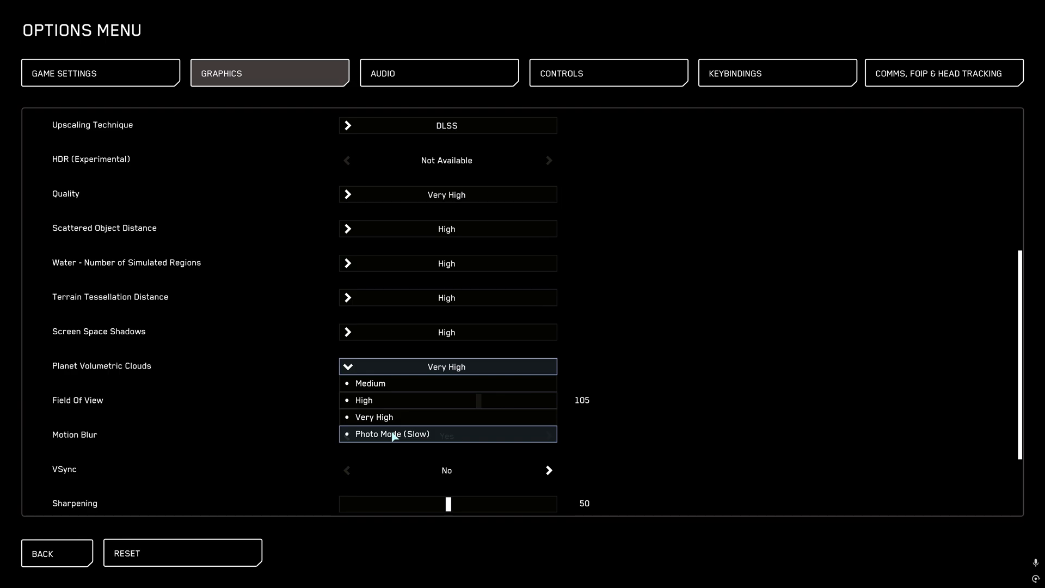
pyautogui.moveTo(380, 417)
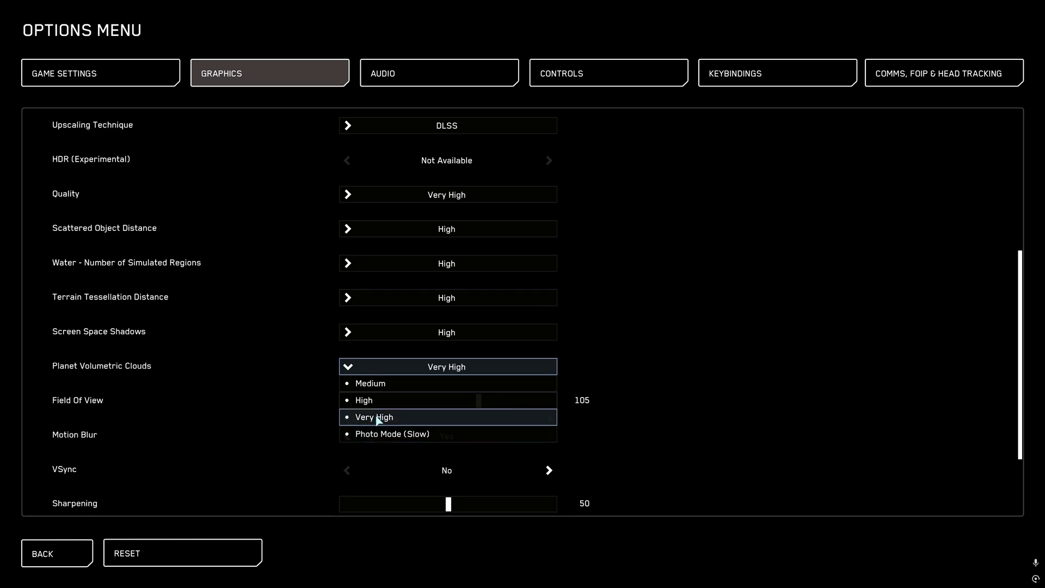
pyautogui.moveTo(380, 433)
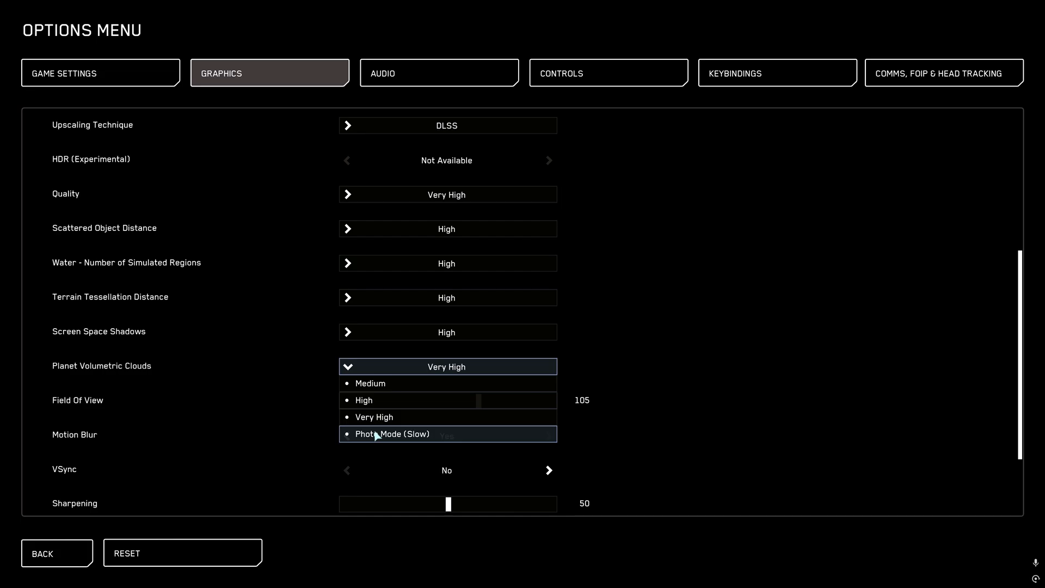
pyautogui.moveTo(374, 416)
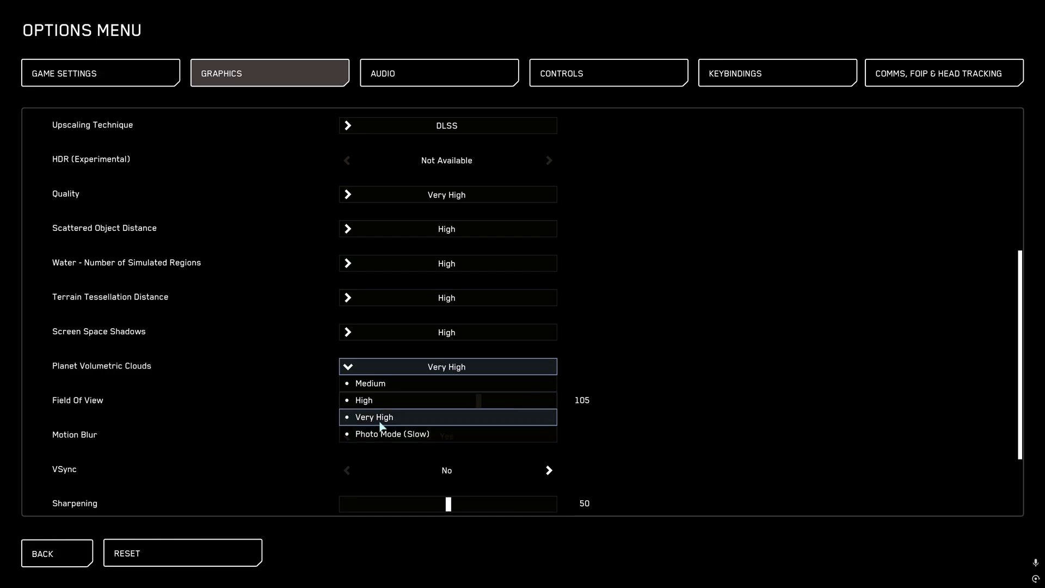
pyautogui.moveTo(364, 400)
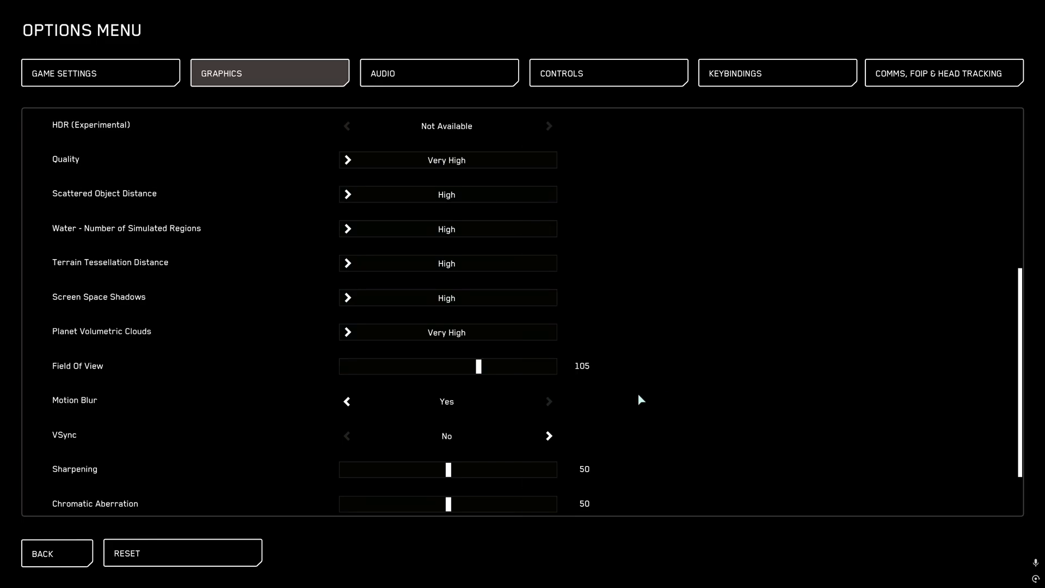
pyautogui.moveTo(483, 374)
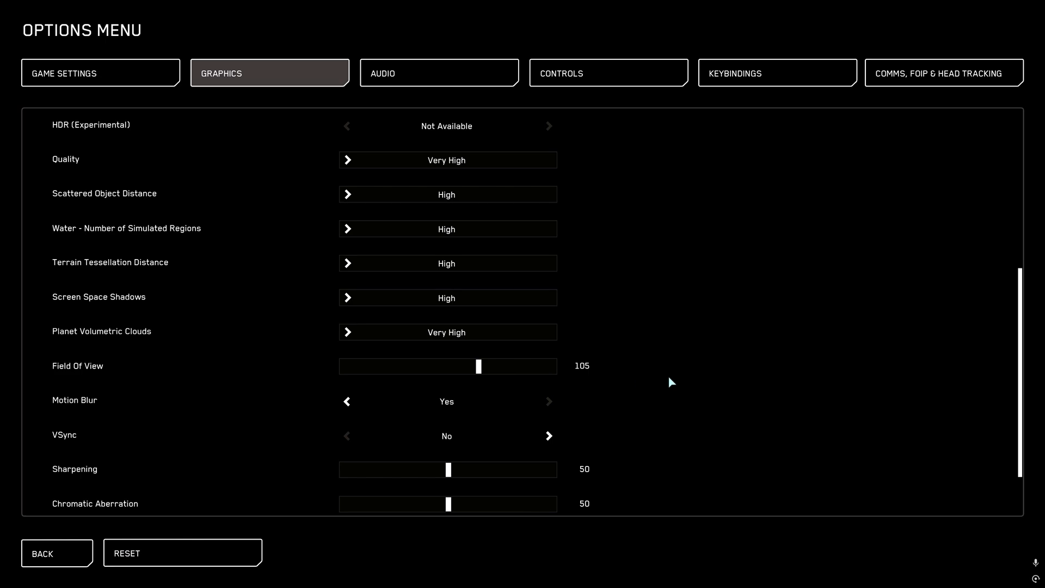
pyautogui.moveTo(685, 378)
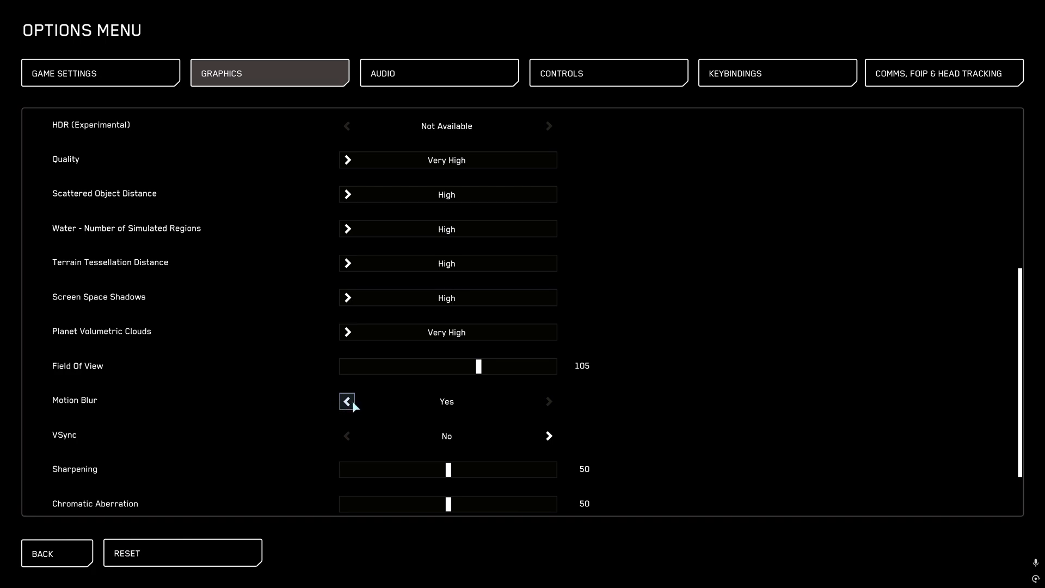
pyautogui.scroll(-3)
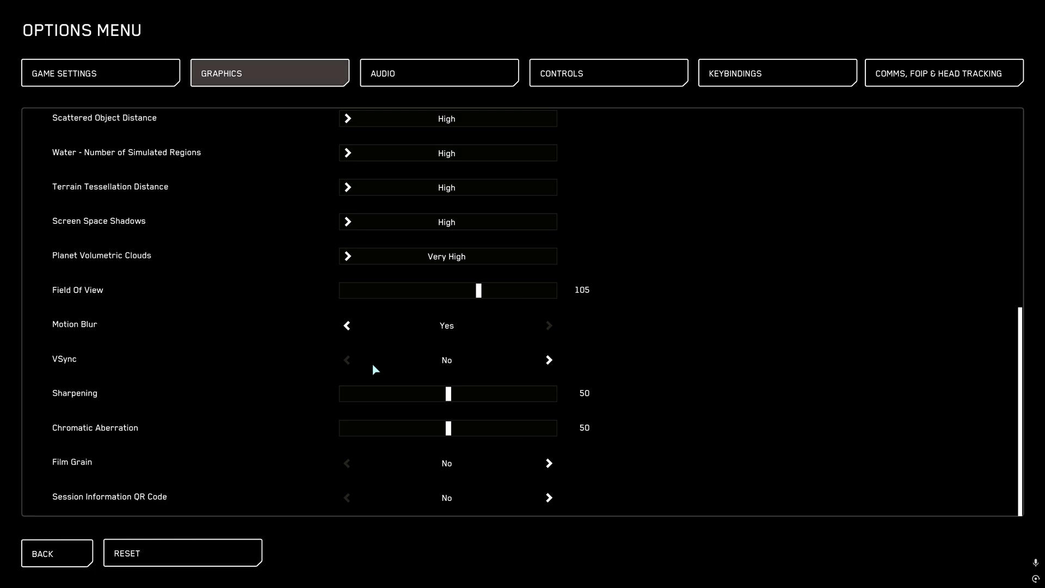
pyautogui.moveTo(550, 405)
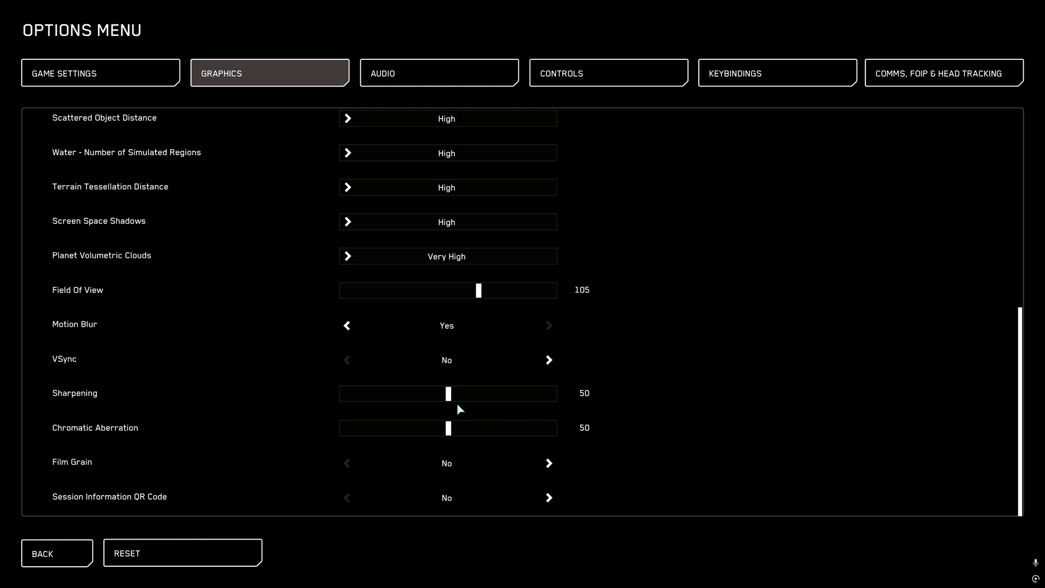
pyautogui.moveTo(660, 413)
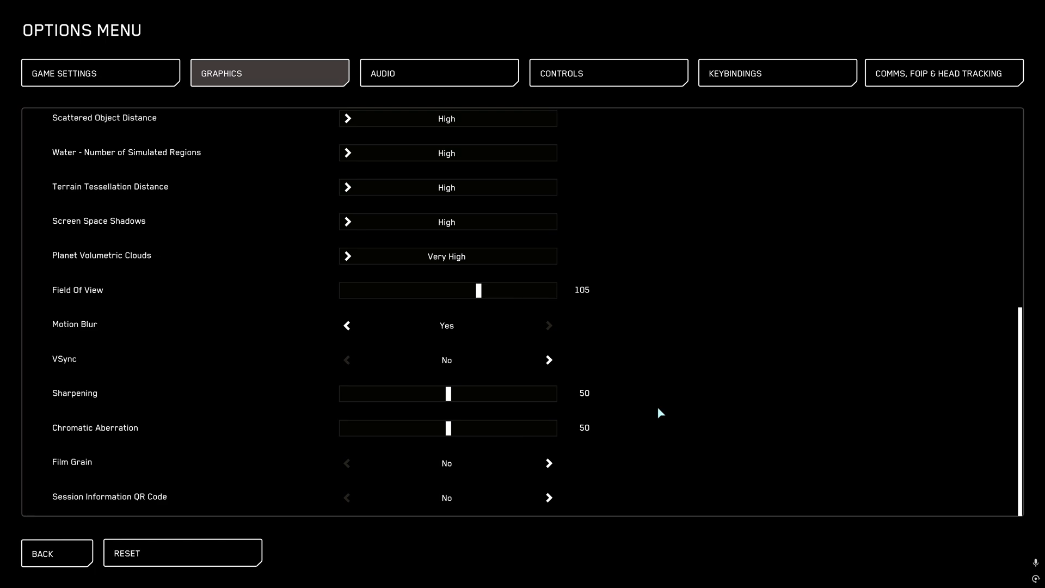
pyautogui.moveTo(427, 466)
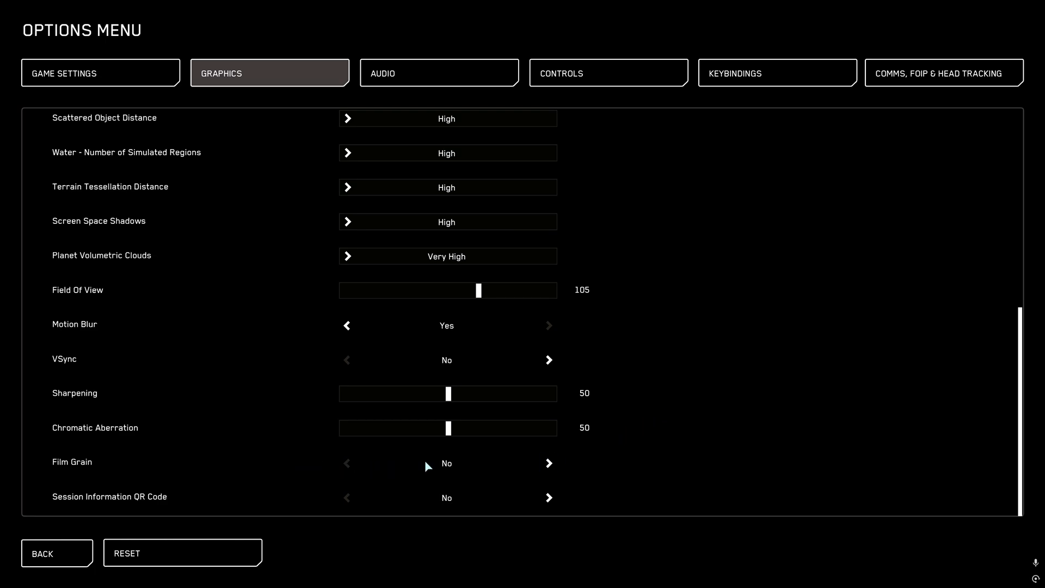
pyautogui.moveTo(548, 497)
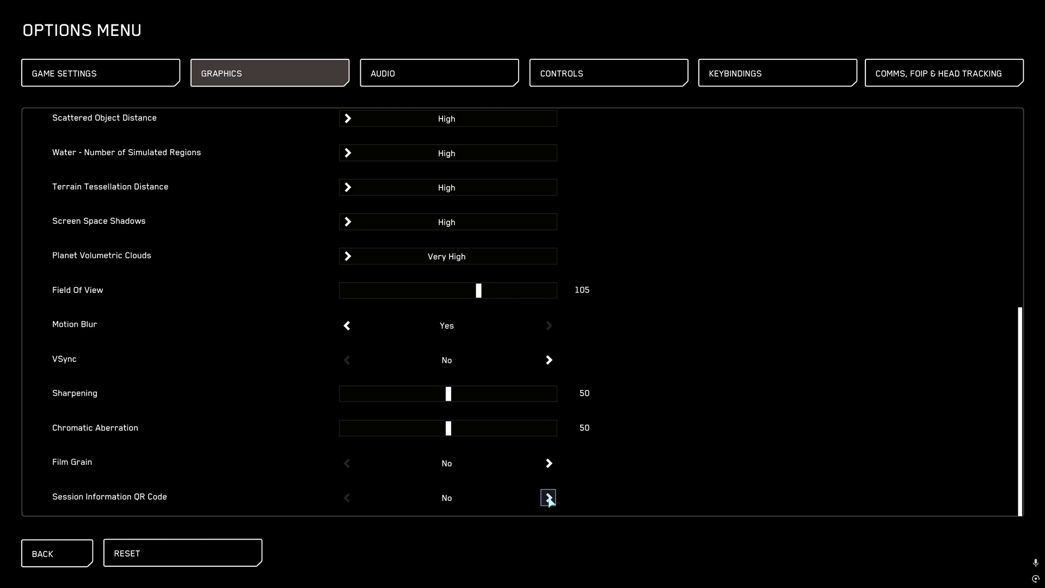
pyautogui.scroll(3)
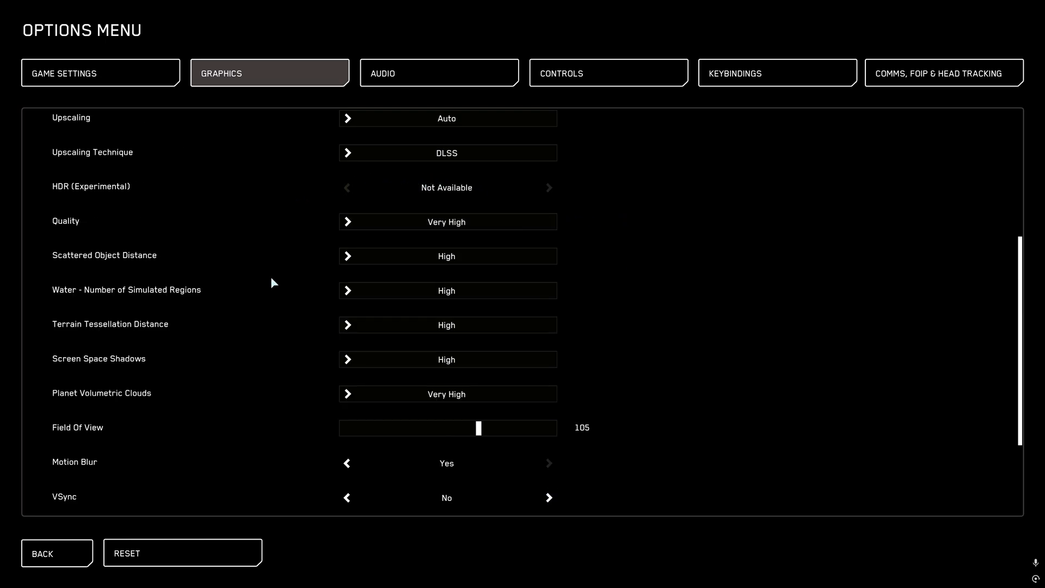
pyautogui.moveTo(447, 222)
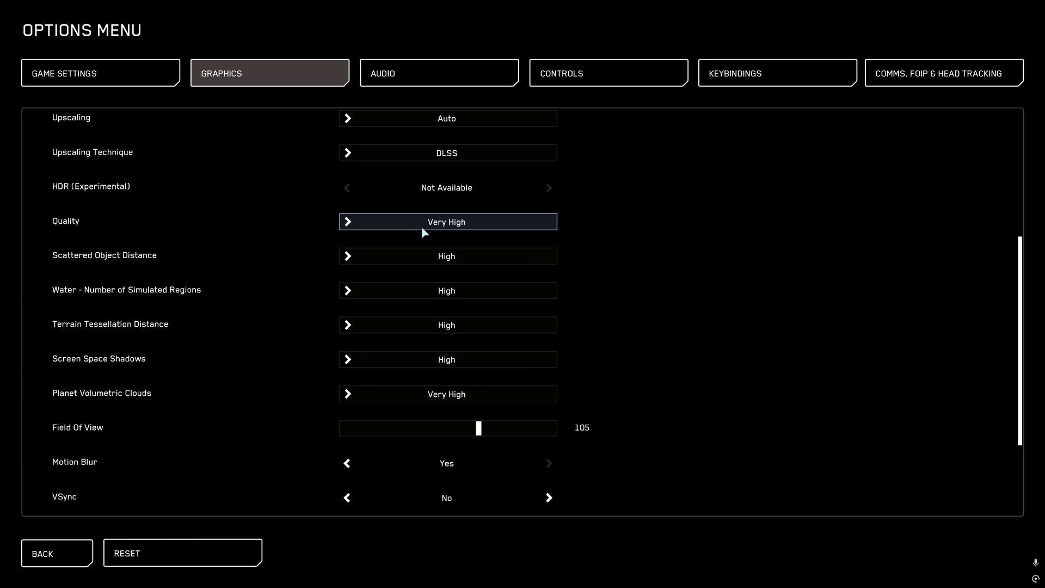
pyautogui.moveTo(447, 393)
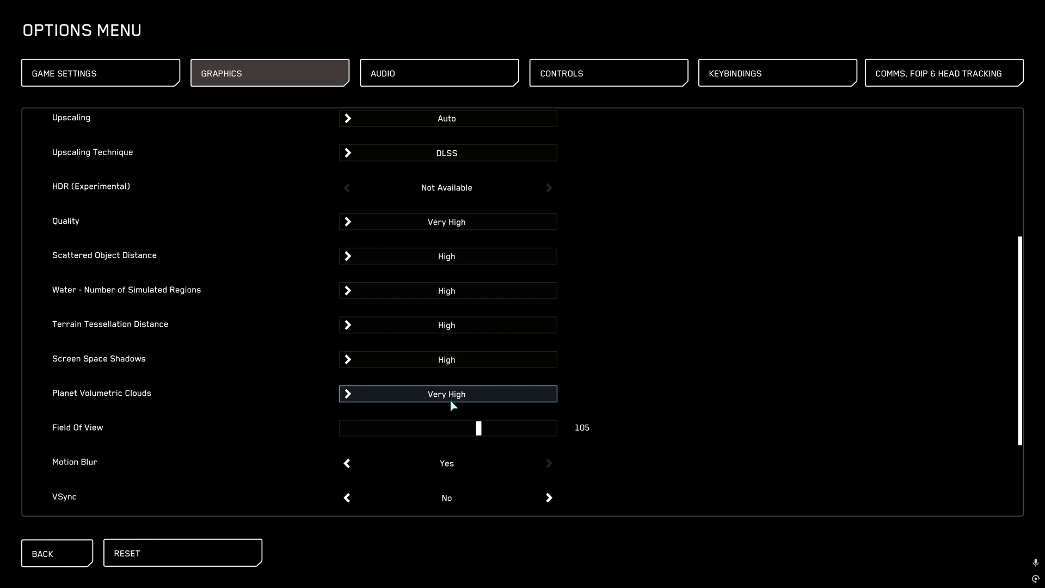
pyautogui.moveTo(276, 286)
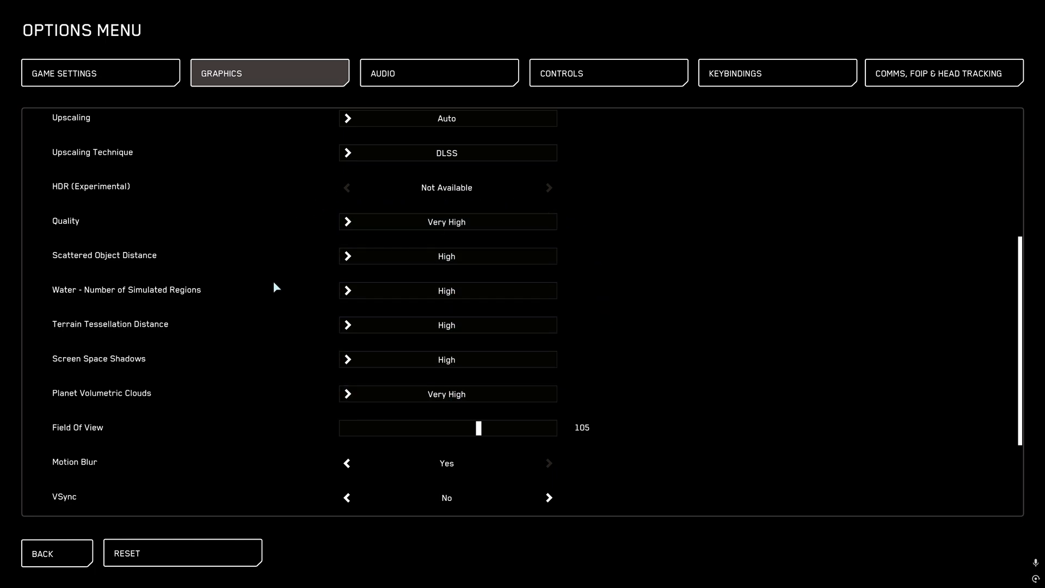
pyautogui.moveTo(600, 227)
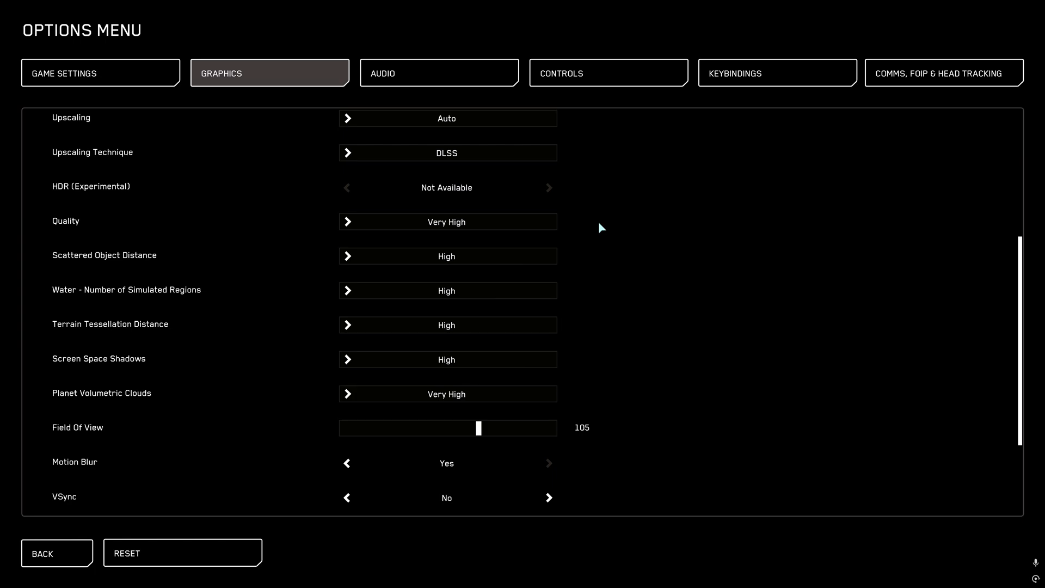
pyautogui.moveTo(485, 371)
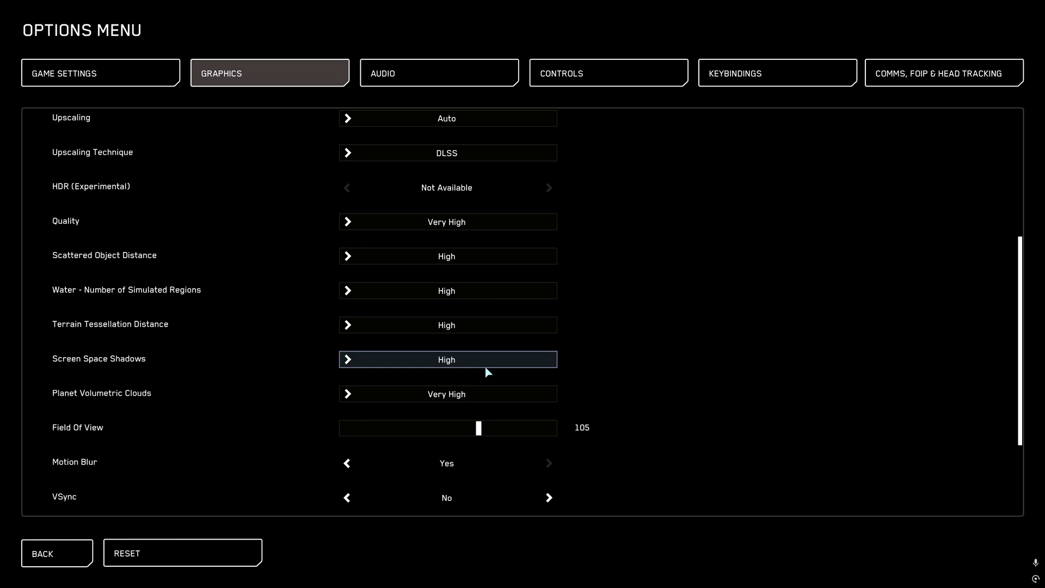
pyautogui.moveTo(503, 353)
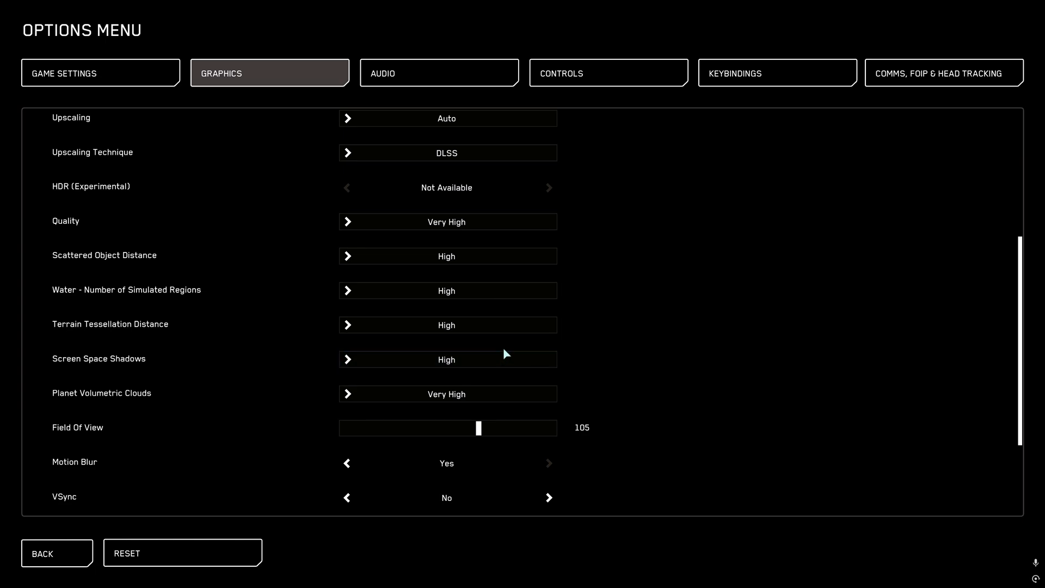
pyautogui.moveTo(563, 279)
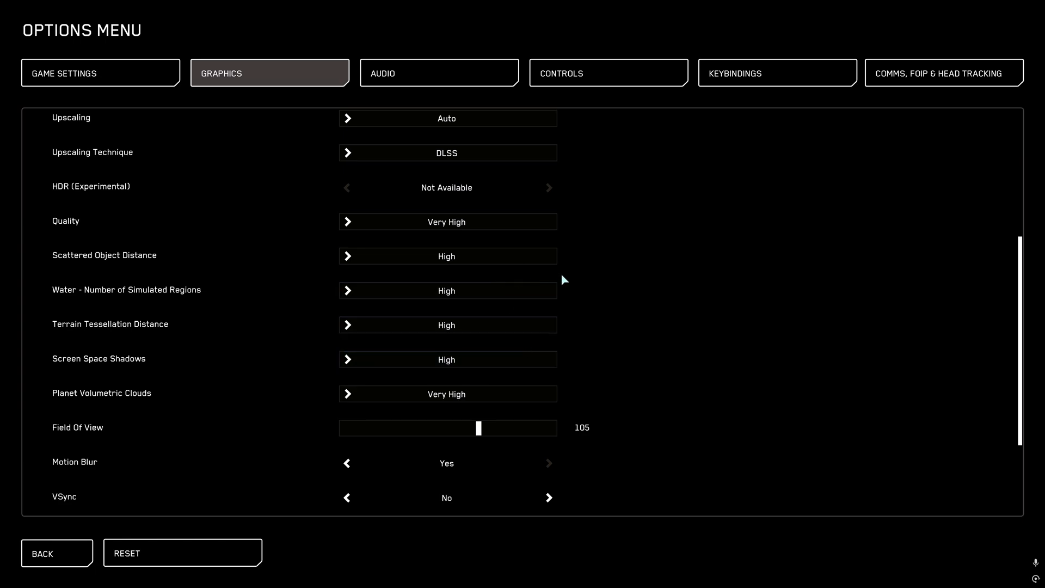
pyautogui.moveTo(546, 317)
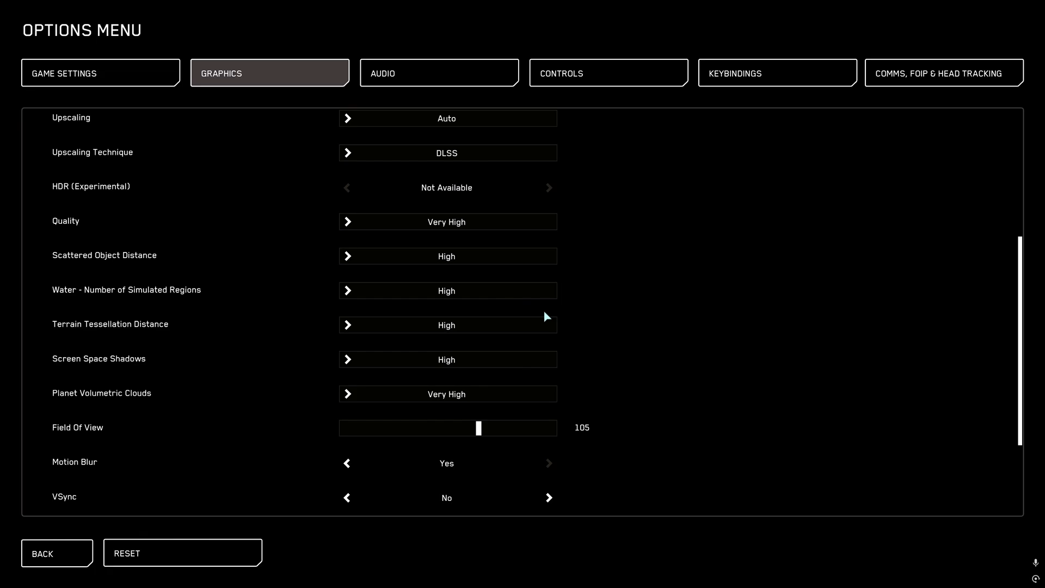
pyautogui.moveTo(598, 374)
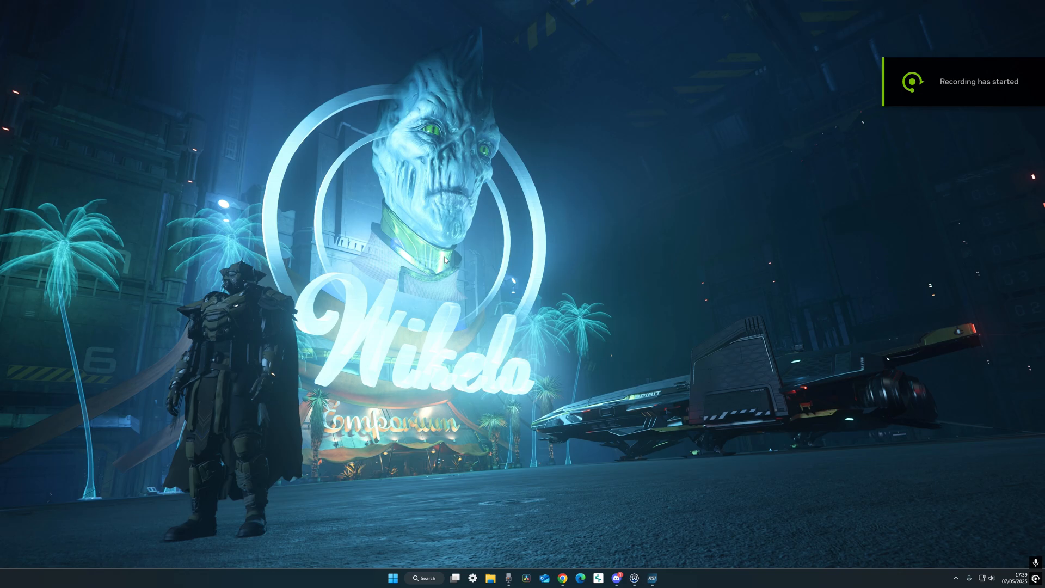
pyautogui.moveTo(465, 473)
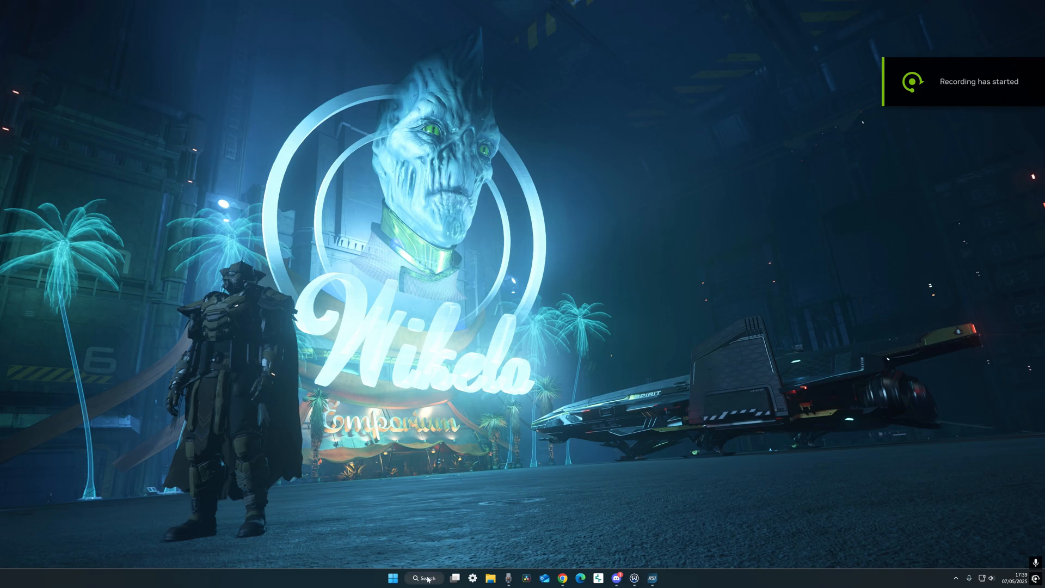
# Open Windows Search from the taskbar to show recent items like Device Manager
pyautogui.click(424, 578)
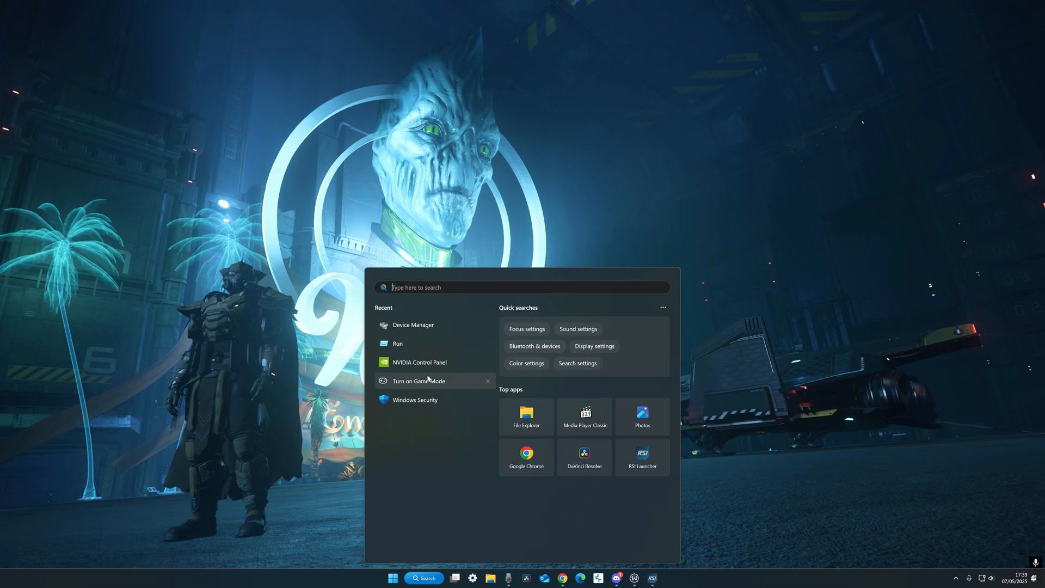
pyautogui.moveTo(413, 324)
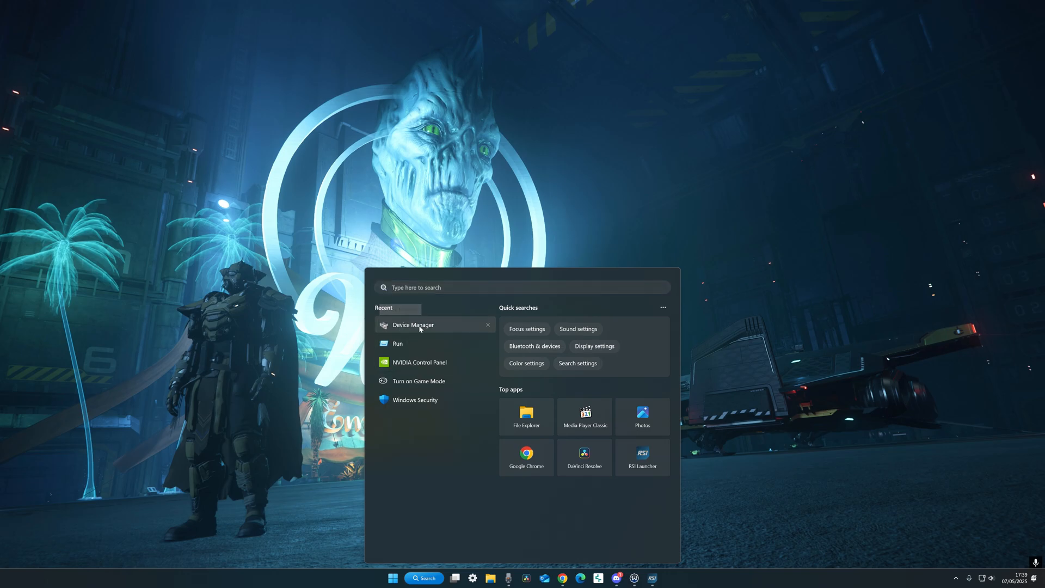
# Disable the High precision event timer device under System devices in Device Manager
pyautogui.click(413, 324)
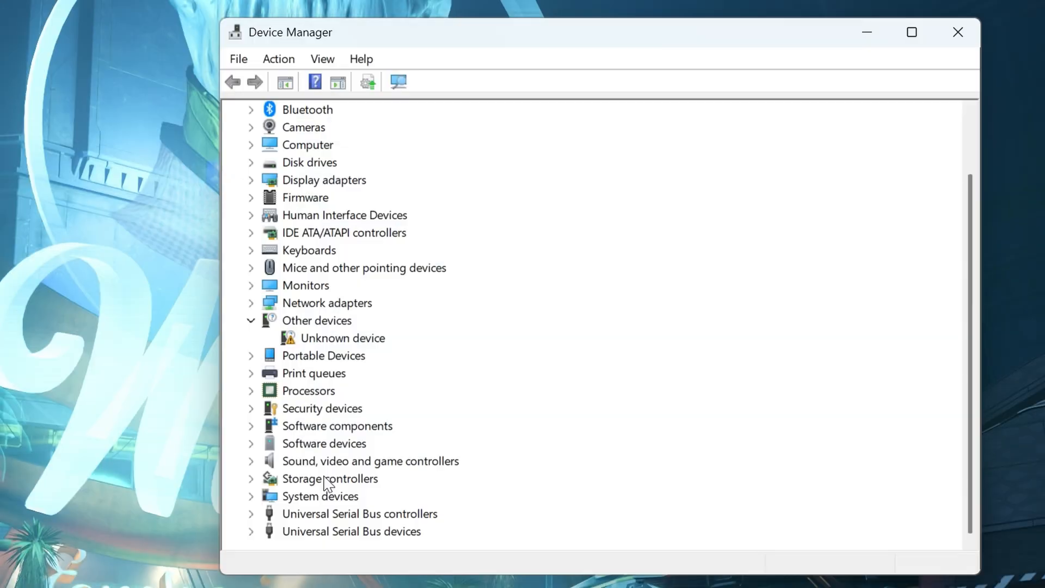
pyautogui.moveTo(256, 502)
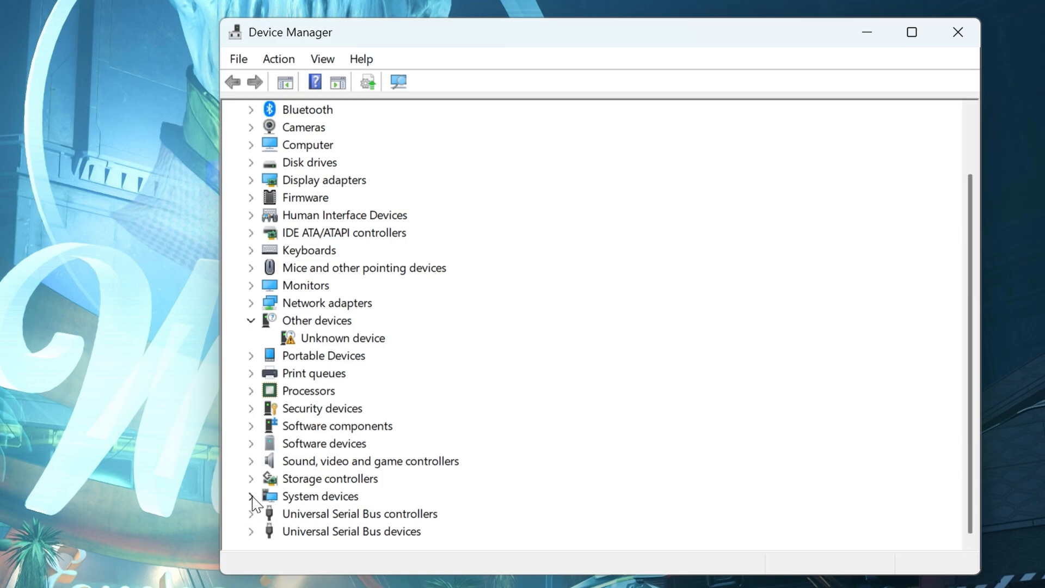
pyautogui.click(251, 496)
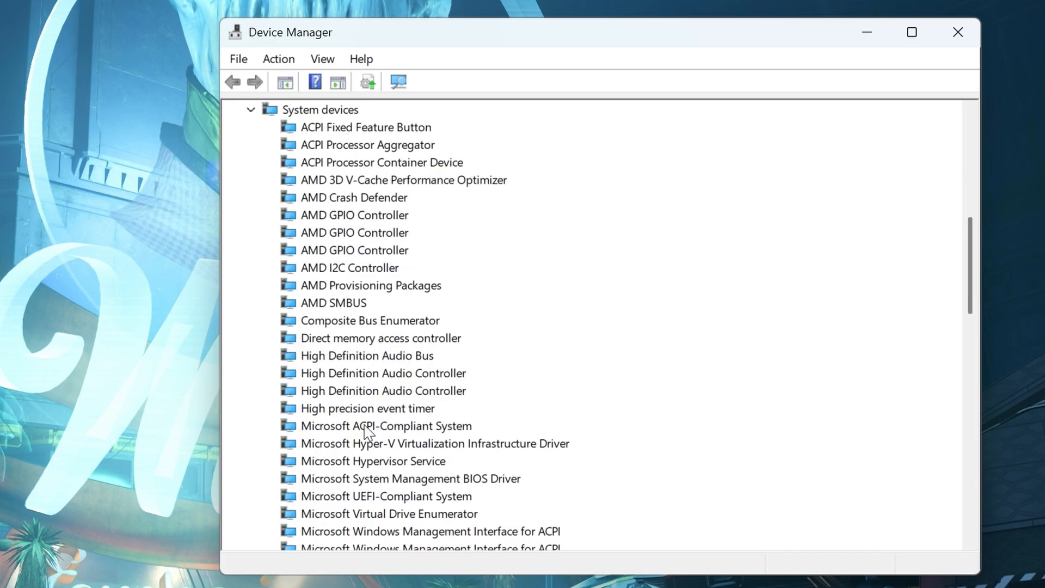
pyautogui.click(366, 407)
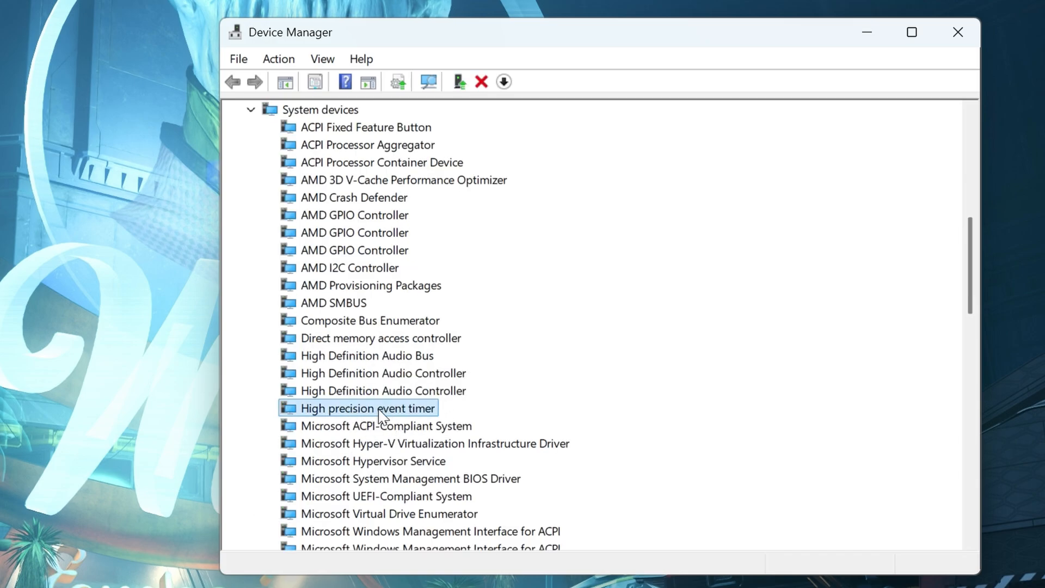
pyautogui.rightClick(366, 408)
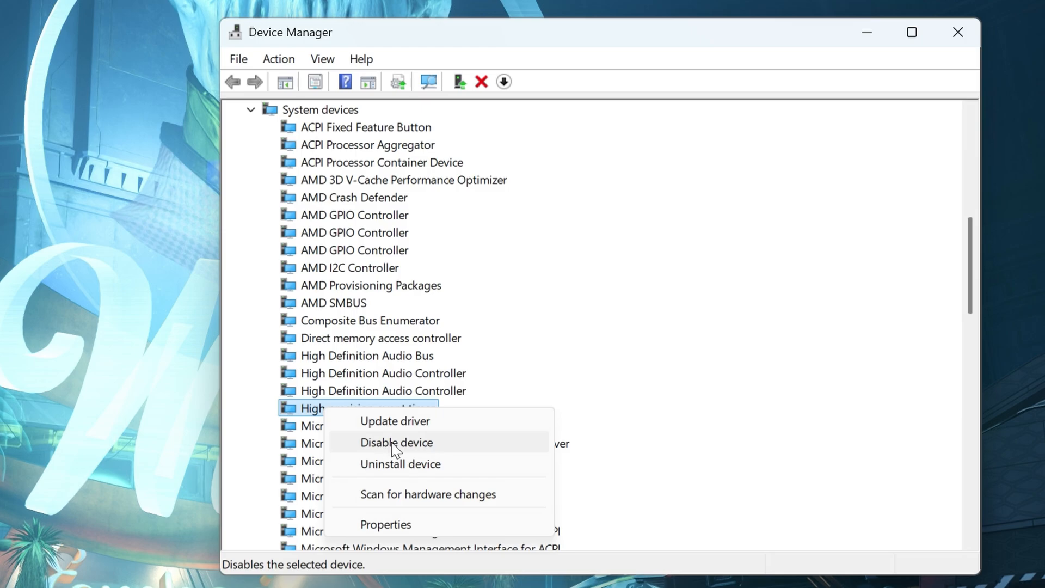
pyautogui.click(397, 442)
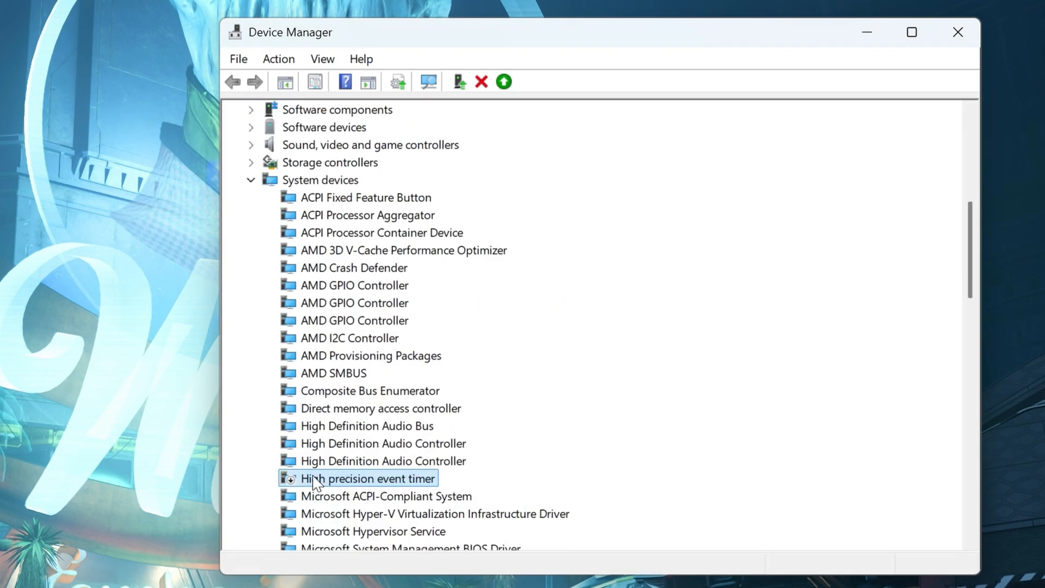
pyautogui.moveTo(379, 485)
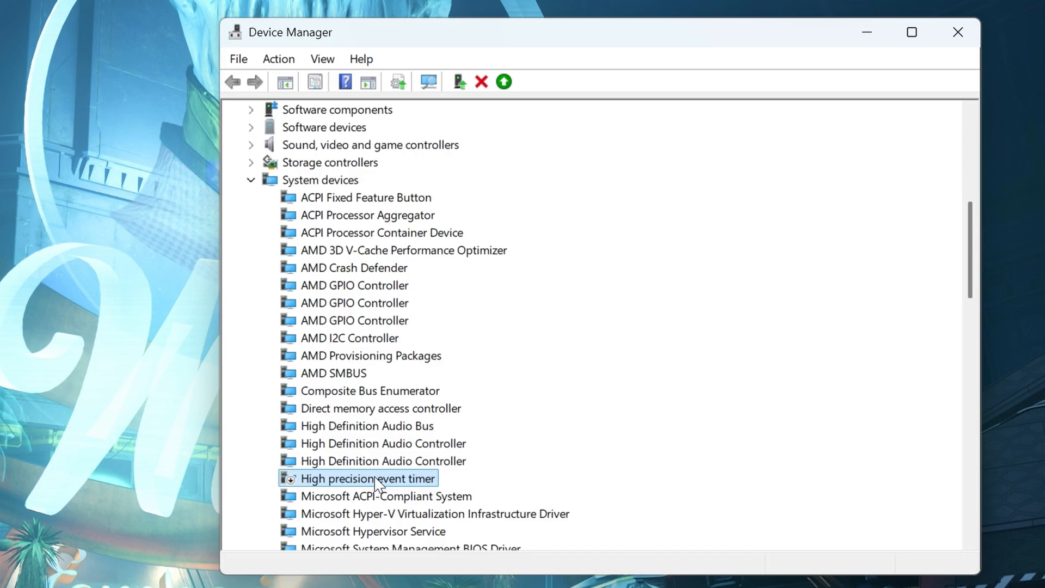
pyautogui.moveTo(390, 481)
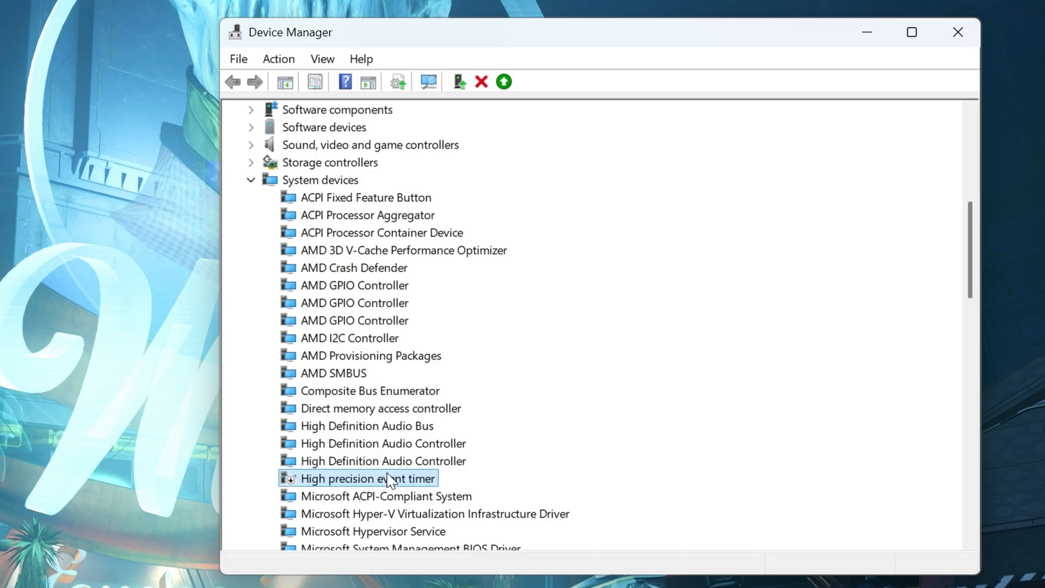
# Shrink and close the Device Manager window
pyautogui.click(911, 32)
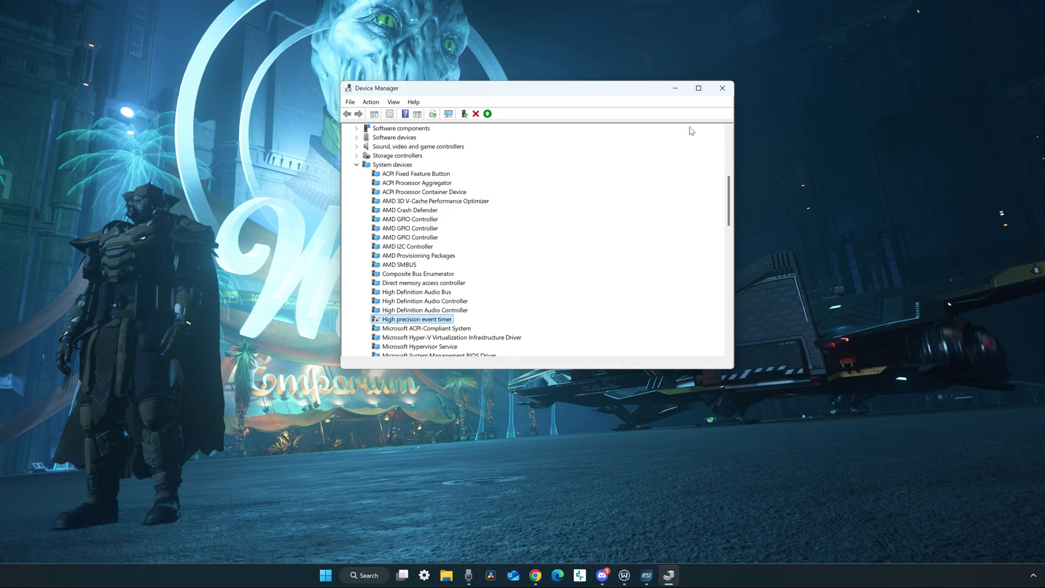
pyautogui.click(721, 87)
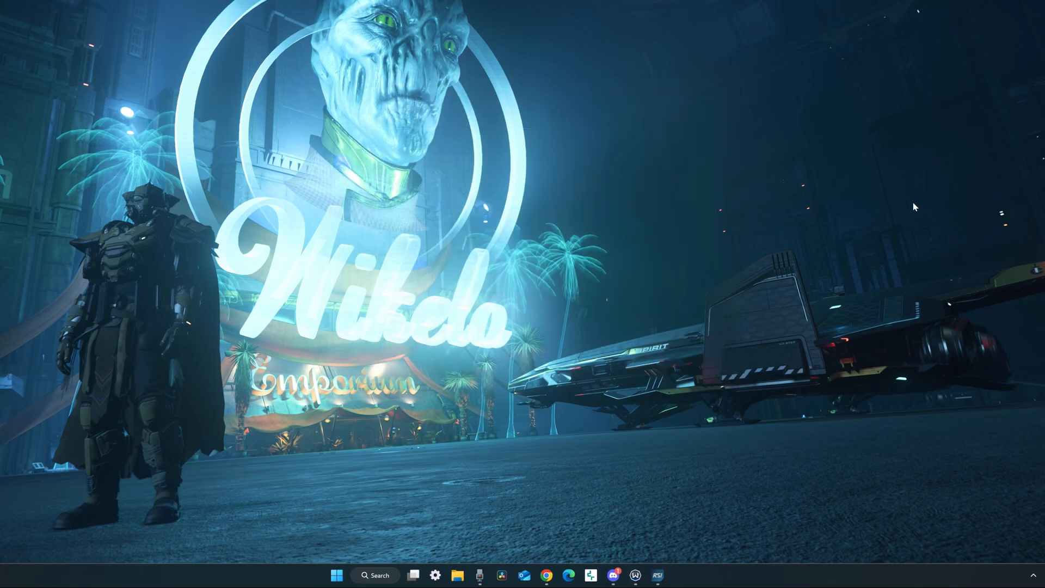